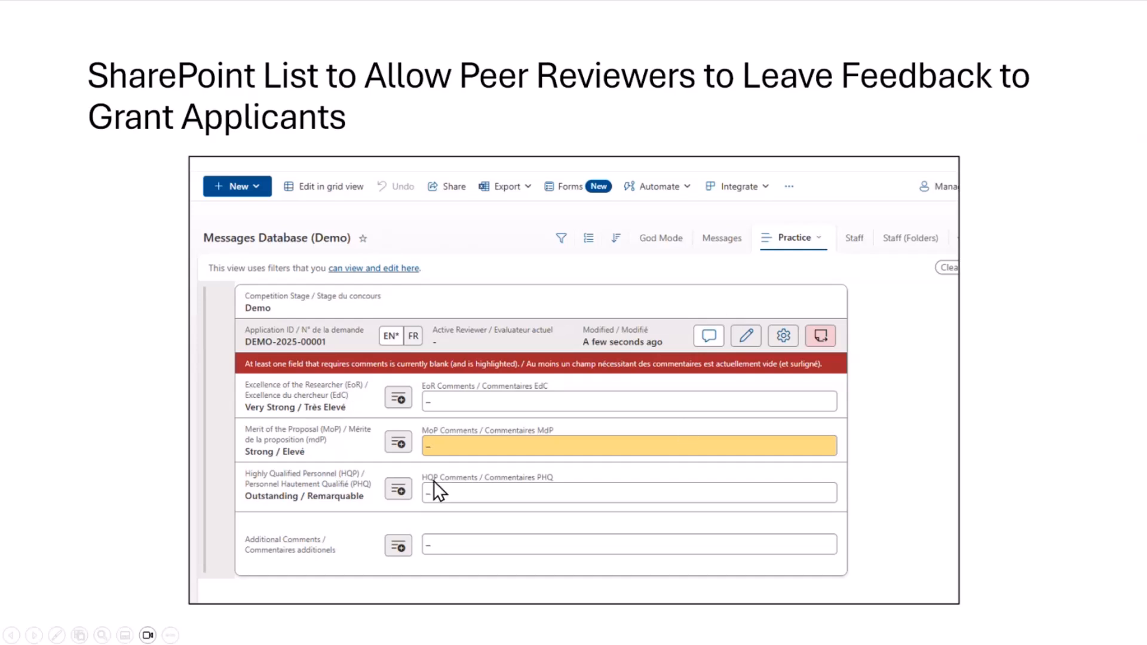
pyautogui.moveTo(428, 344)
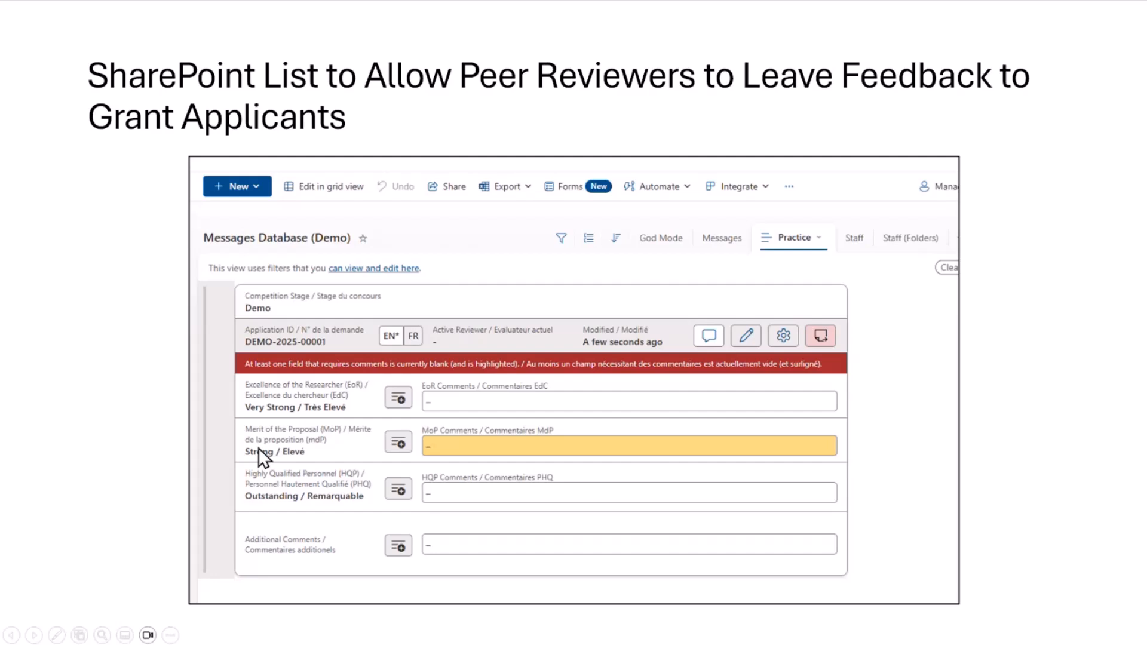
pyautogui.moveTo(284, 497)
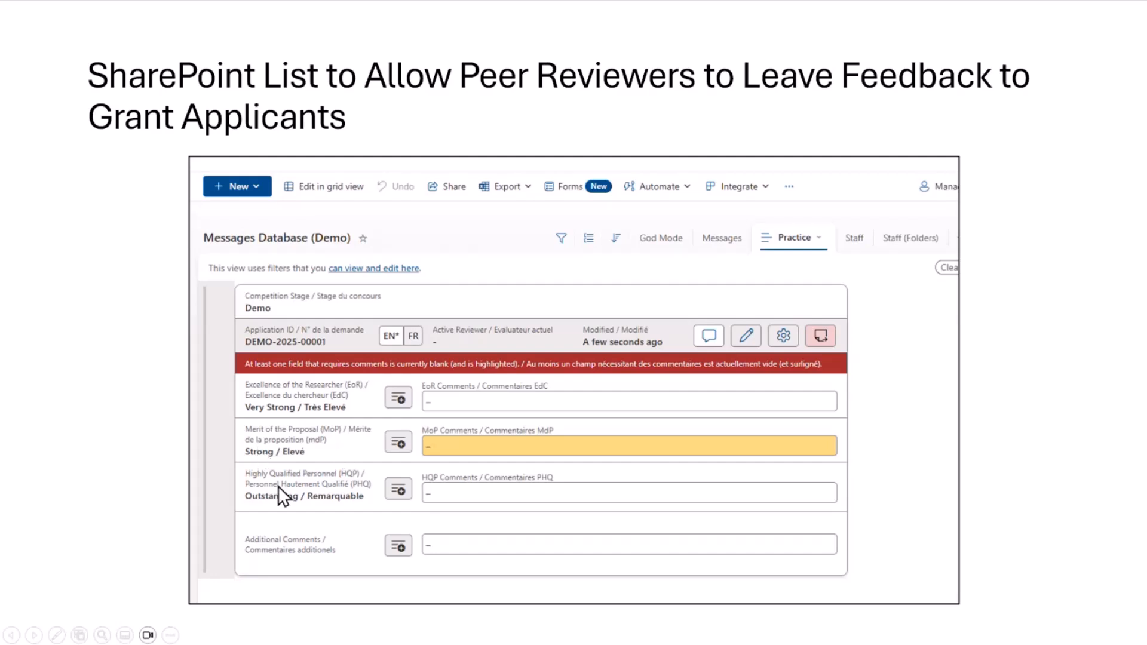
pyautogui.moveTo(330, 393)
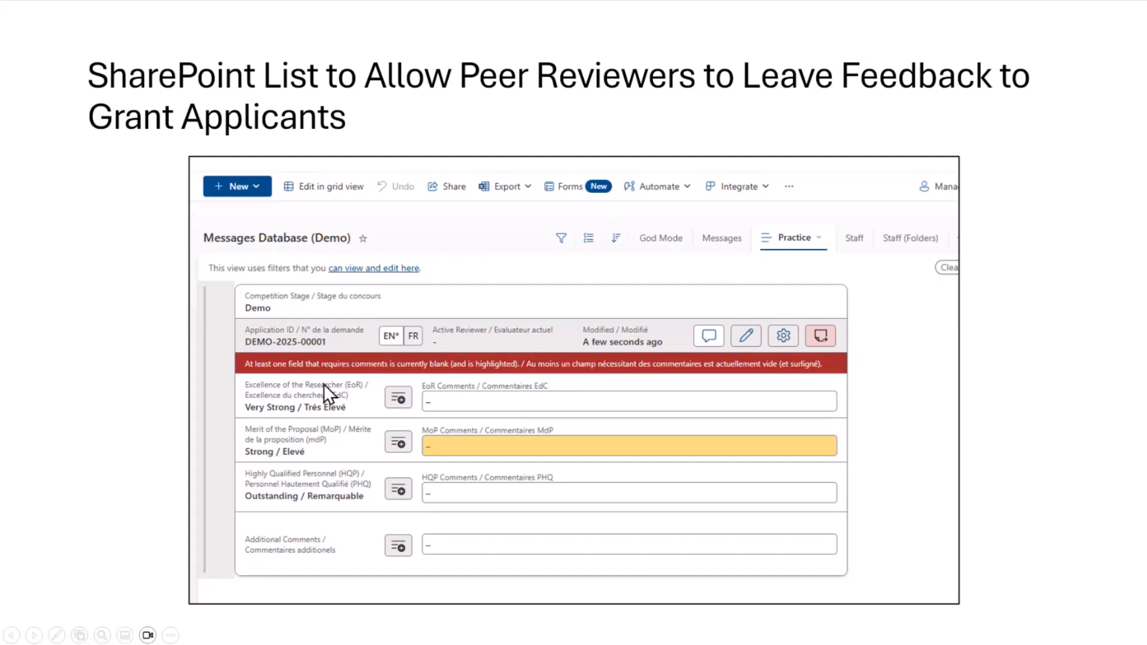
pyautogui.moveTo(300, 417)
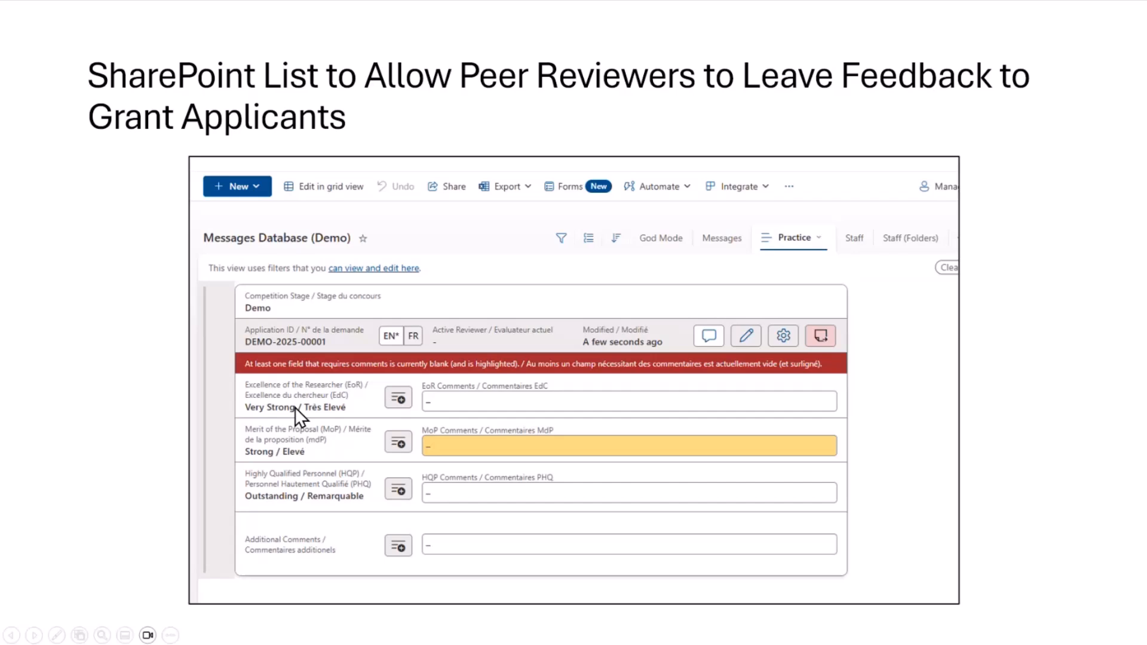
pyautogui.moveTo(307, 467)
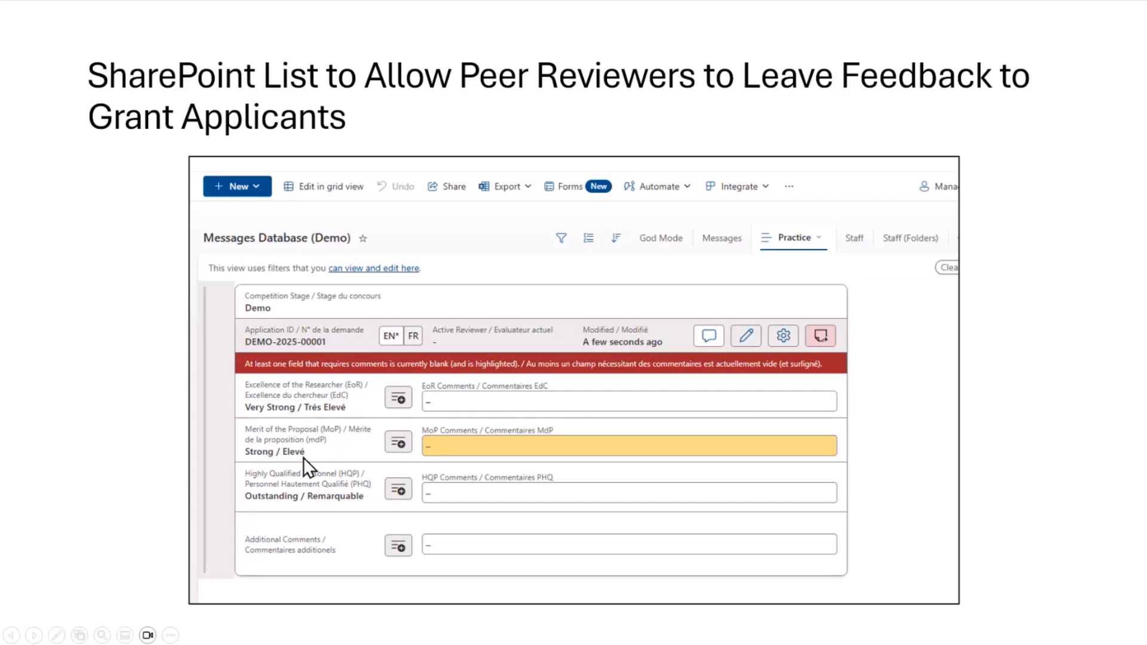
pyautogui.moveTo(338, 433)
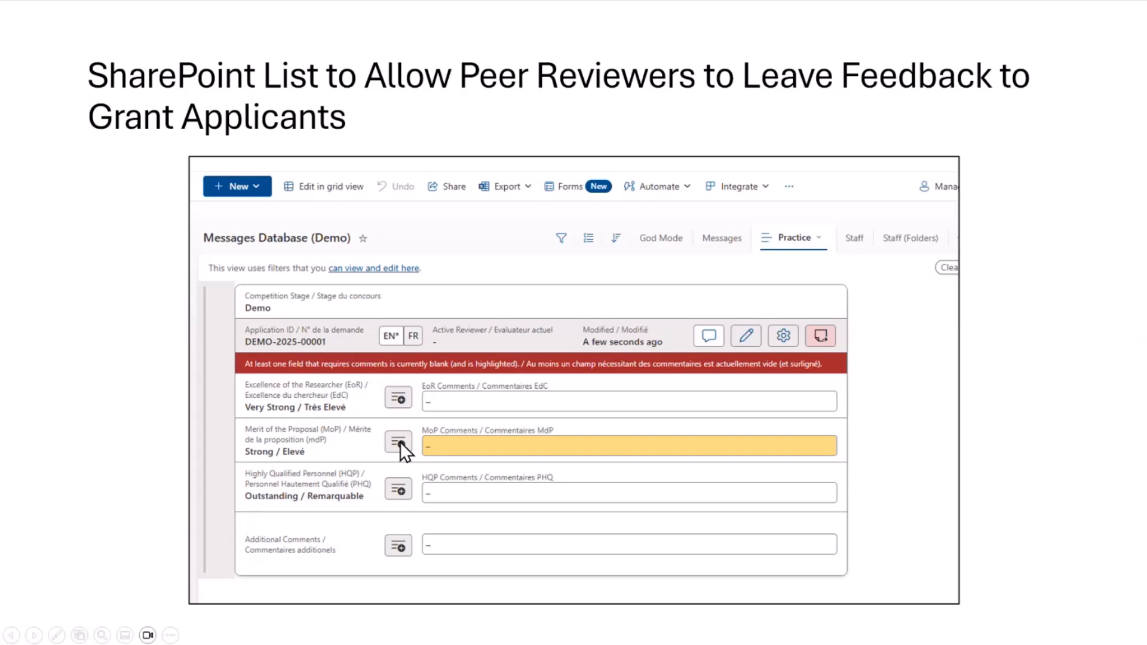
pyautogui.moveTo(467, 431)
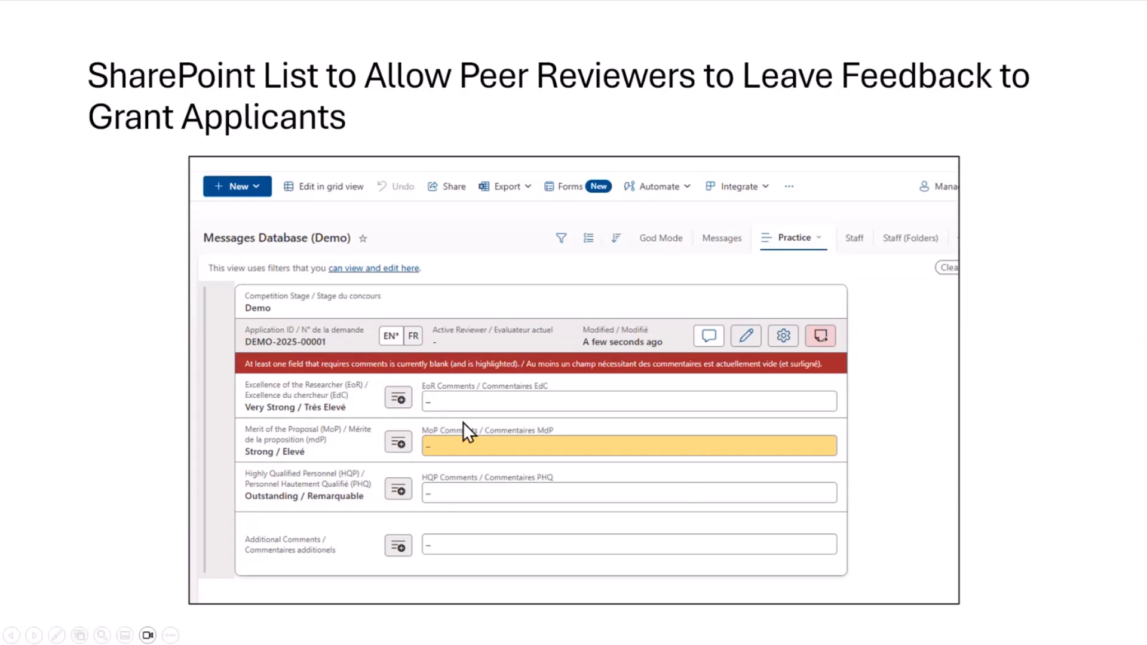
pyautogui.moveTo(458, 490)
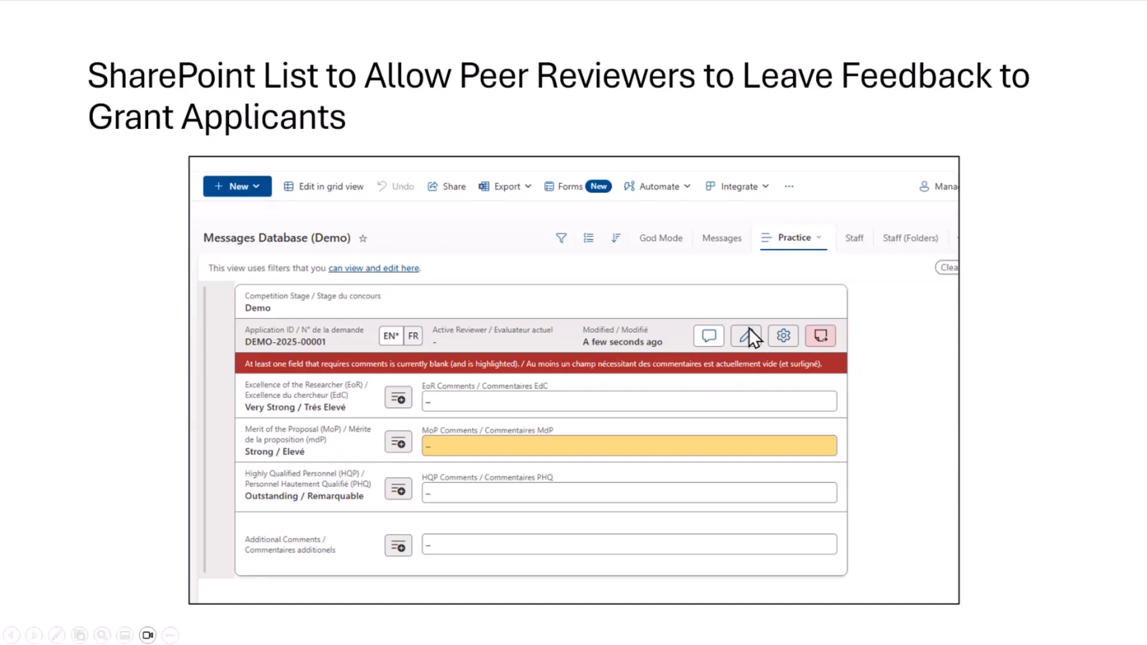
pyautogui.moveTo(730, 311)
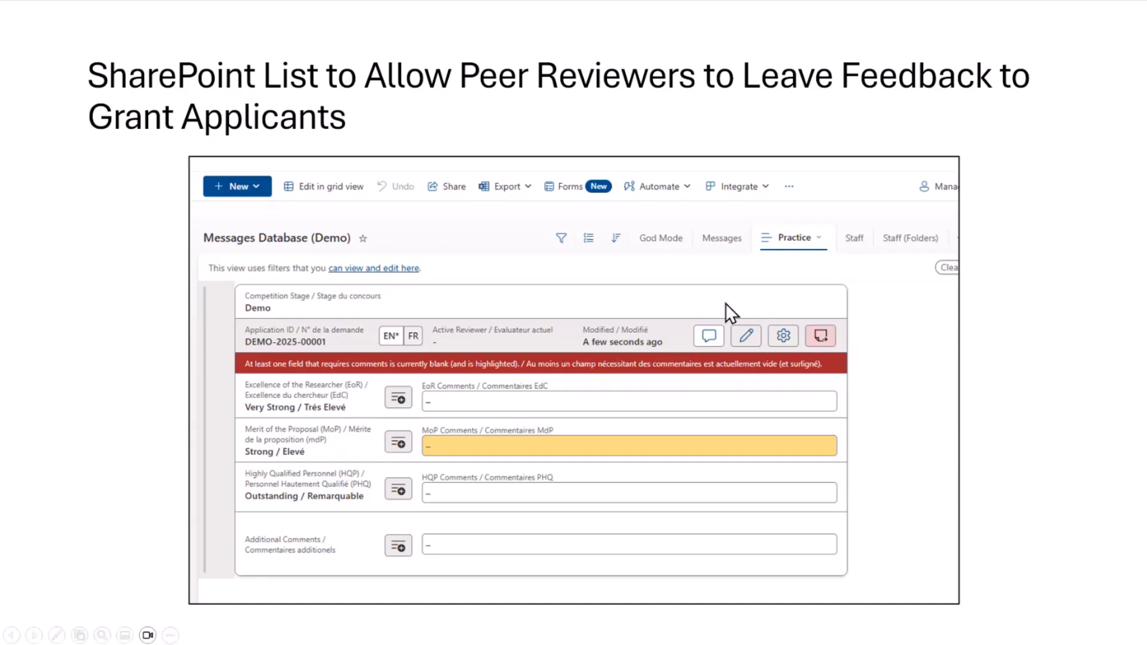
pyautogui.moveTo(652, 426)
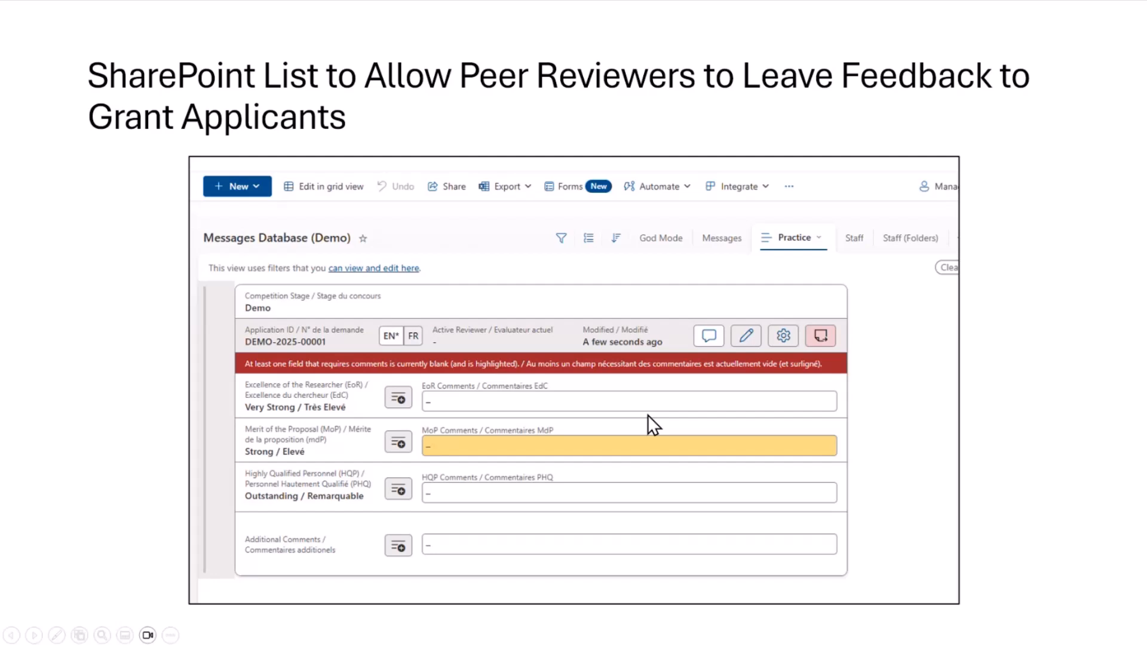
pyautogui.moveTo(965, 395)
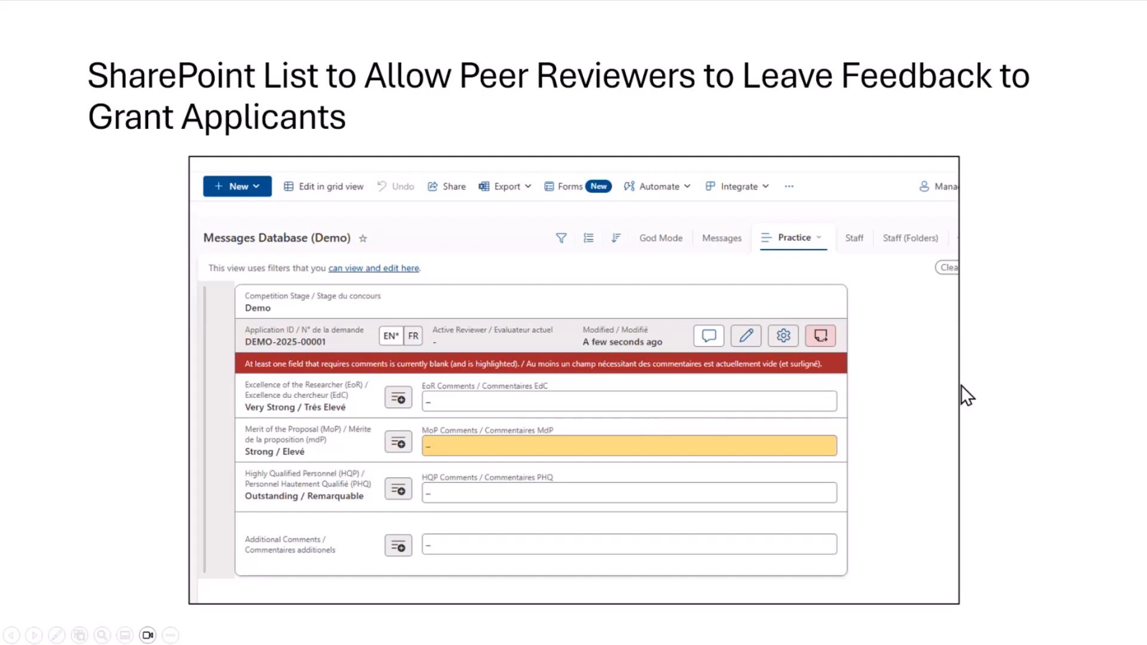
pyautogui.moveTo(1046, 346)
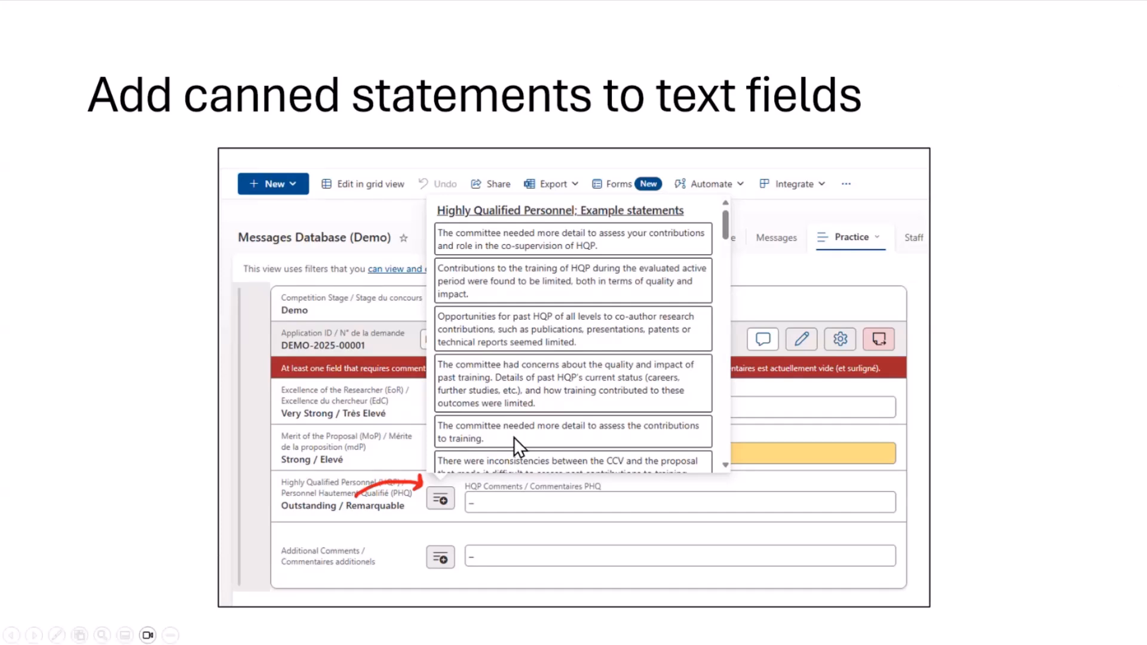
pyautogui.moveTo(809, 212)
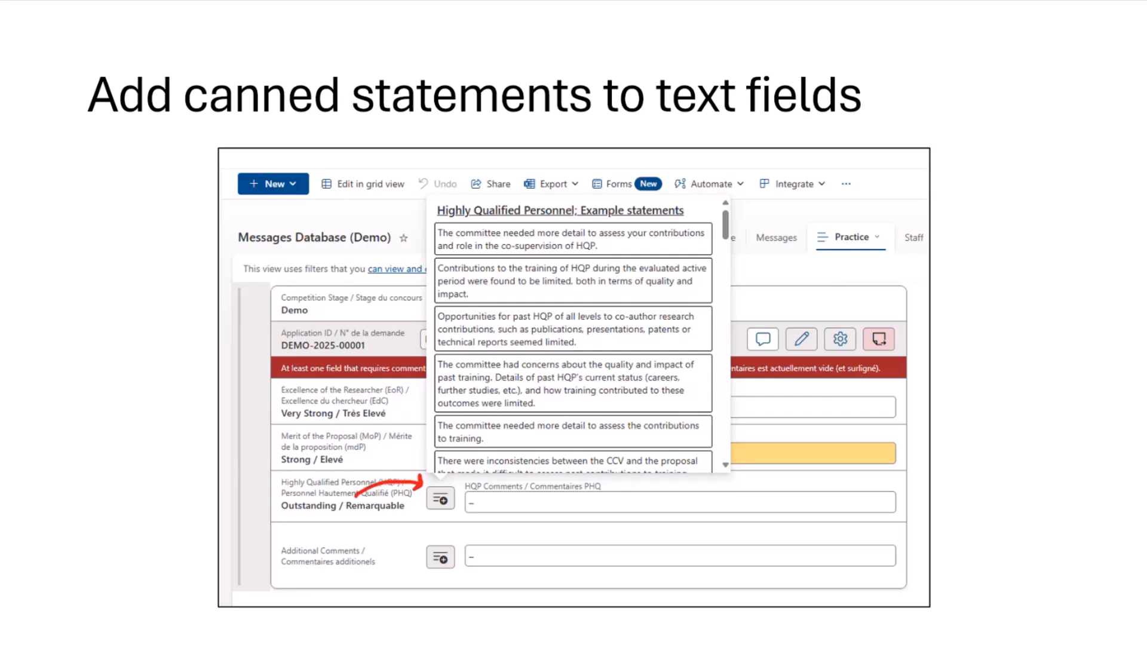
pyautogui.moveTo(712, 438)
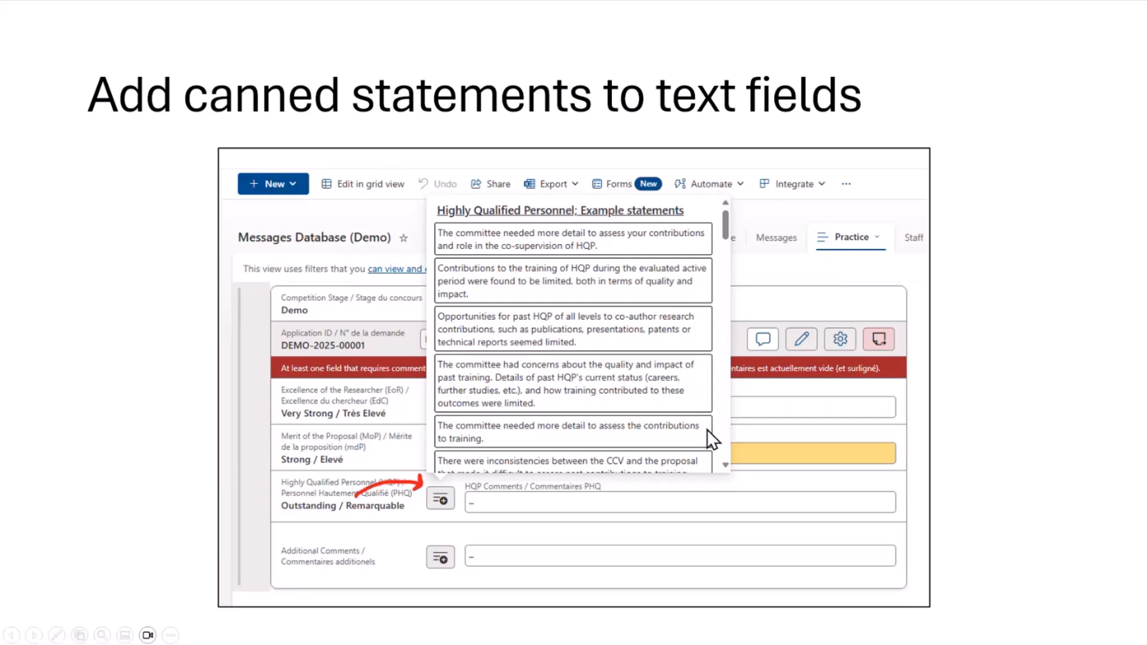
pyautogui.moveTo(587, 417)
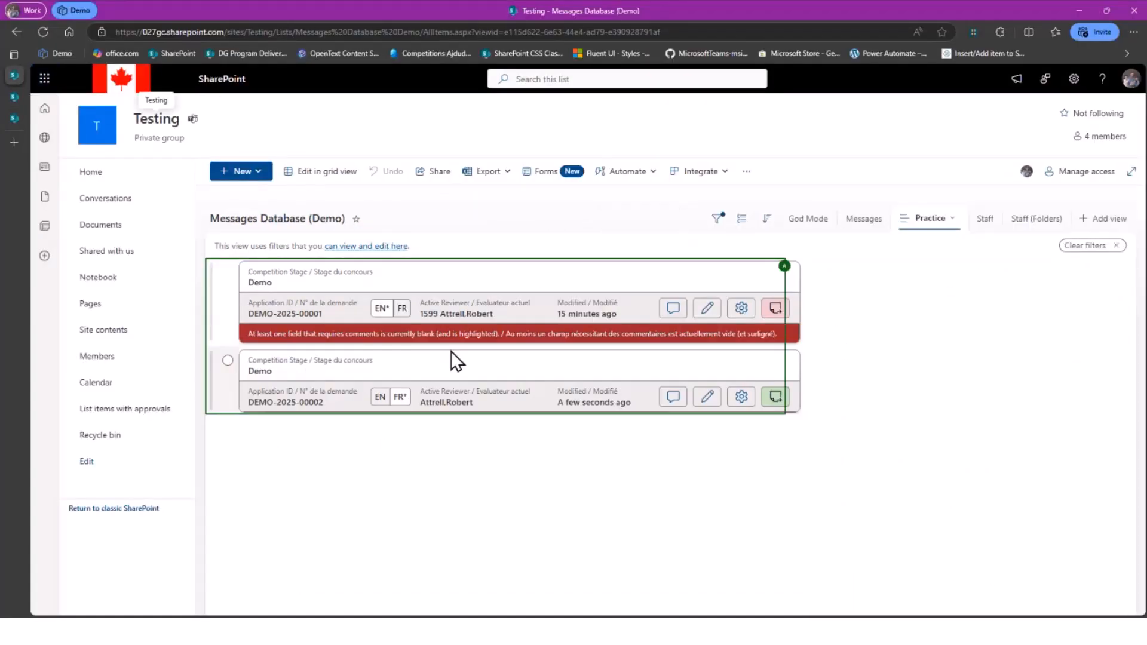
pyautogui.moveTo(442, 363)
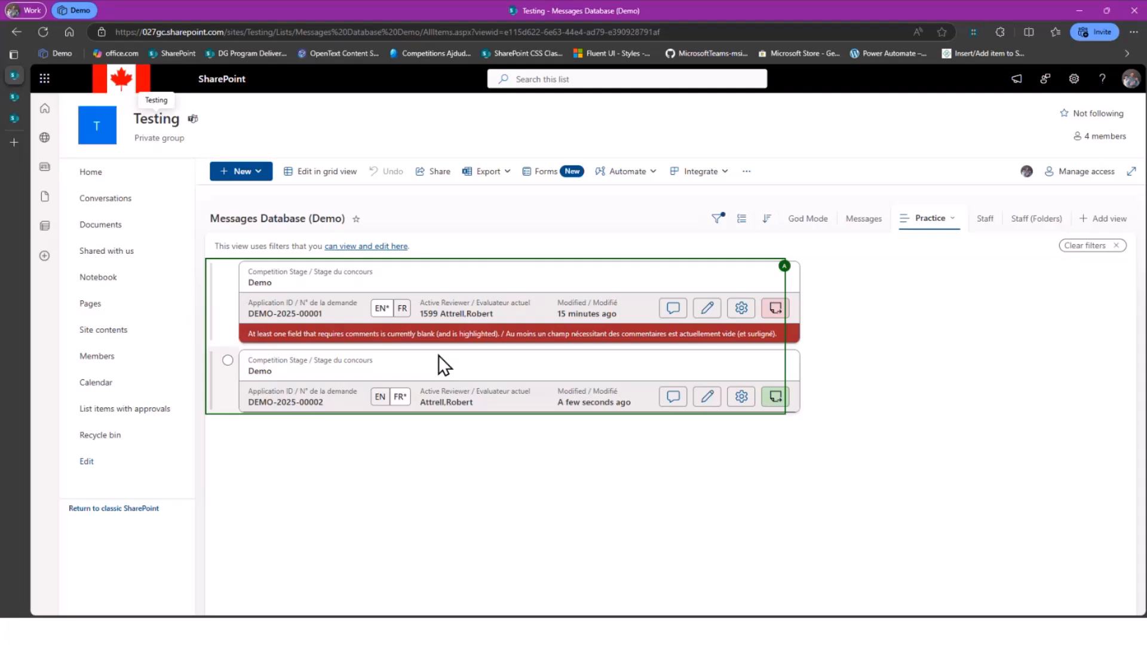
pyautogui.moveTo(540, 371)
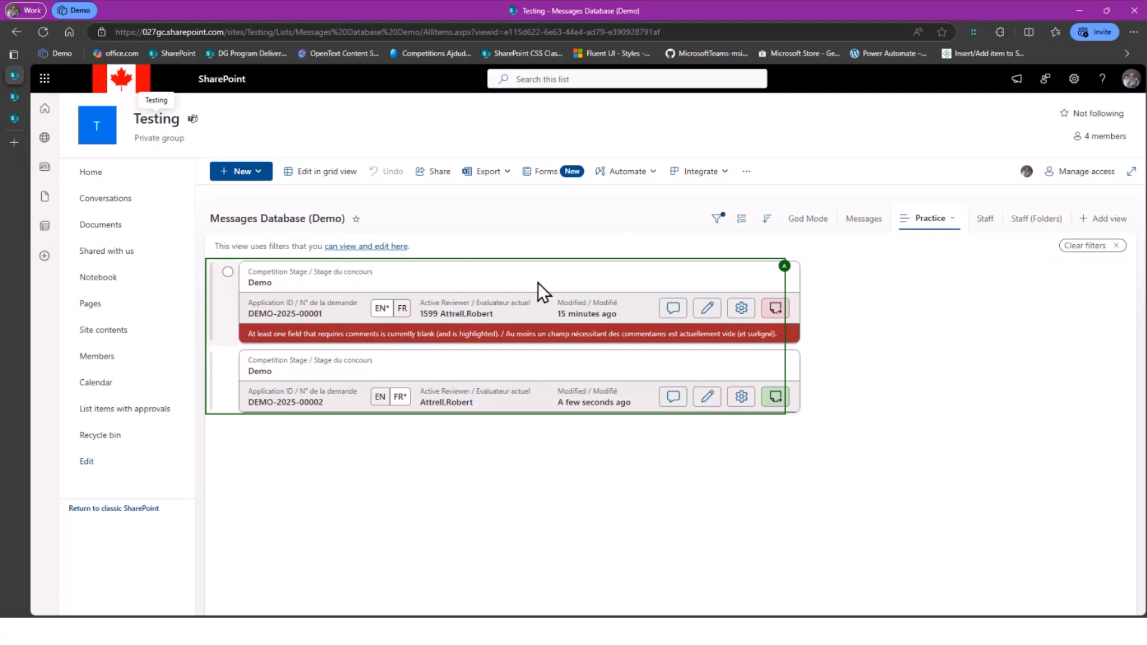
pyautogui.moveTo(334, 330)
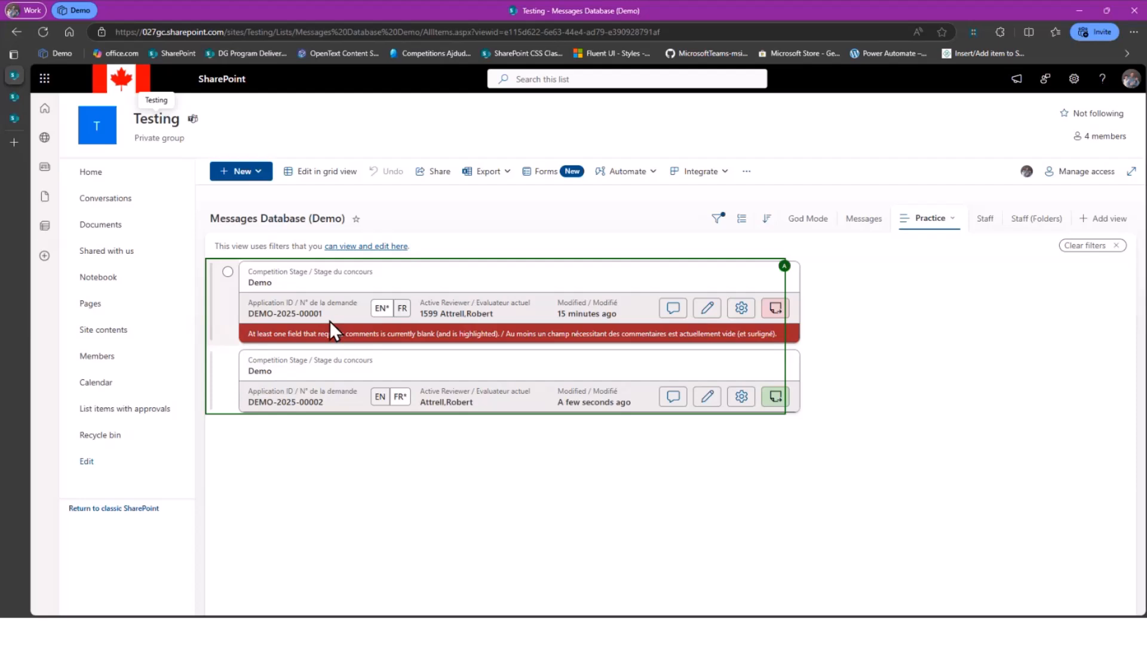
pyautogui.moveTo(452, 308)
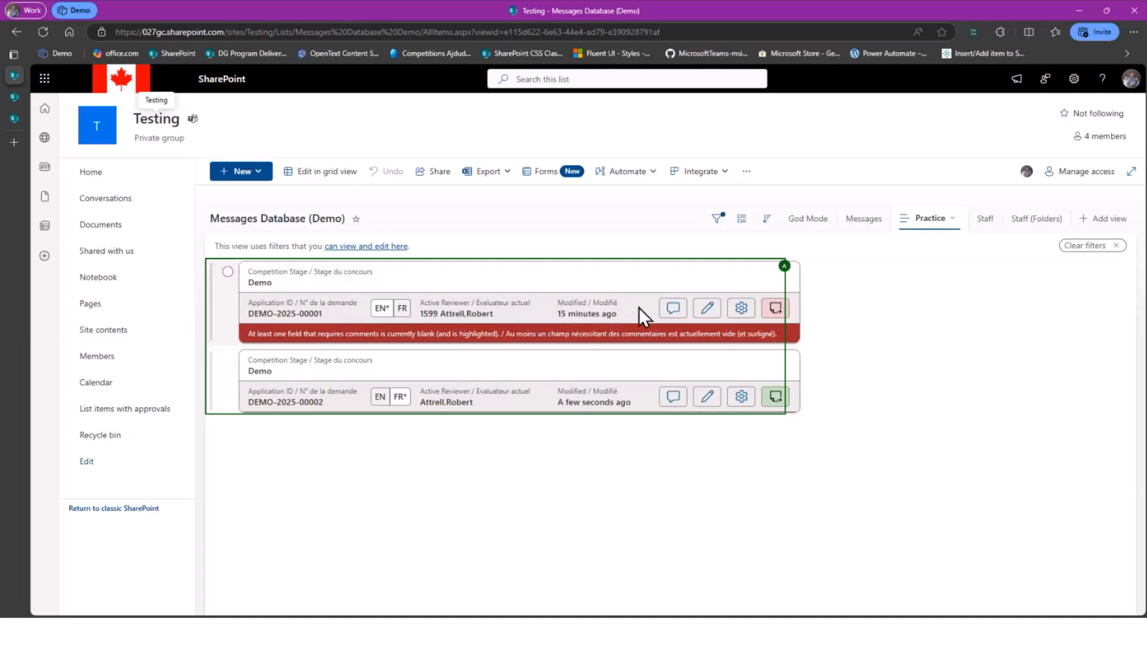
pyautogui.moveTo(527, 337)
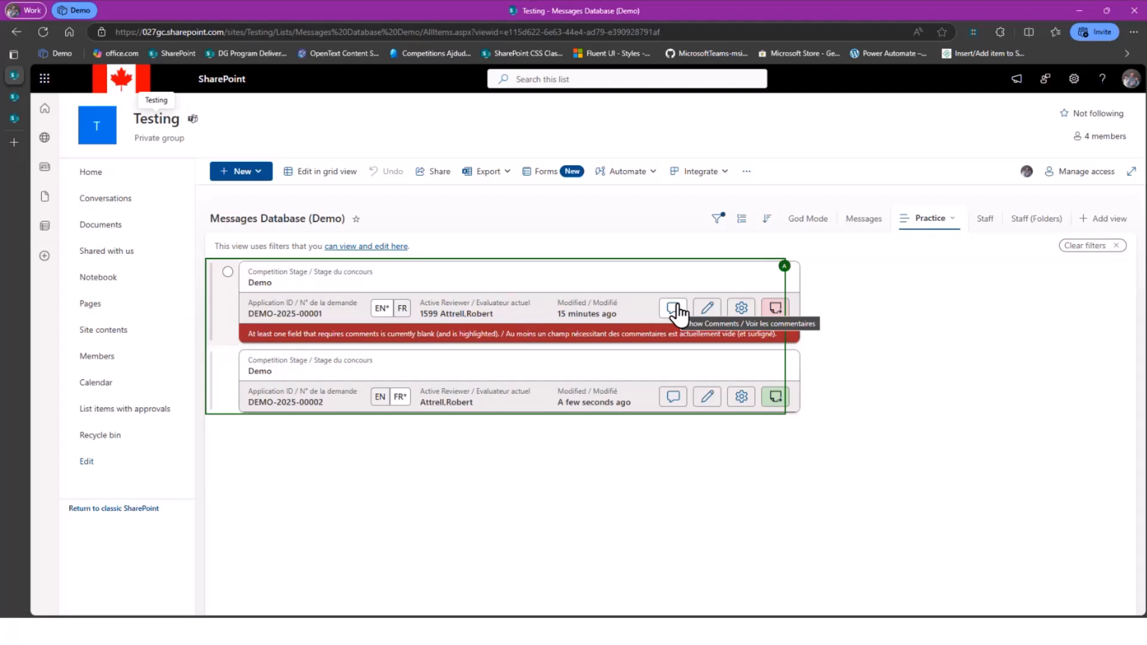
pyautogui.moveTo(351, 318)
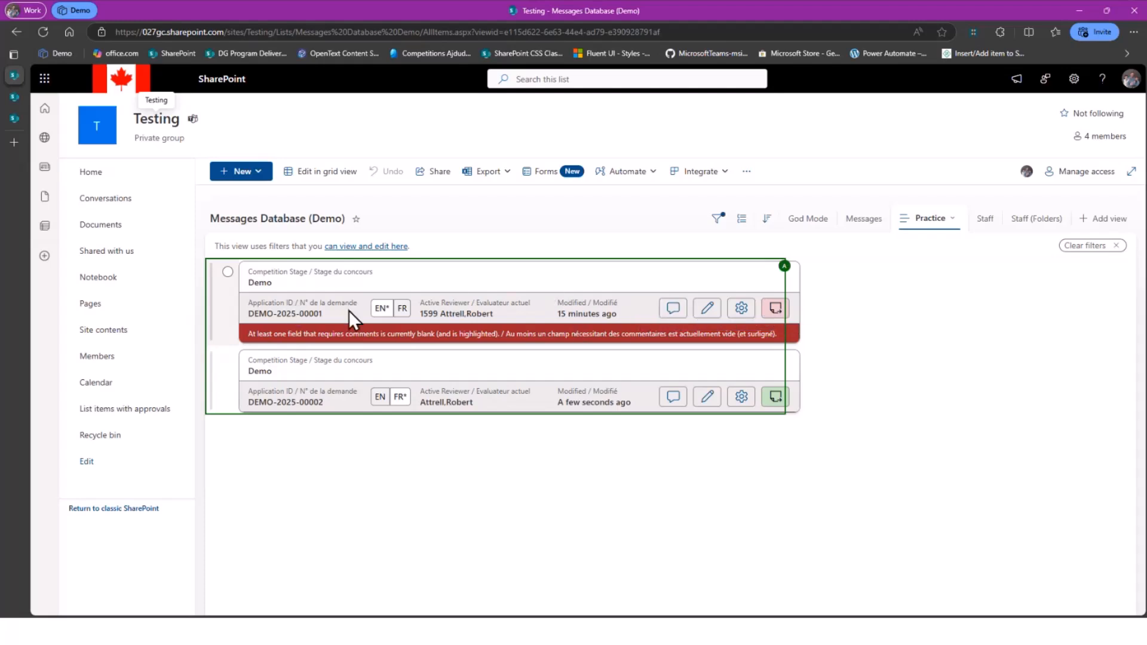
pyautogui.moveTo(672, 307)
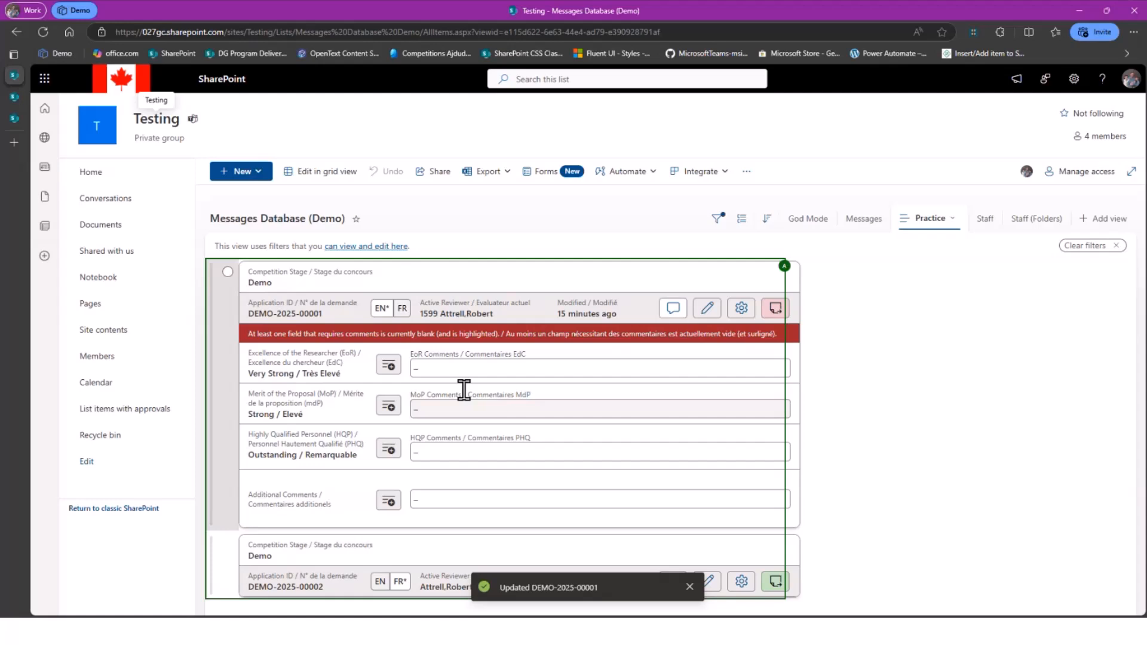
# Append the clear evidence and diverse scientific activities statements to DEMO-2025-00001's EoR comments.
pyautogui.click(596, 408)
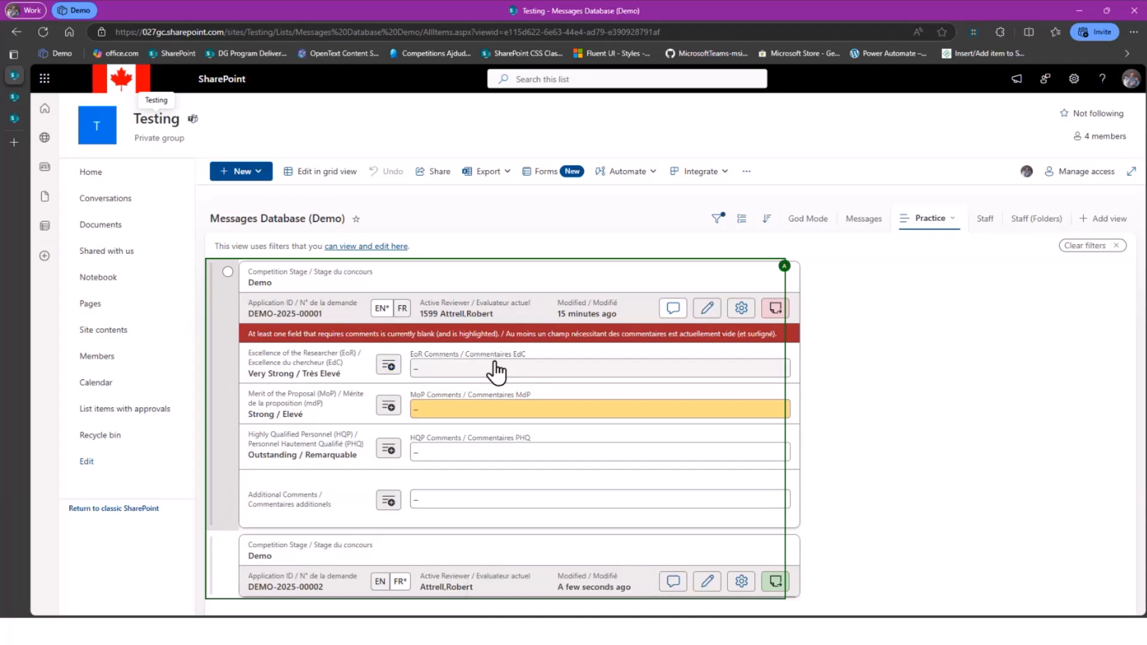
pyautogui.moveTo(503, 397)
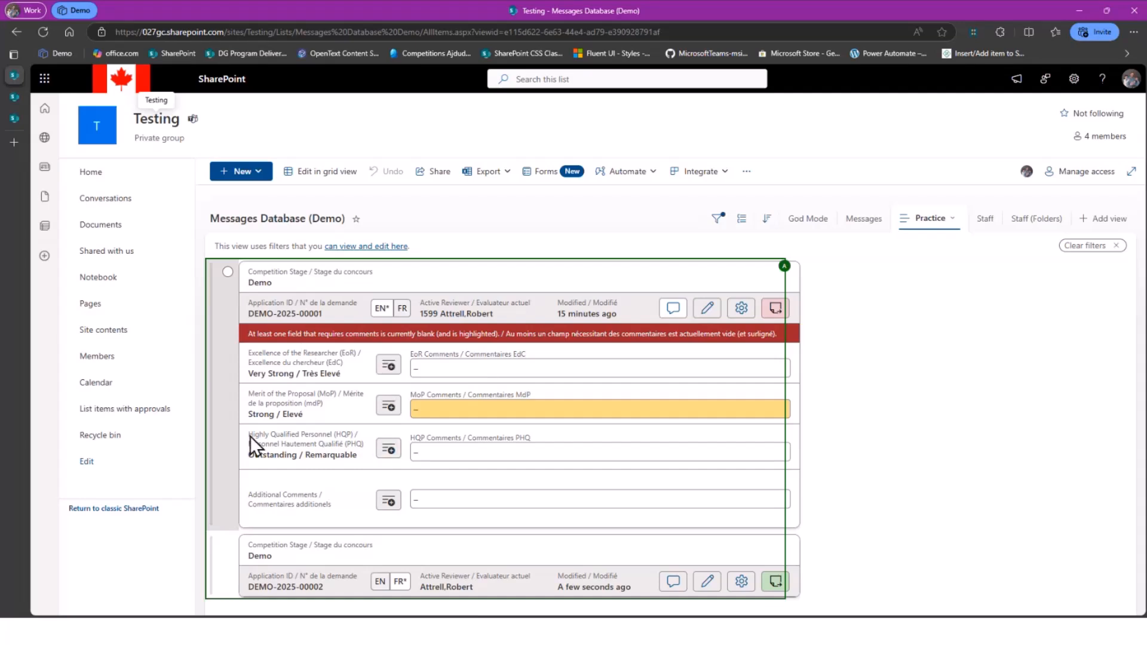
pyautogui.click(387, 366)
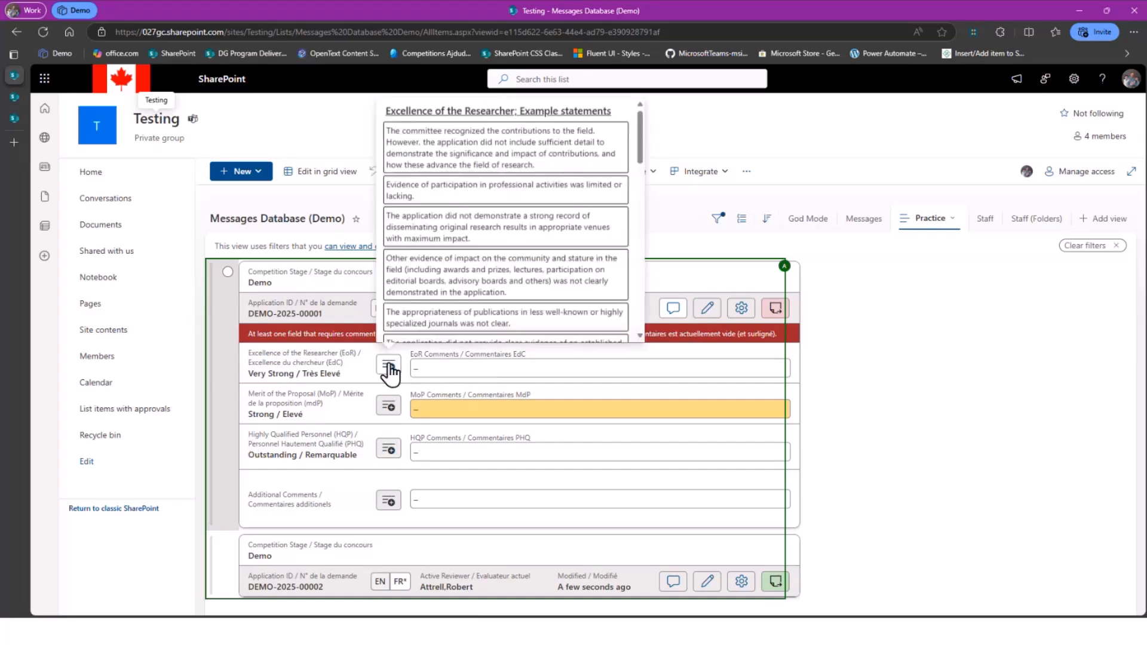
pyautogui.moveTo(600, 170)
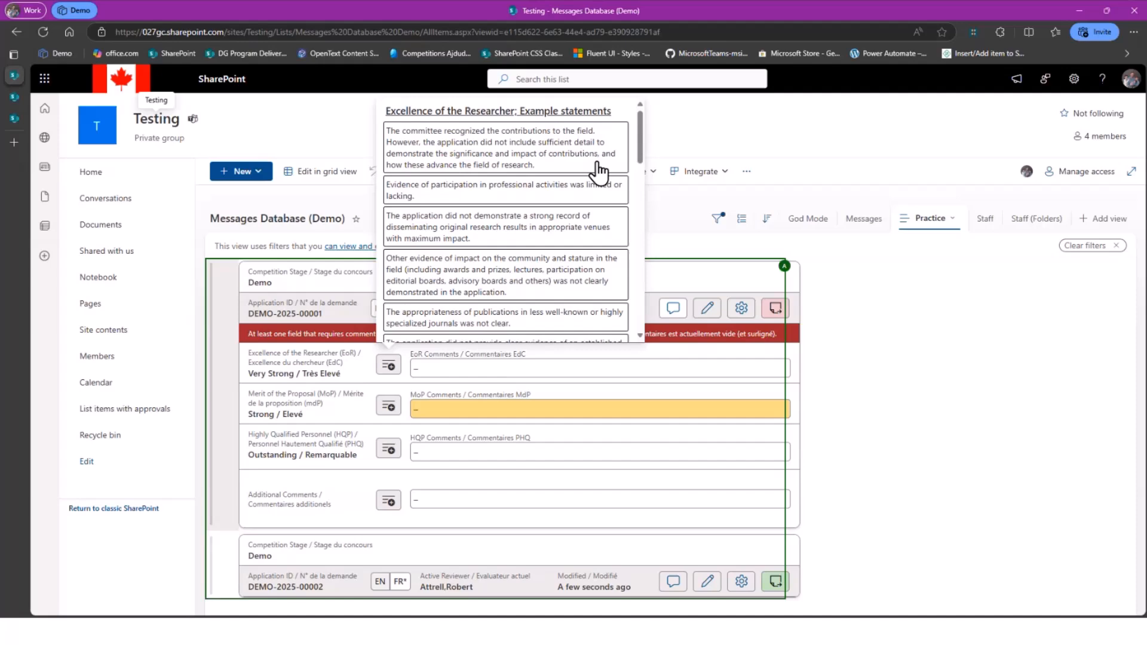
pyautogui.scroll(-3)
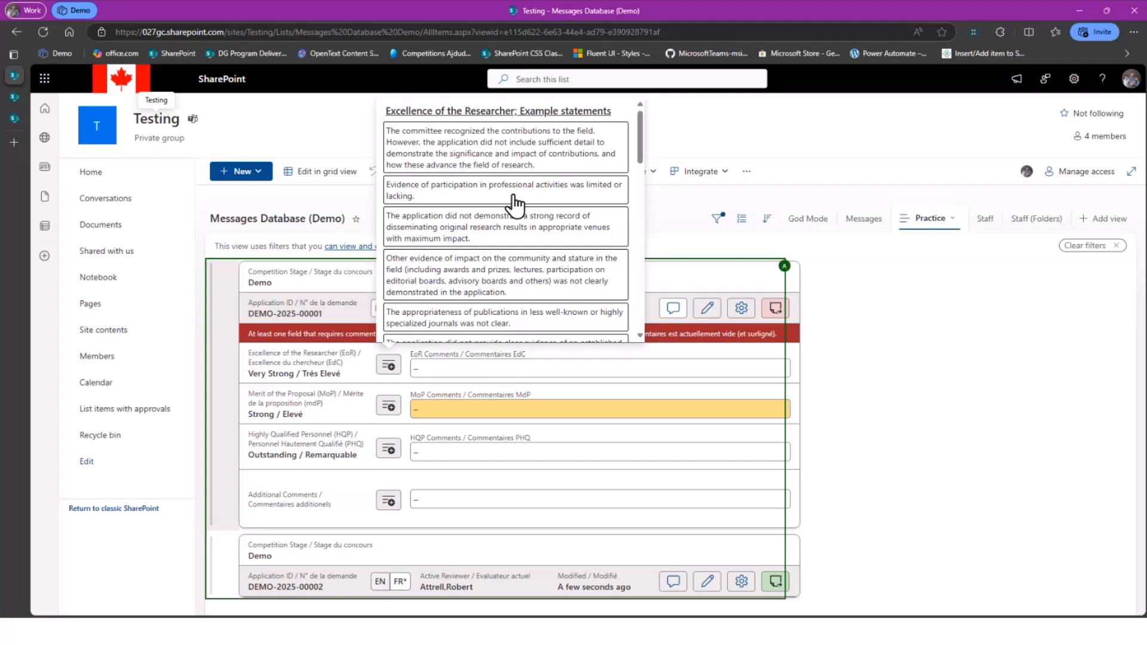
pyautogui.moveTo(497, 162)
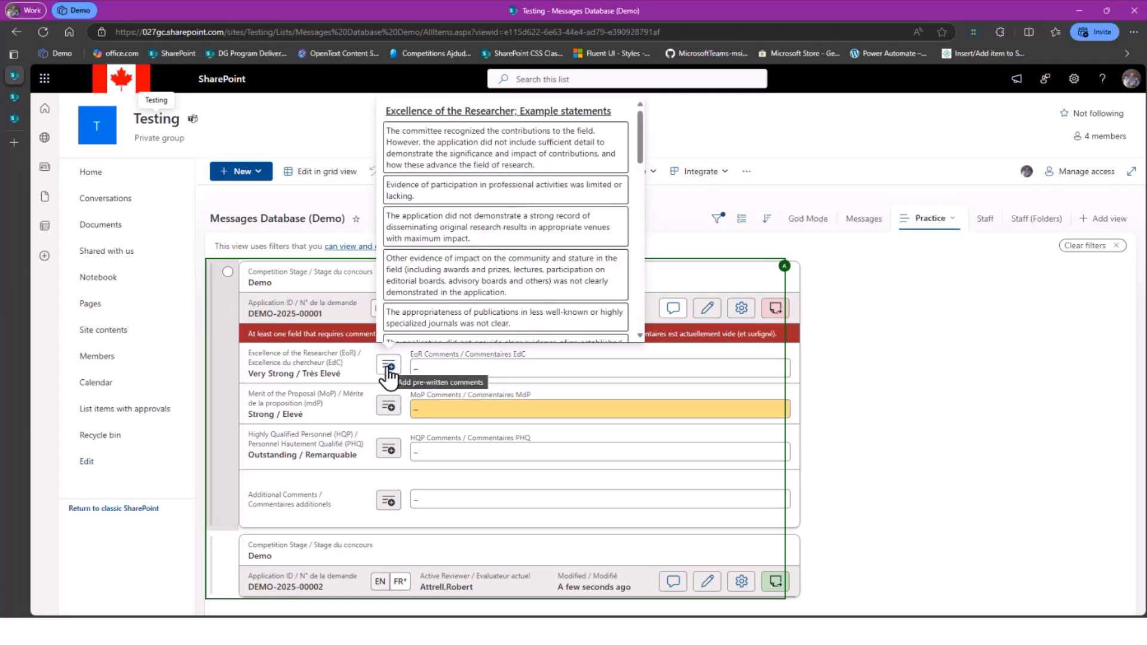
pyautogui.moveTo(548, 165)
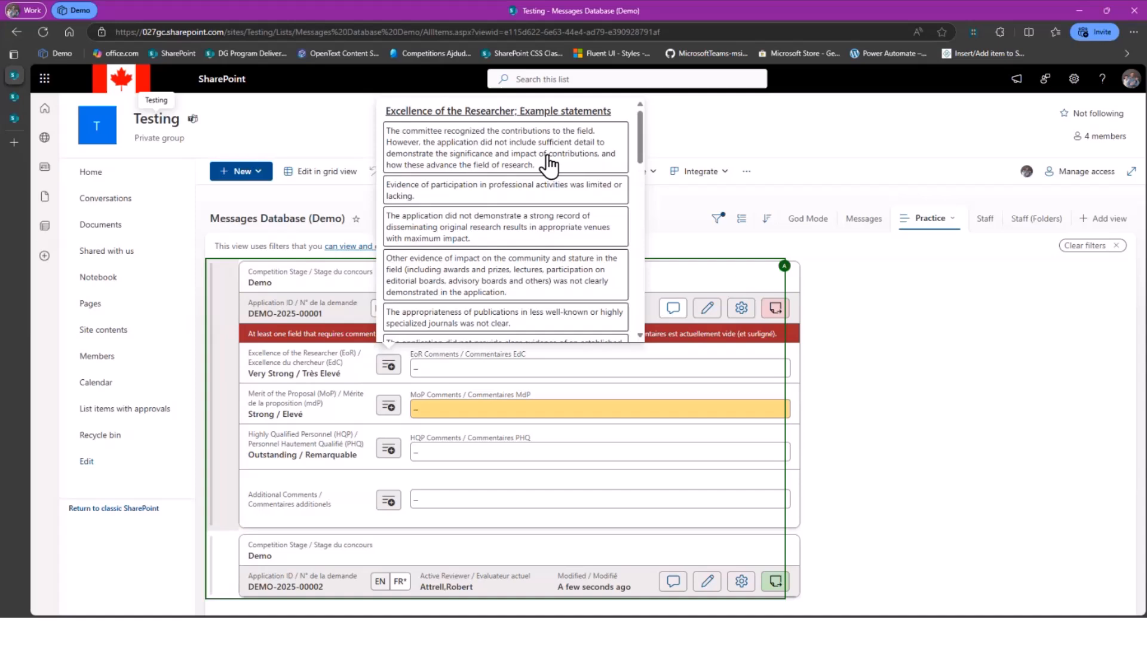
pyautogui.scroll(-3)
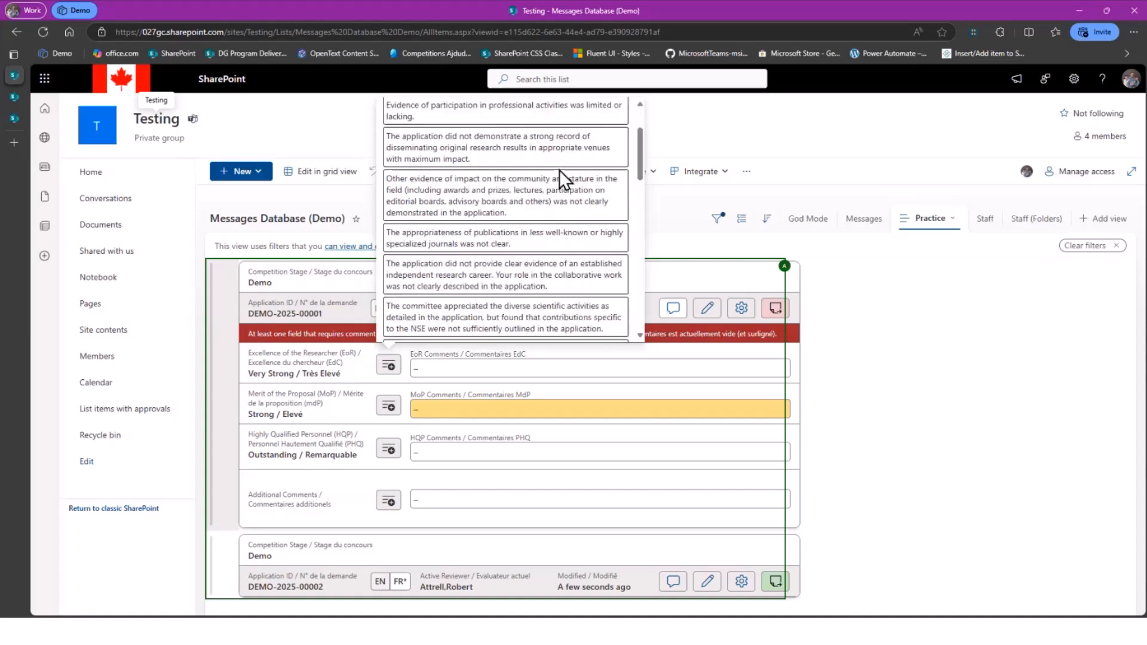
pyautogui.scroll(-3)
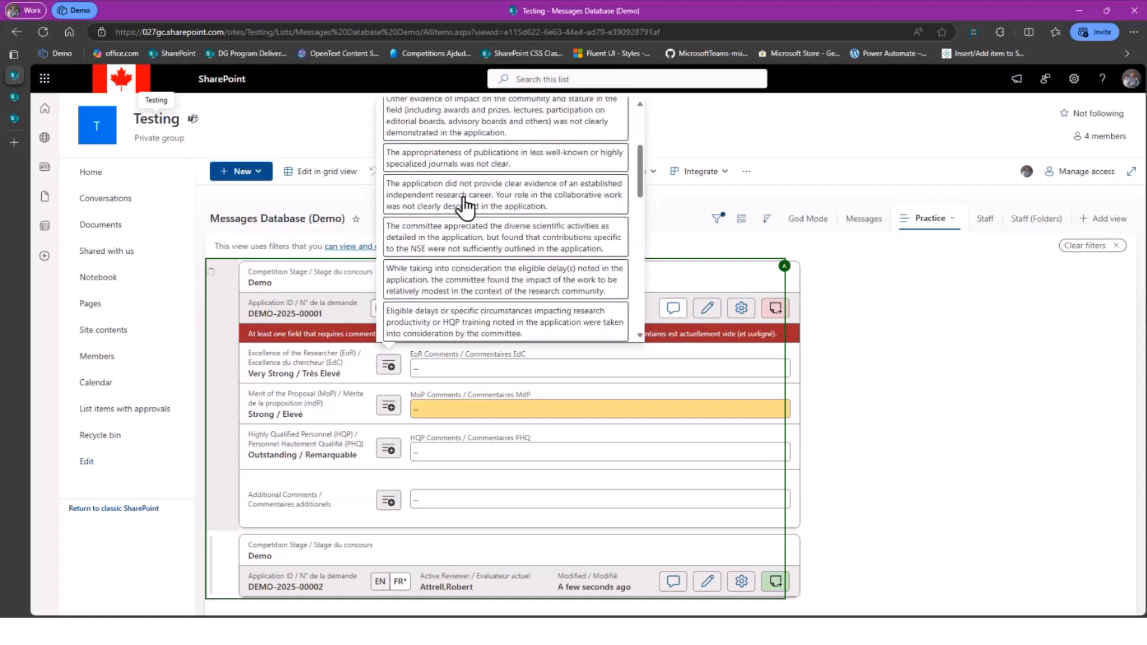
pyautogui.click(504, 194)
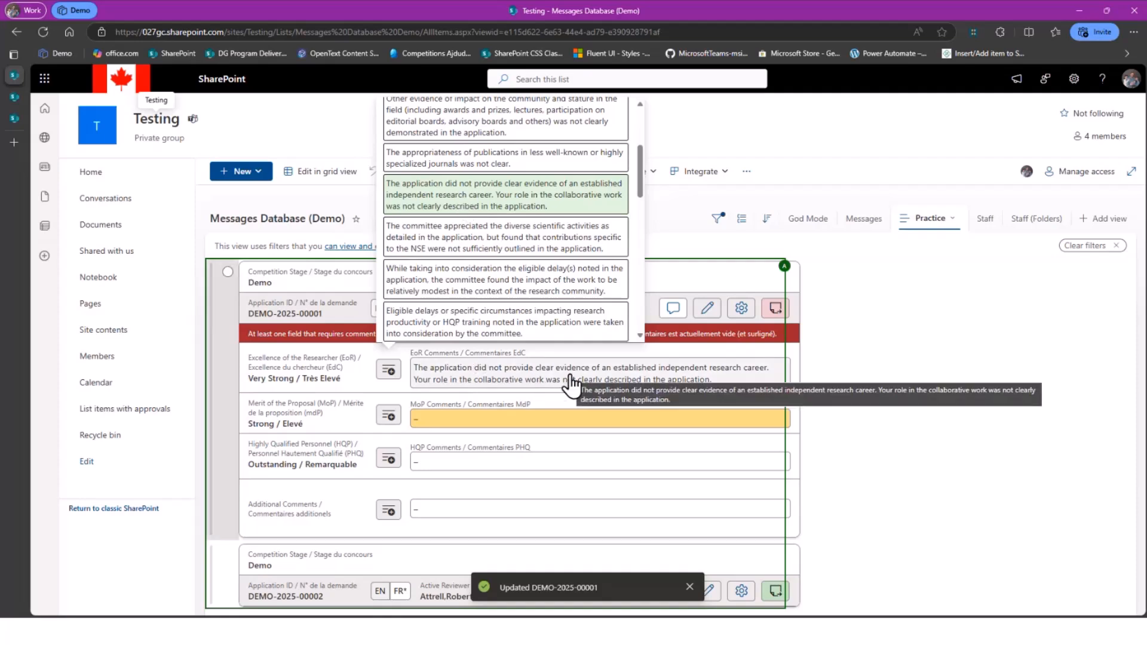
pyautogui.moveTo(530, 318)
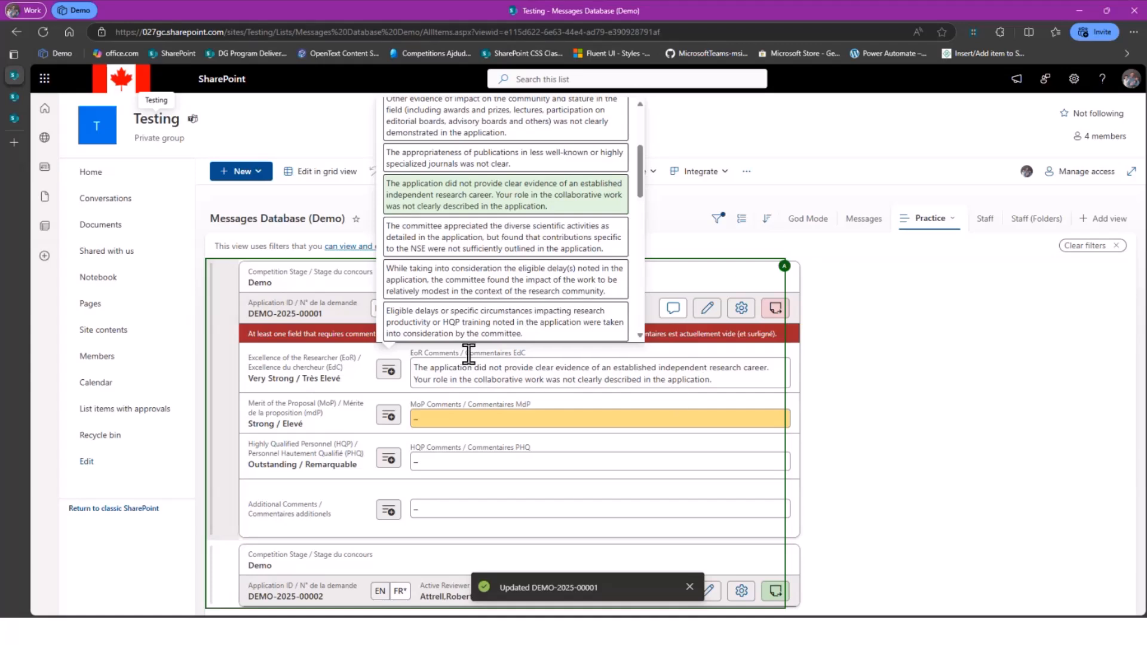
pyautogui.moveTo(525, 253)
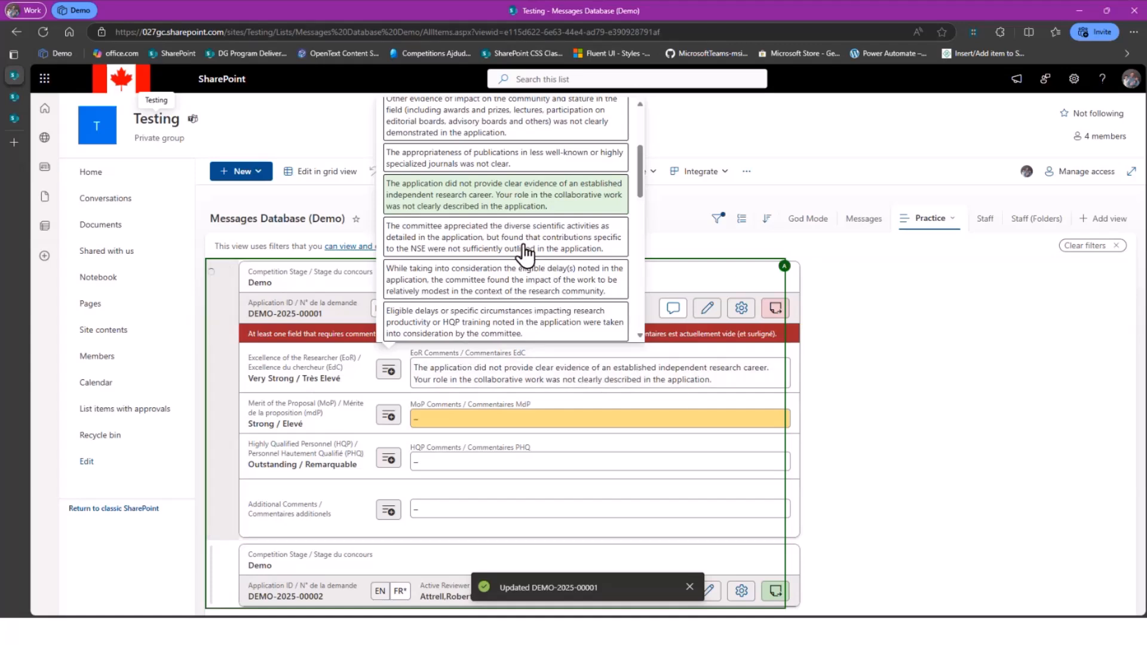
pyautogui.click(504, 237)
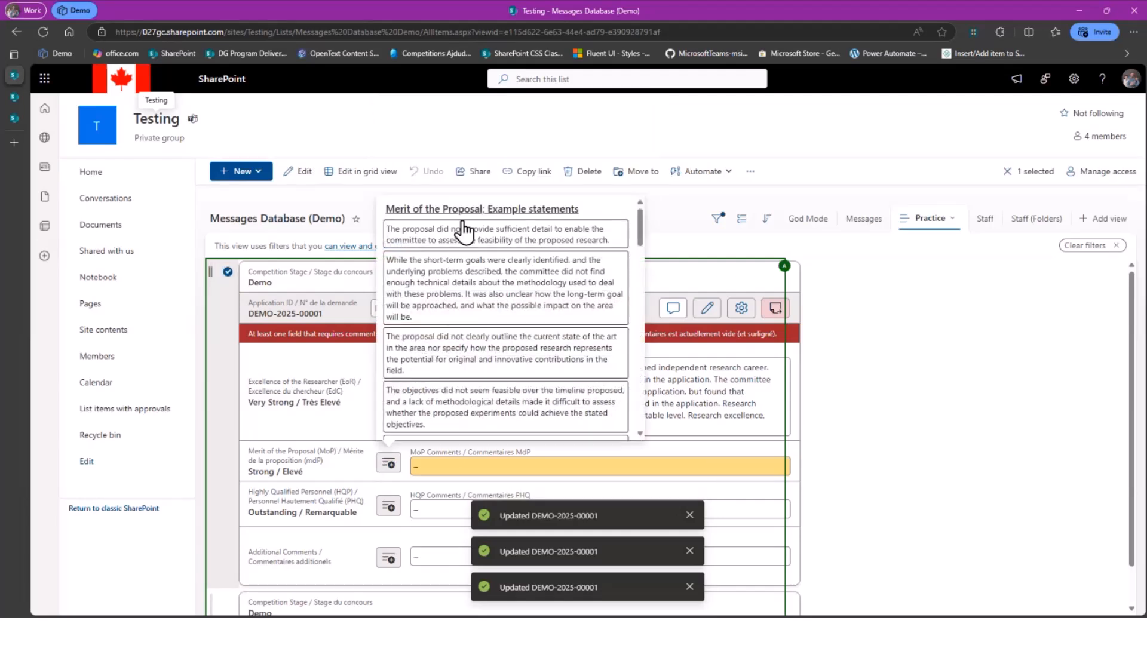
pyautogui.scroll(-3)
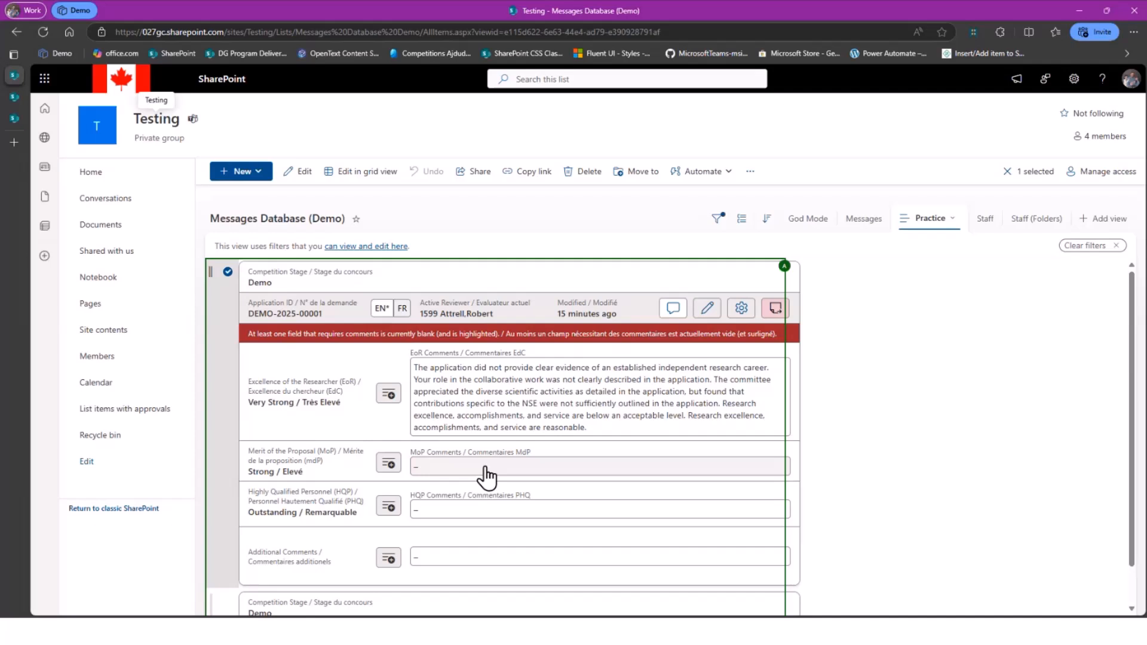
pyautogui.moveTo(638, 482)
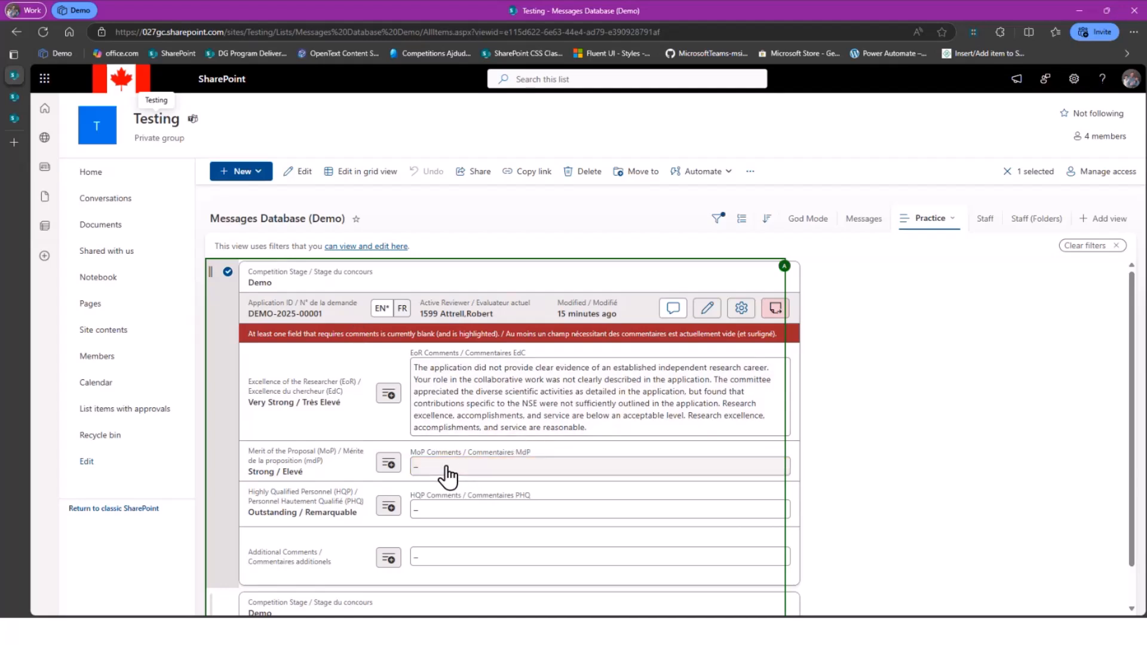
# Add the spelling/grammatical errors and inadequate research program statements to MoP comments.
pyautogui.click(598, 467)
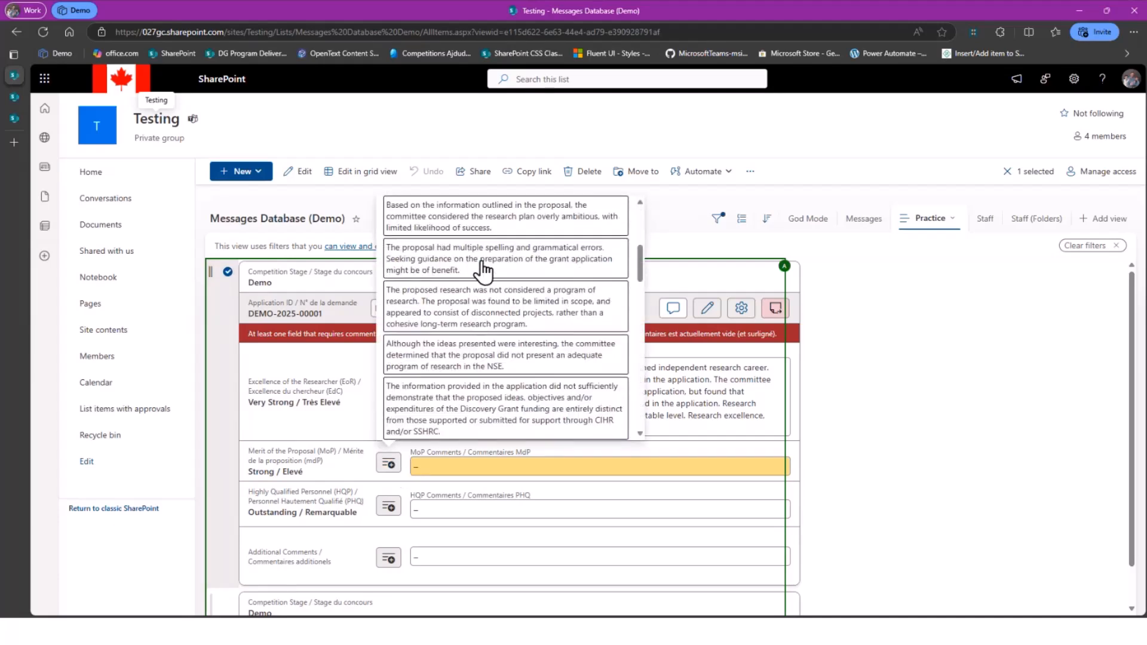
pyautogui.click(500, 355)
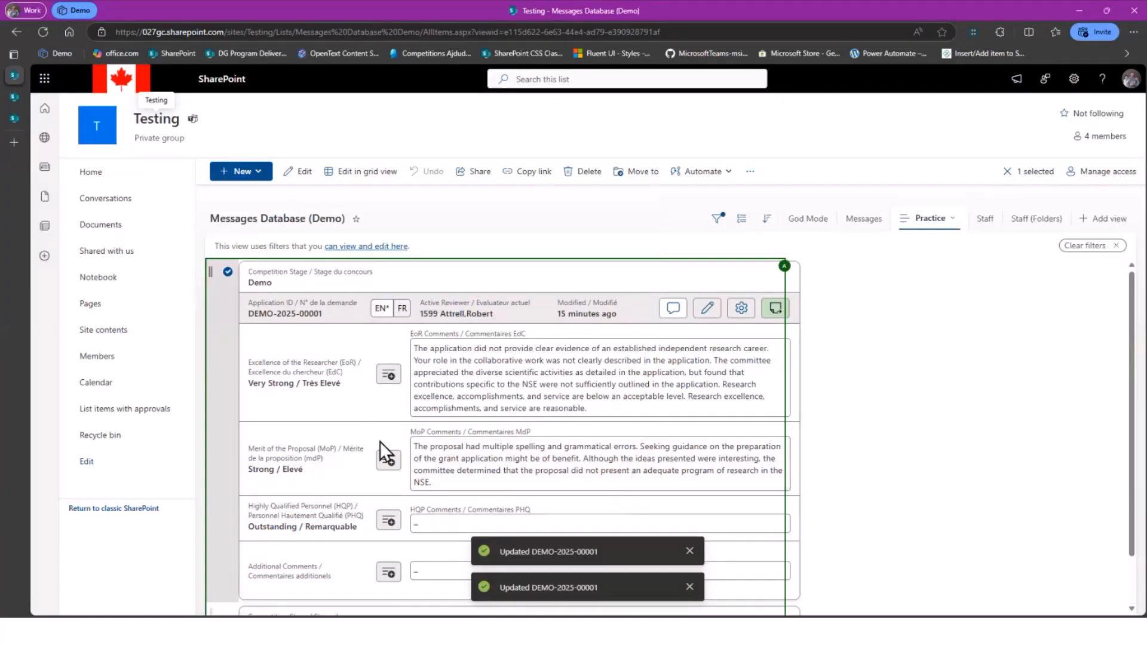
pyautogui.moveTo(337, 441)
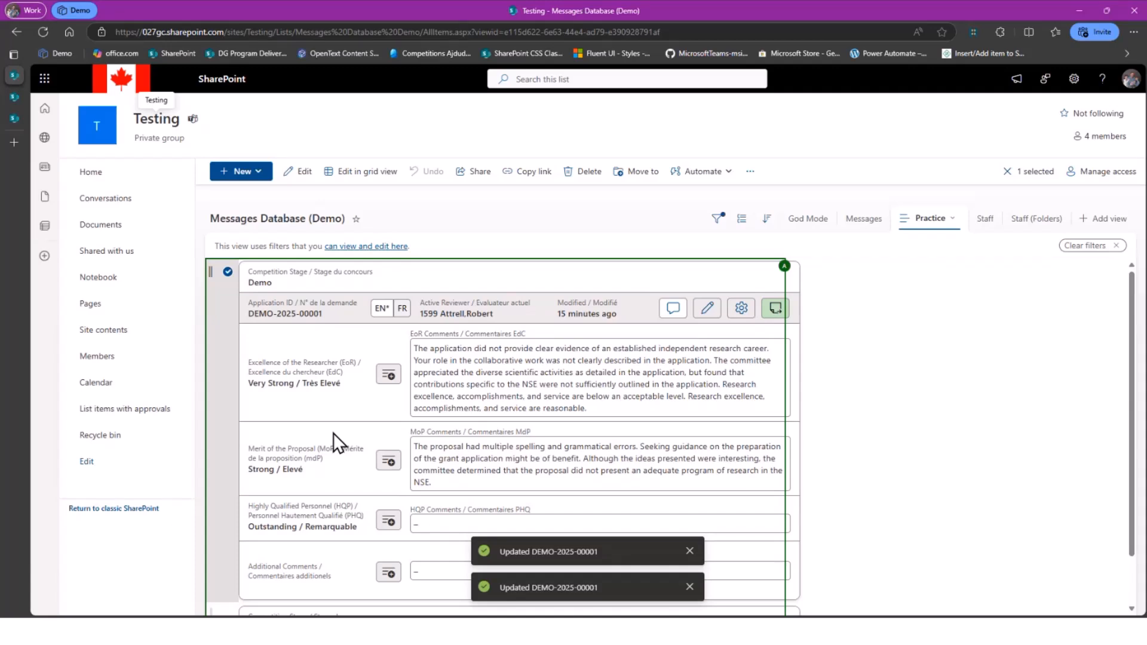
pyautogui.moveTo(506, 429)
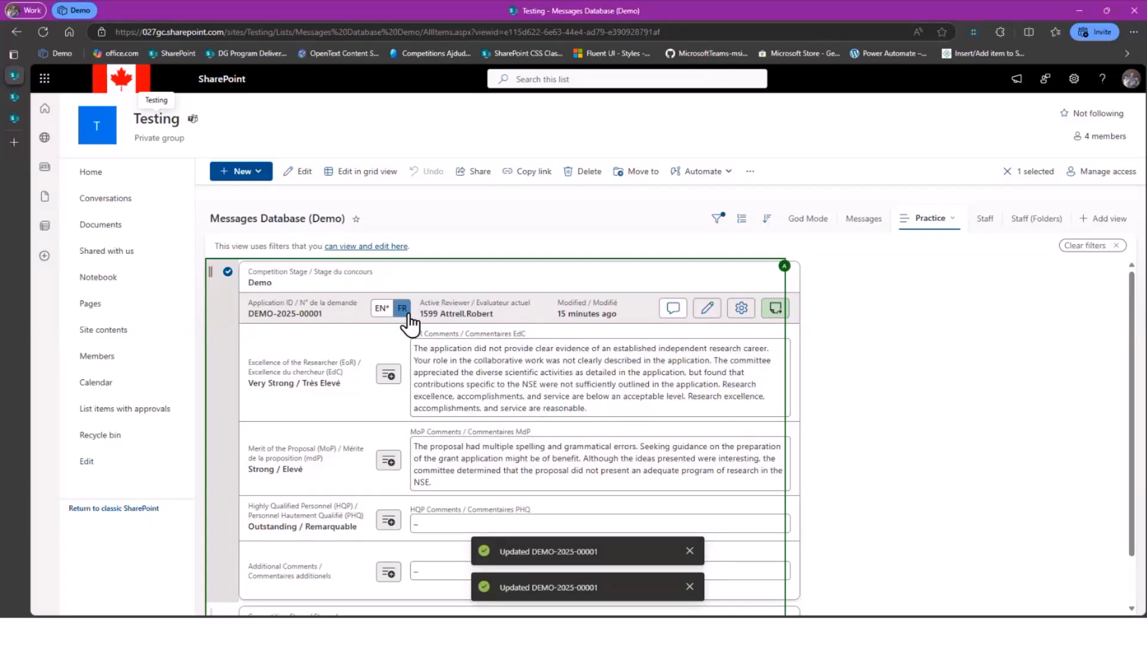
pyautogui.moveTo(402, 308)
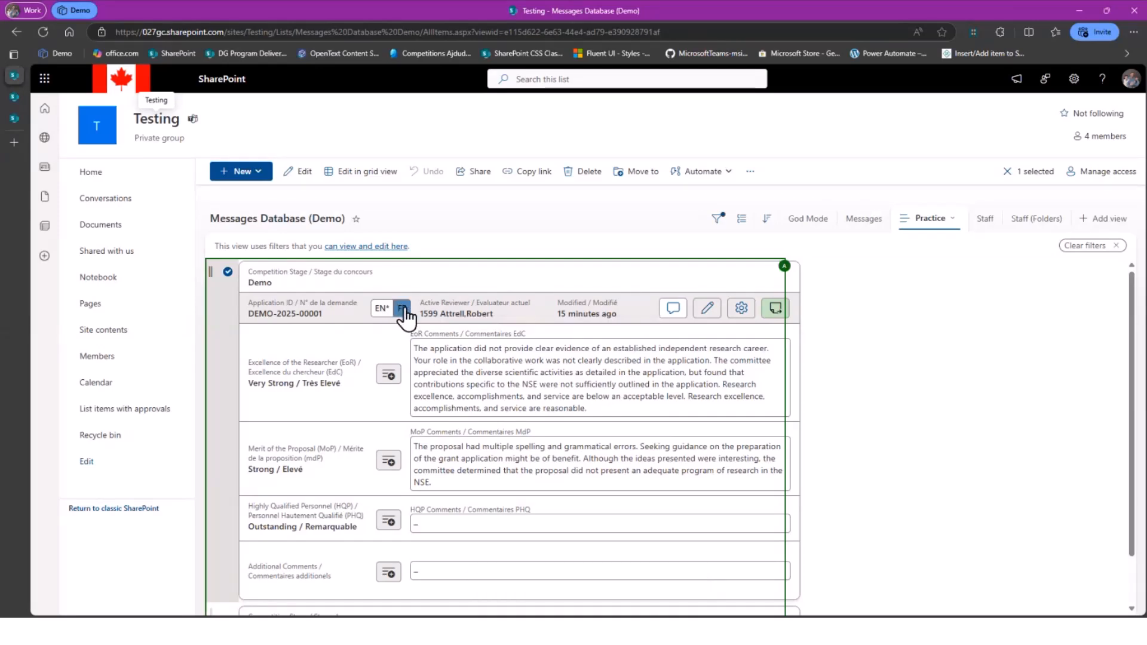
# Toggle the card to FR and add a French canned statement to the HQP comments.
pyautogui.click(401, 308)
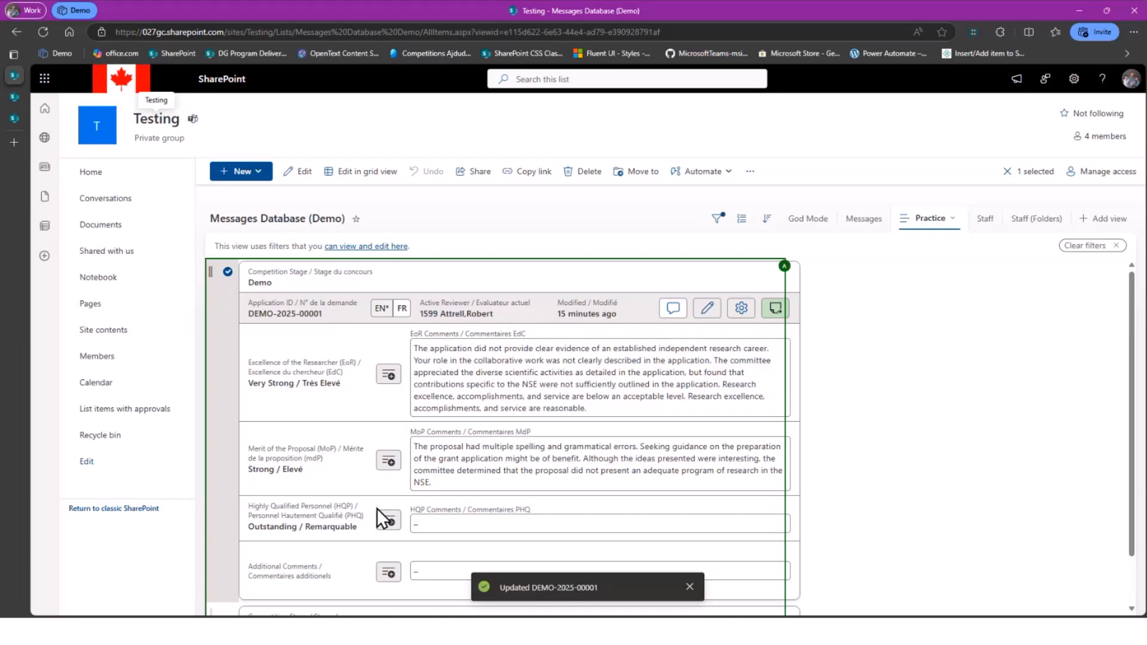
pyautogui.moveTo(389, 519)
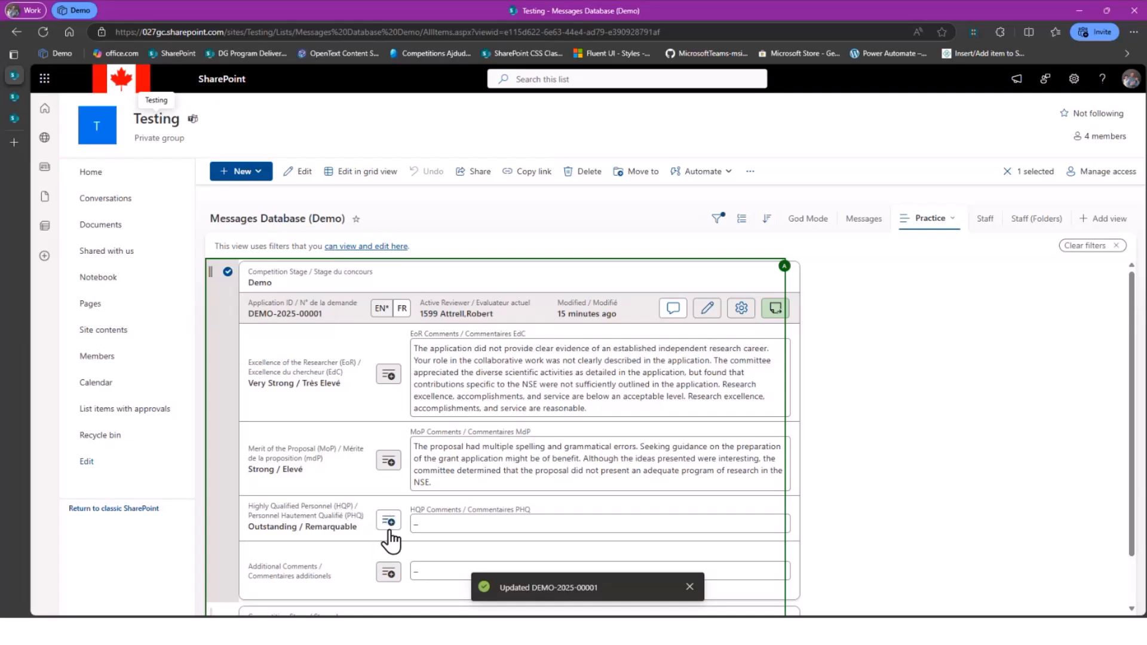
pyautogui.moveTo(388, 520)
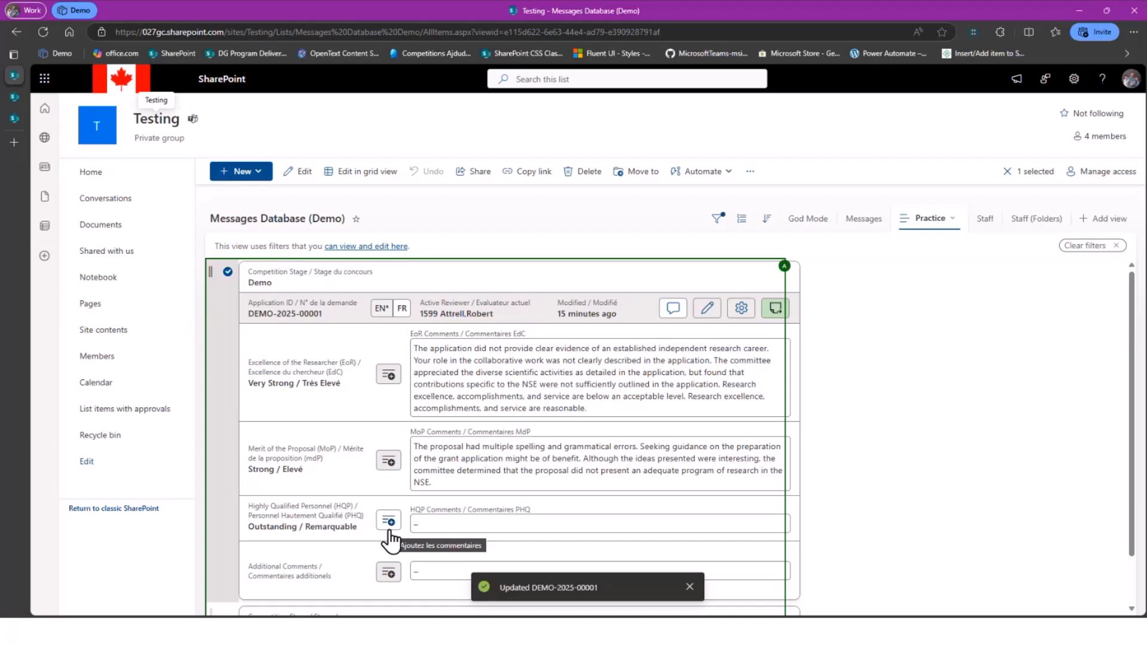
pyautogui.moveTo(393, 533)
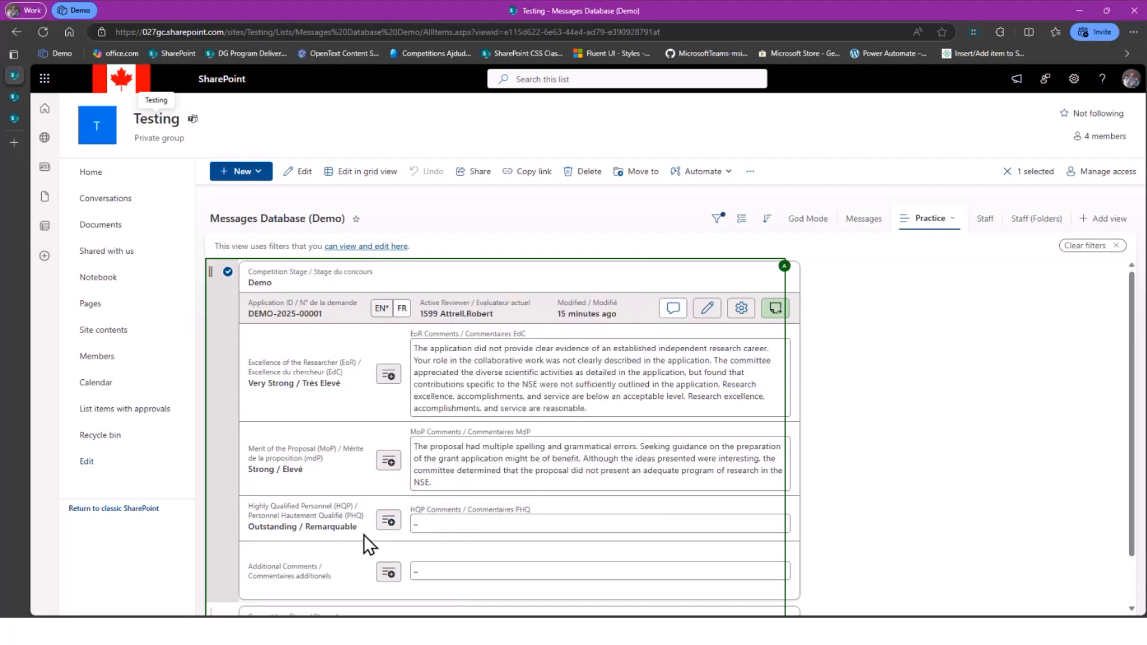
pyautogui.click(388, 519)
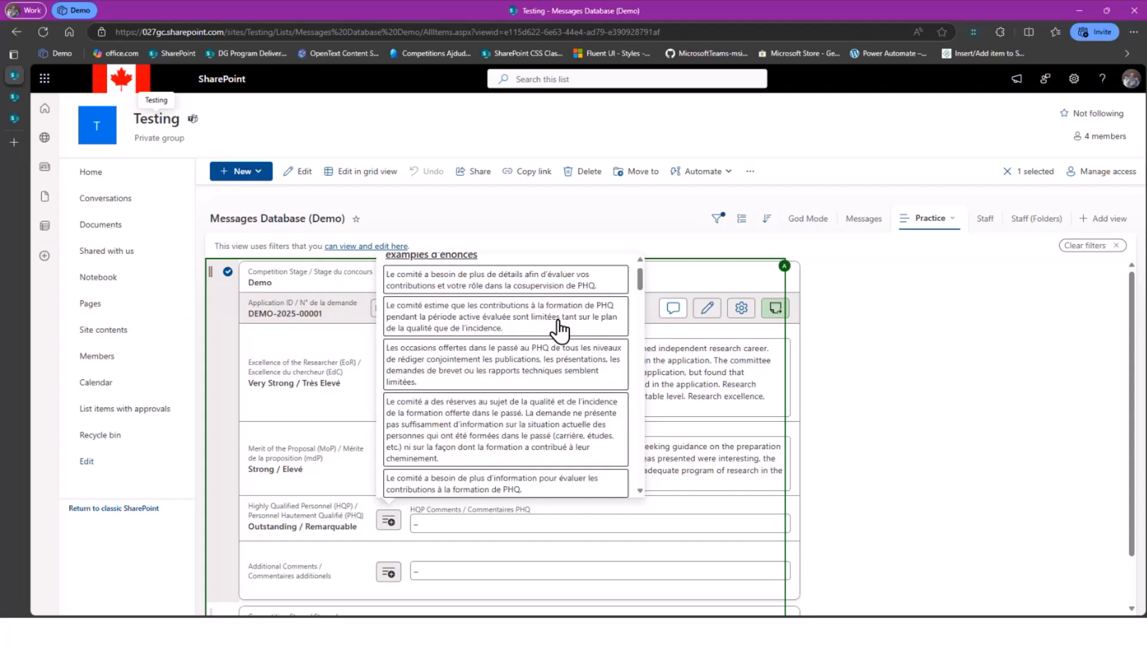
pyautogui.scroll(-3)
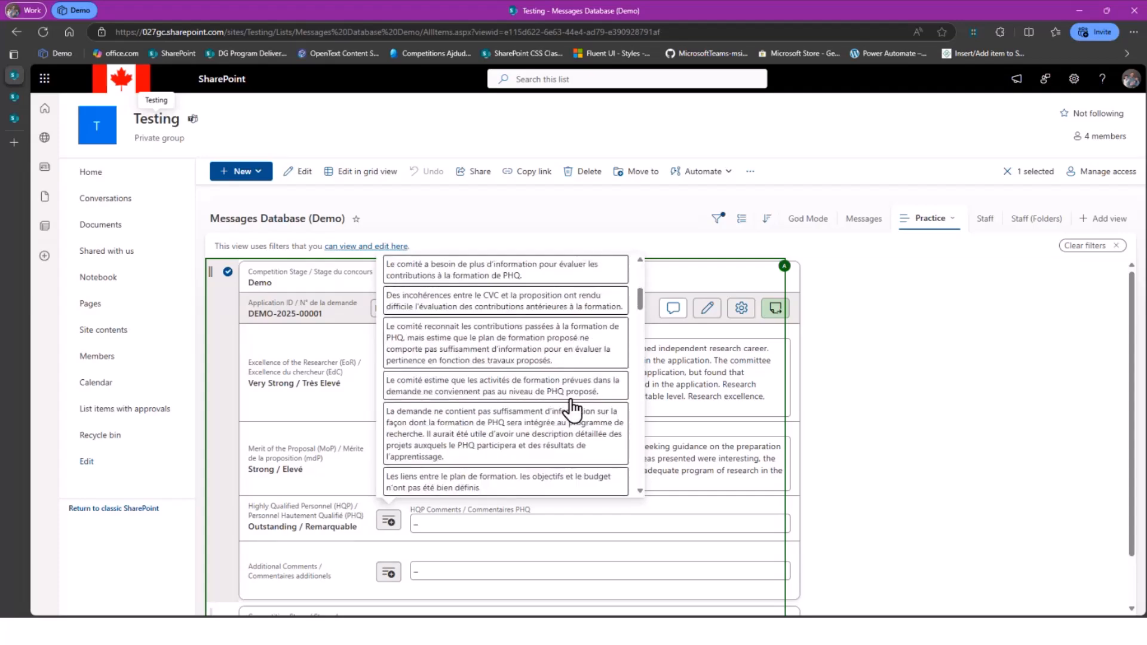
pyautogui.scroll(-3)
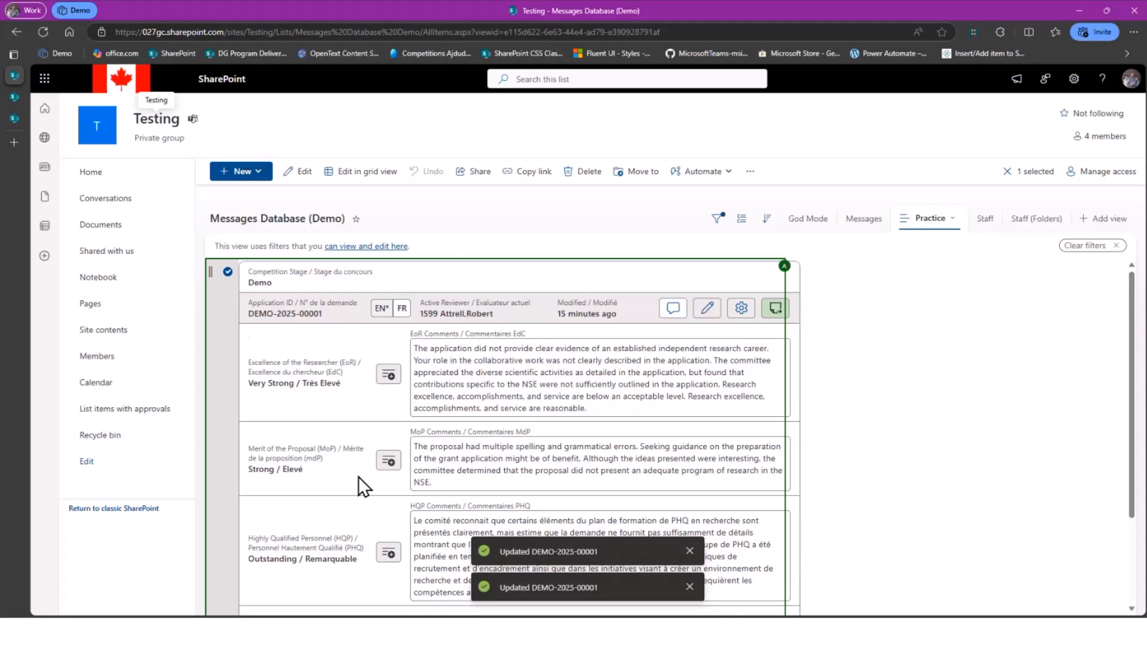
pyautogui.moveTo(387, 374)
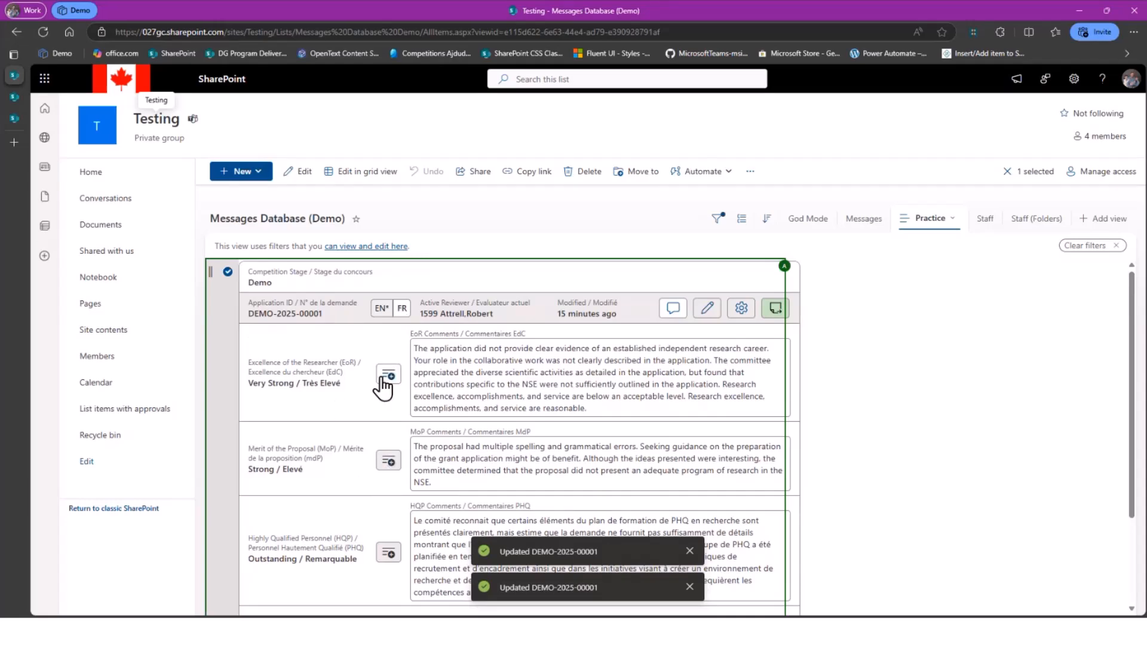
pyautogui.moveTo(307, 28)
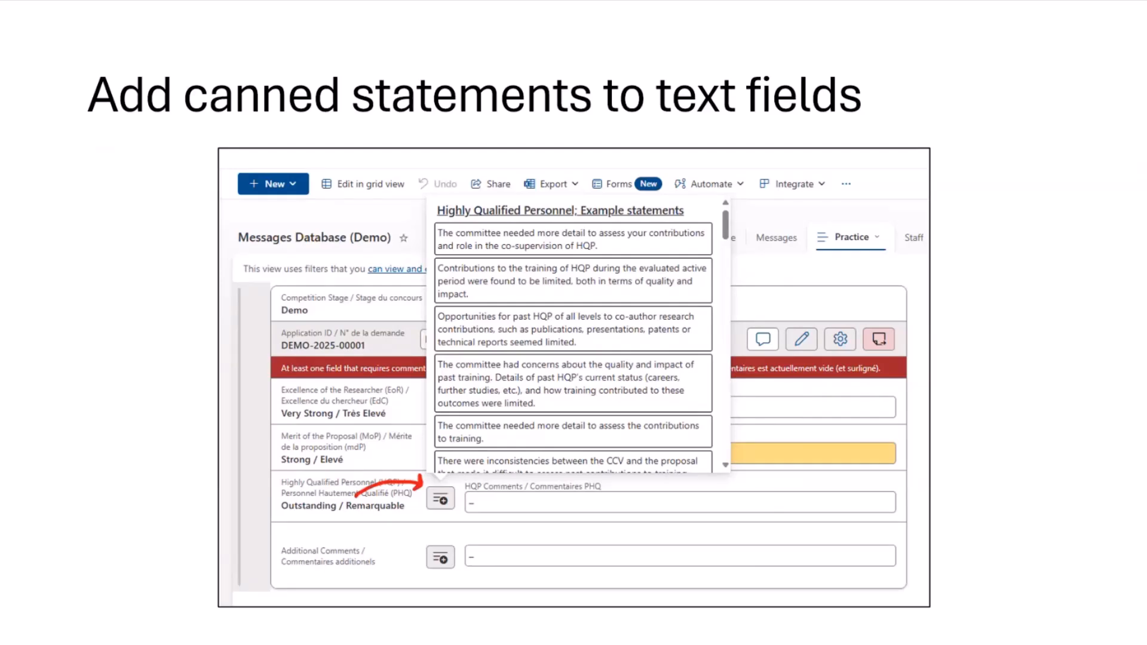
pyautogui.moveTo(826, 365)
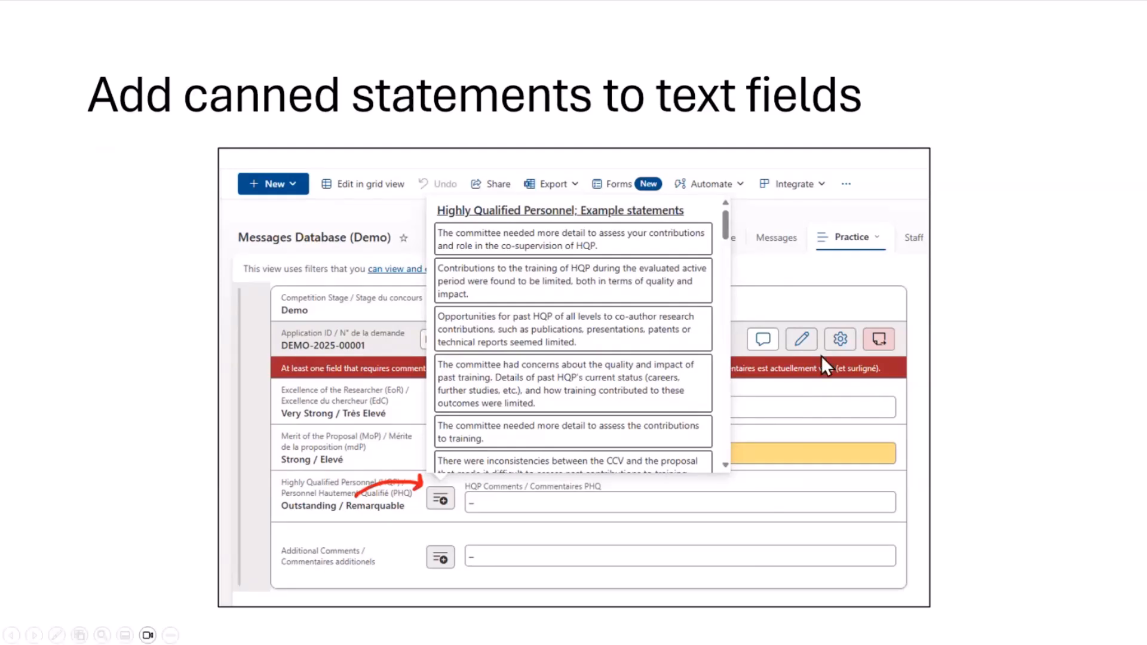
# Advance to the slide on setting up the default value for canned statements.
pyautogui.press('right')
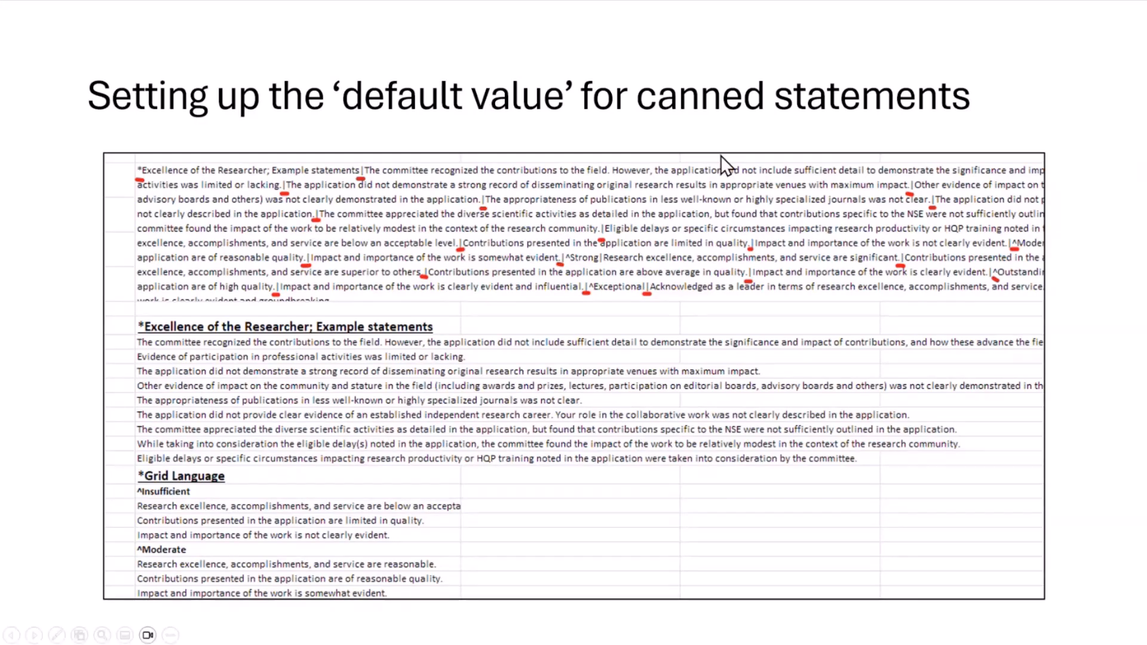
pyautogui.moveTo(552, 235)
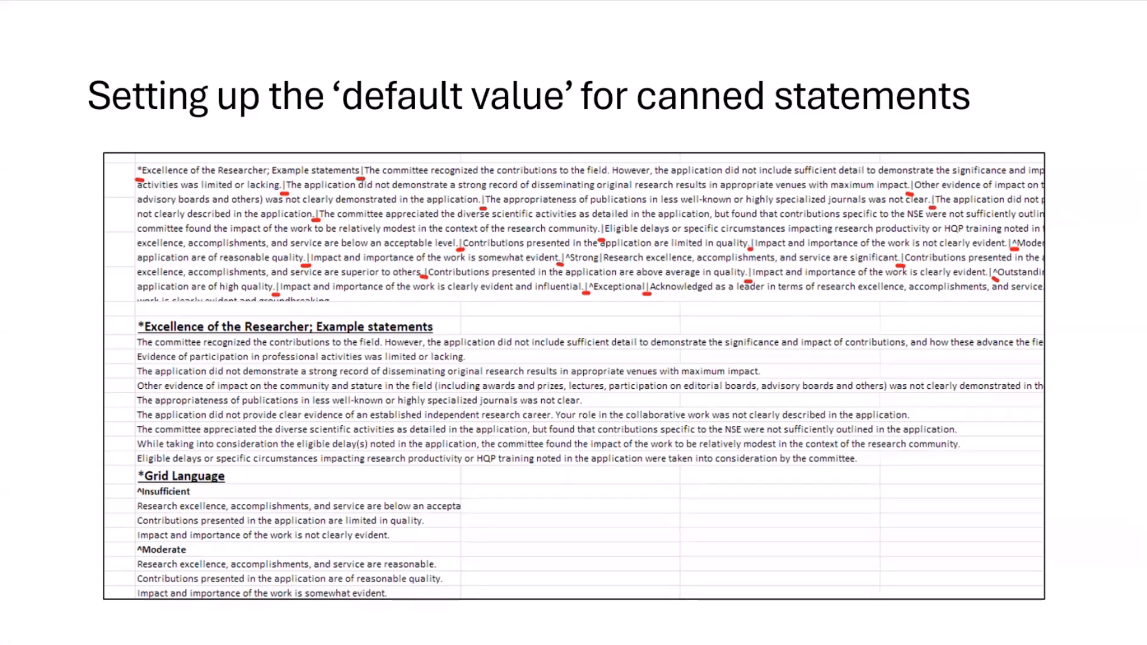
pyautogui.moveTo(468, 307)
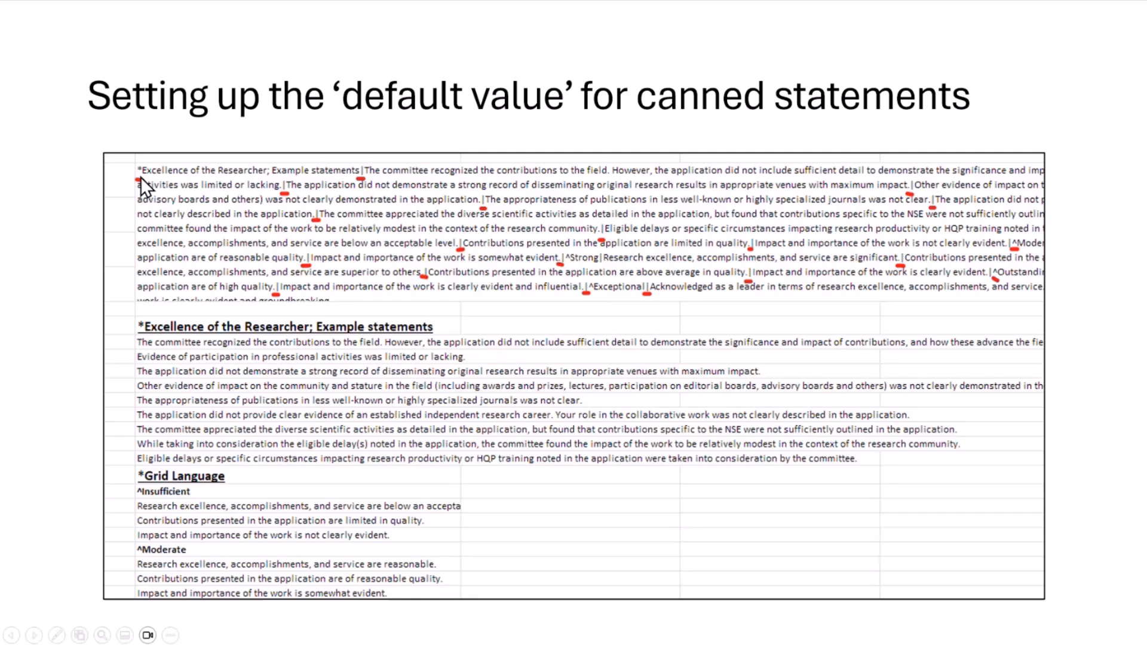
pyautogui.moveTo(144, 185)
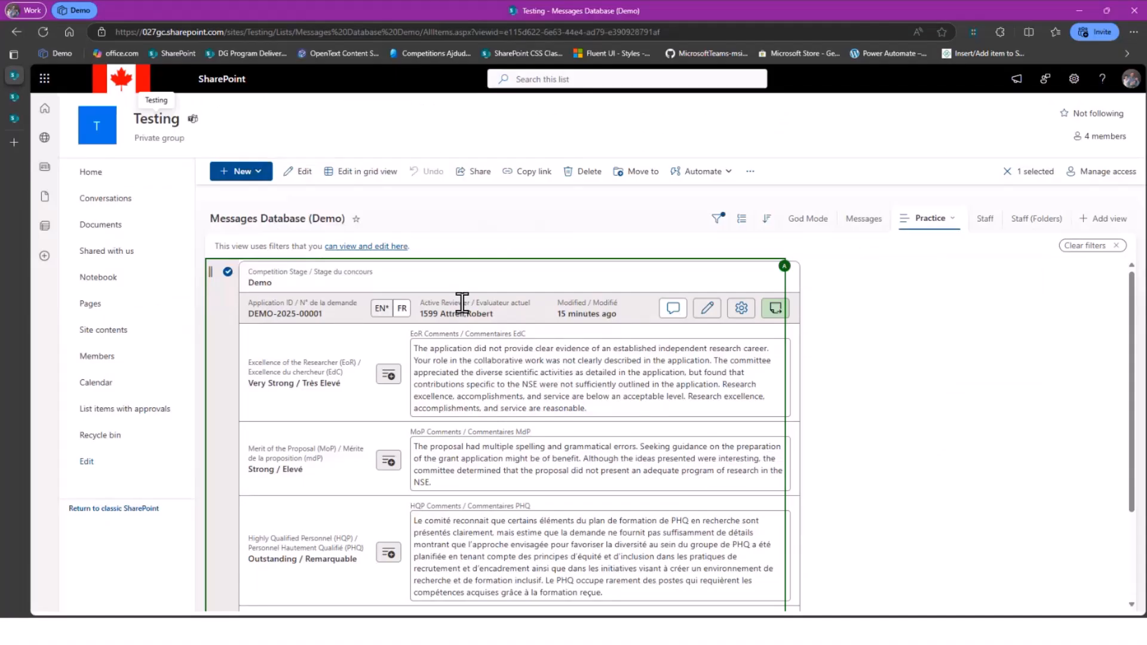
# Show the French example statements for the Excellence of the Researcher rating.
pyautogui.click(388, 374)
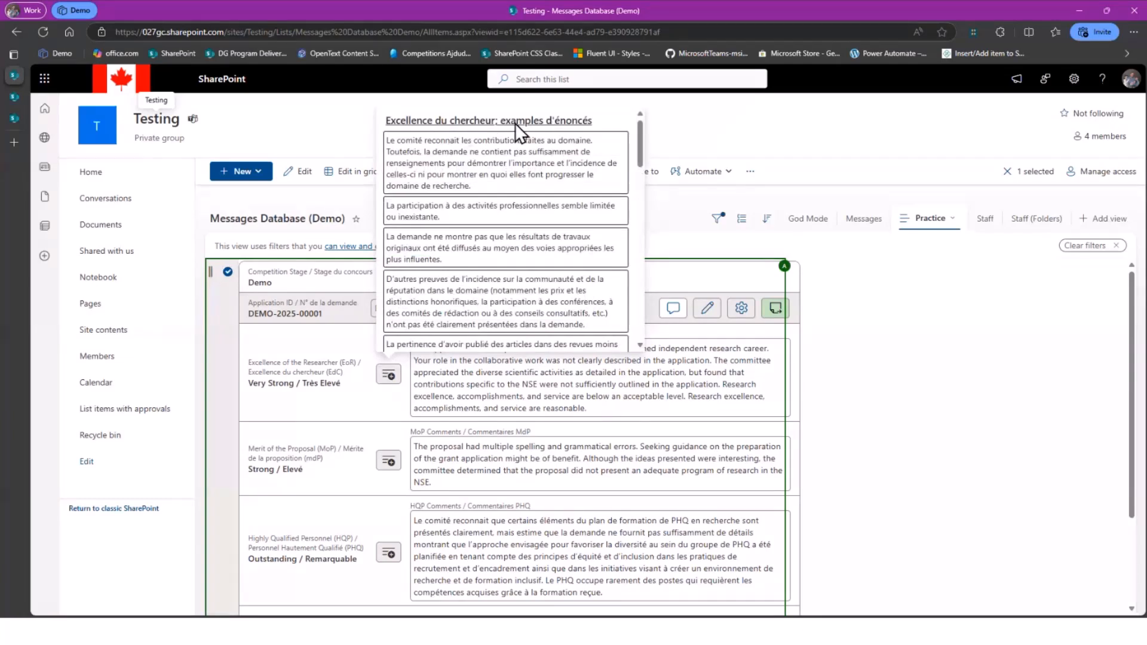
pyautogui.moveTo(516, 130)
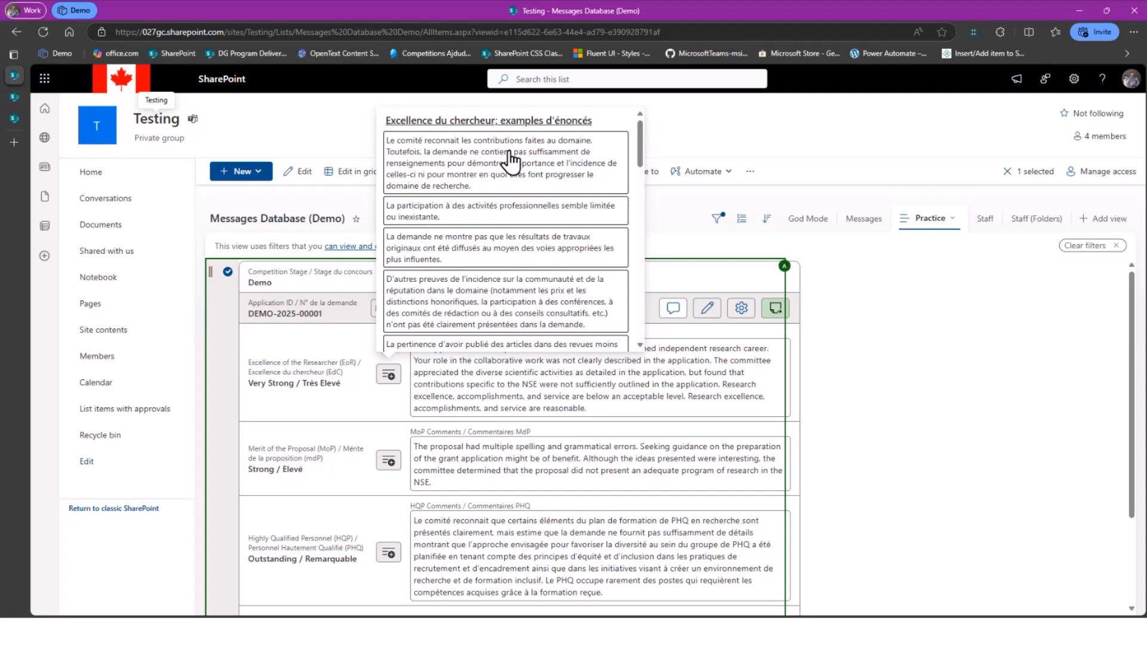
pyautogui.moveTo(496, 181)
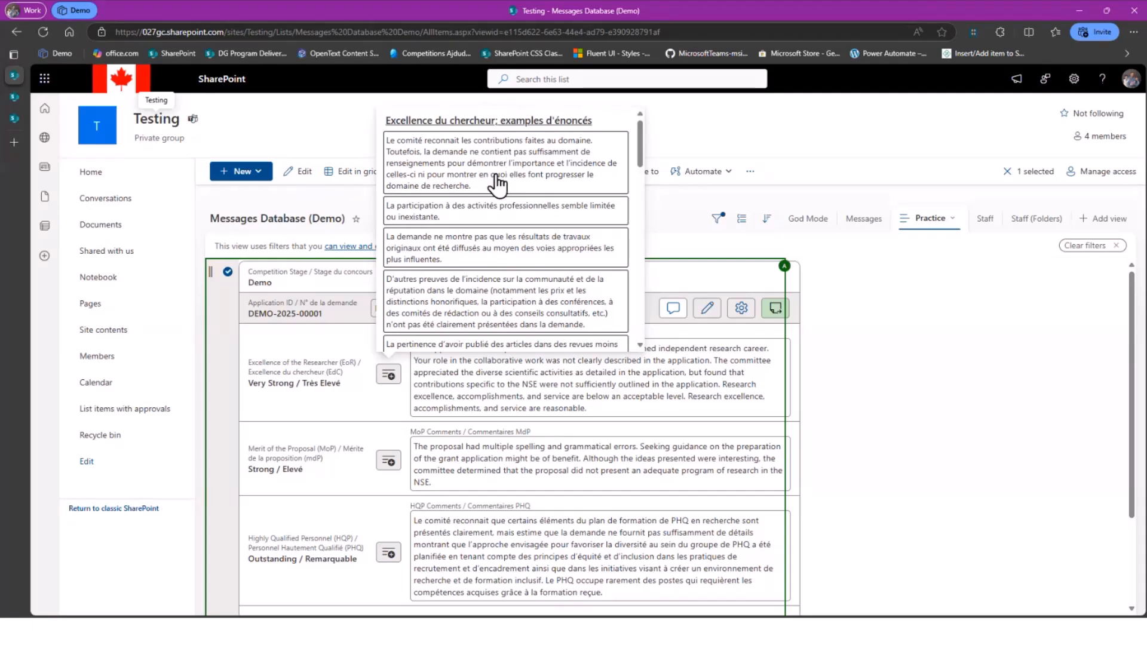
pyautogui.scroll(-3)
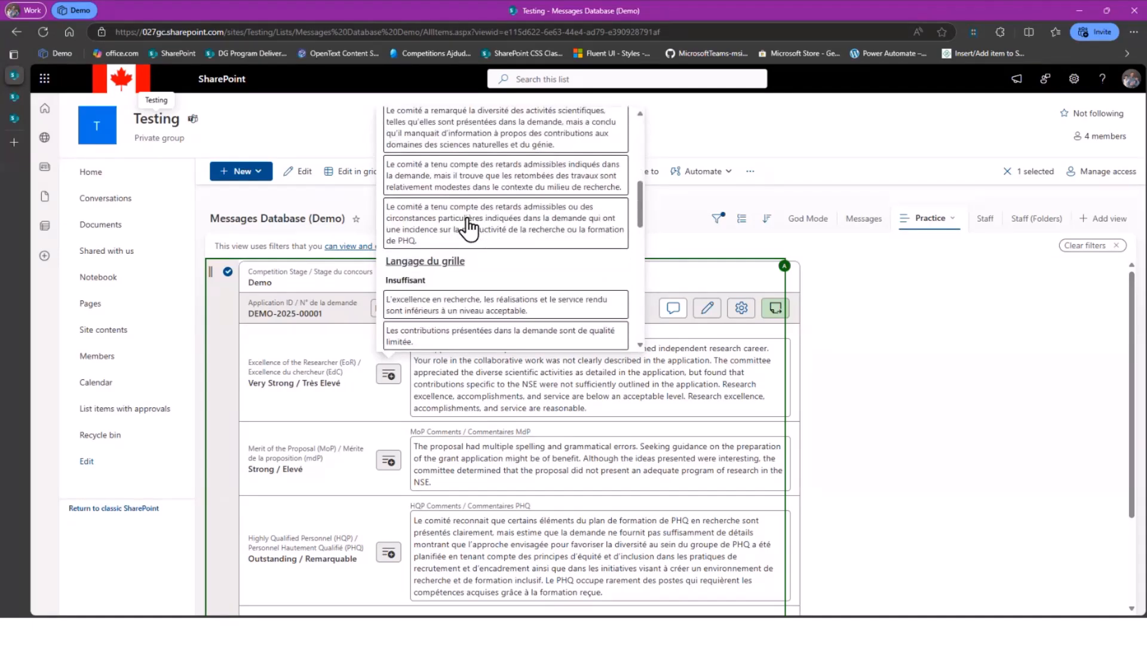
pyautogui.scroll(-3)
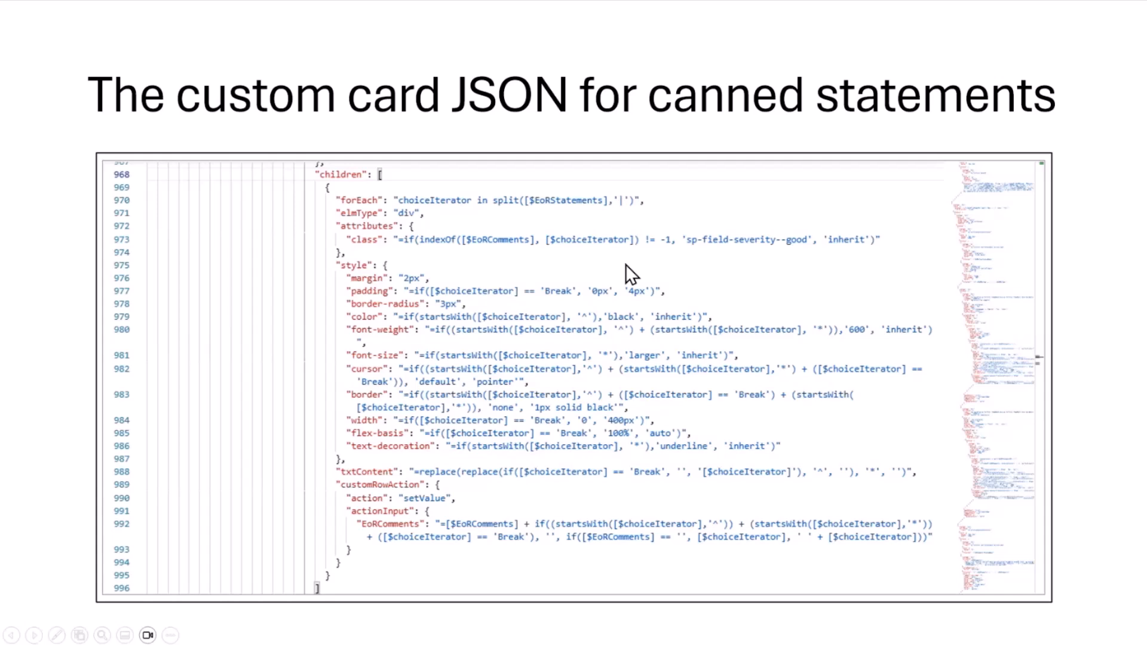
pyautogui.moveTo(568, 290)
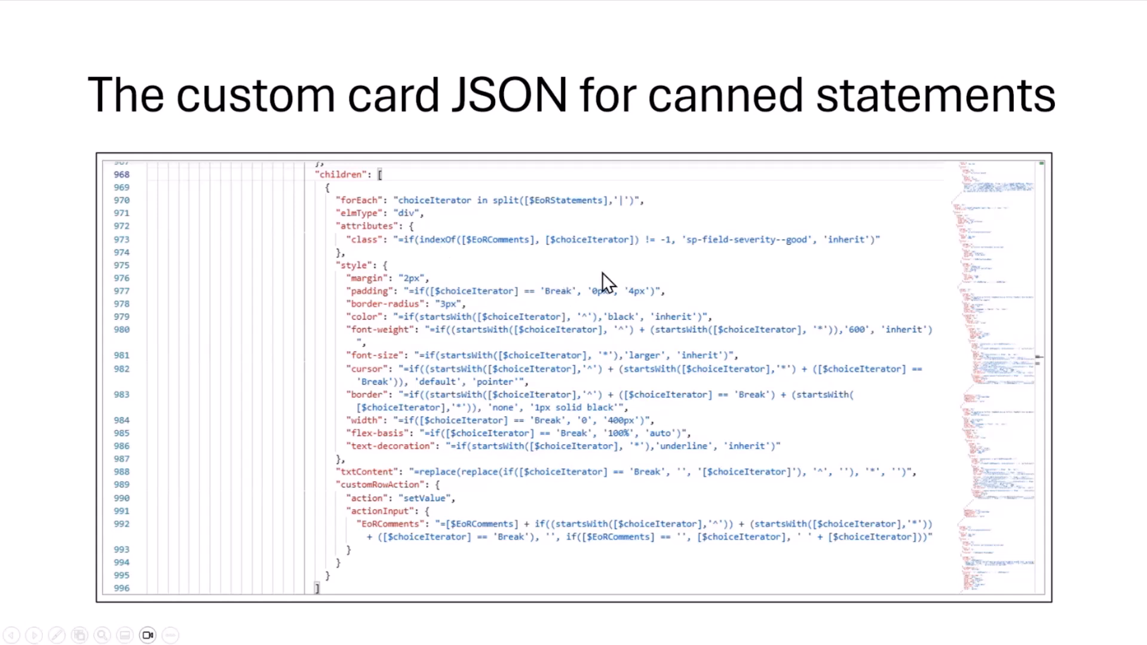
pyautogui.moveTo(402, 400)
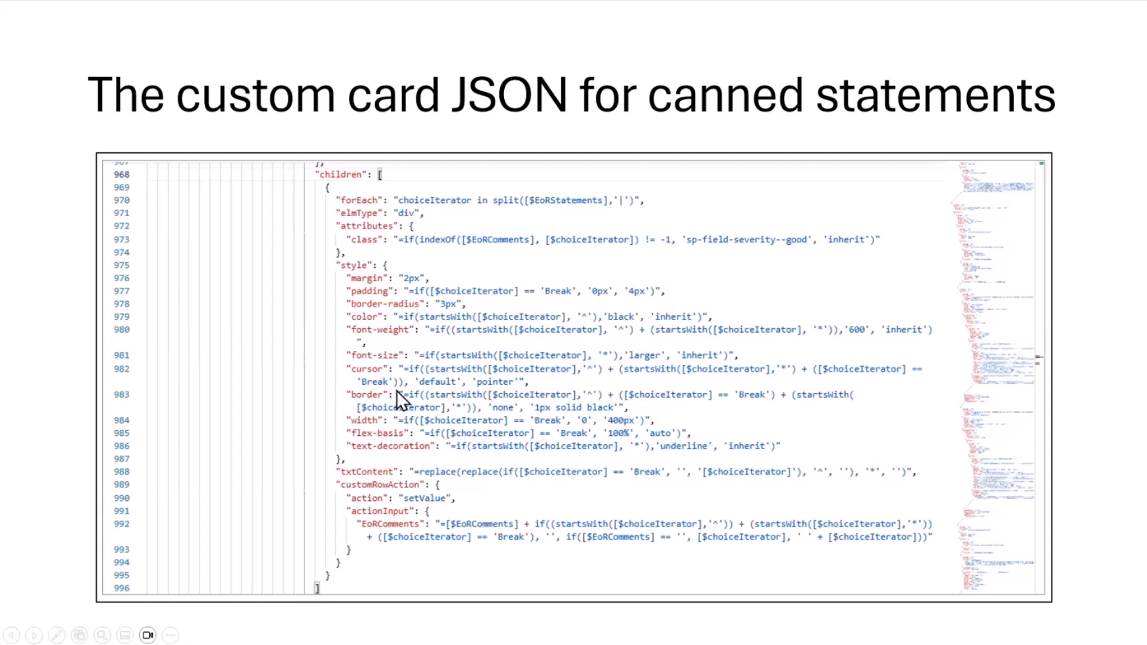
pyautogui.moveTo(547, 213)
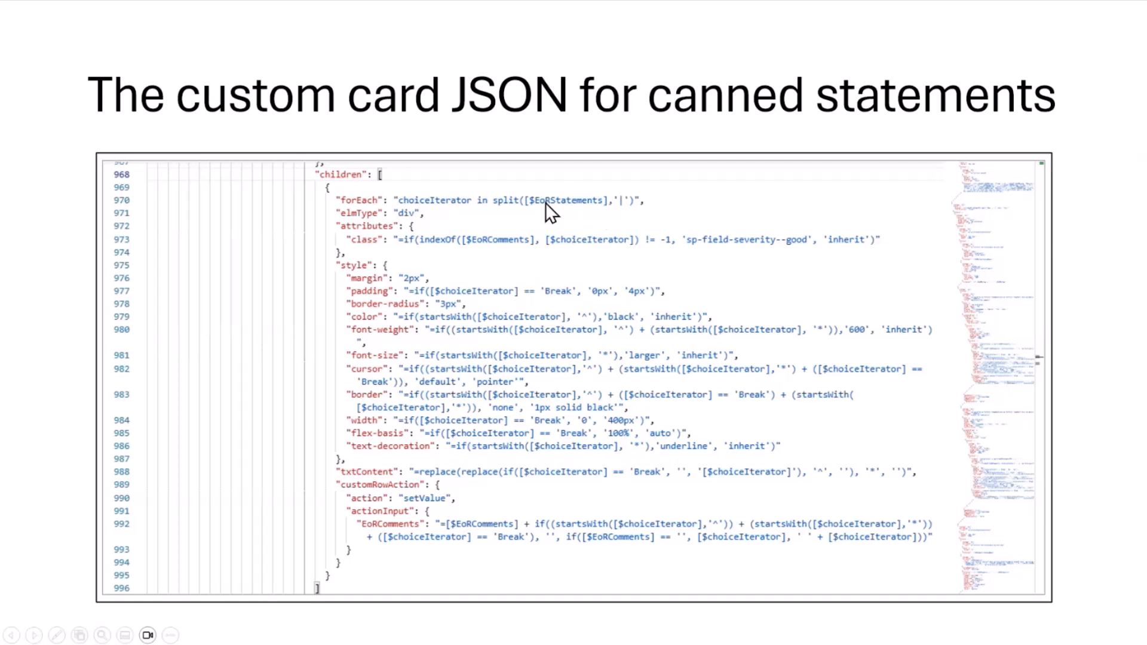
pyautogui.moveTo(629, 213)
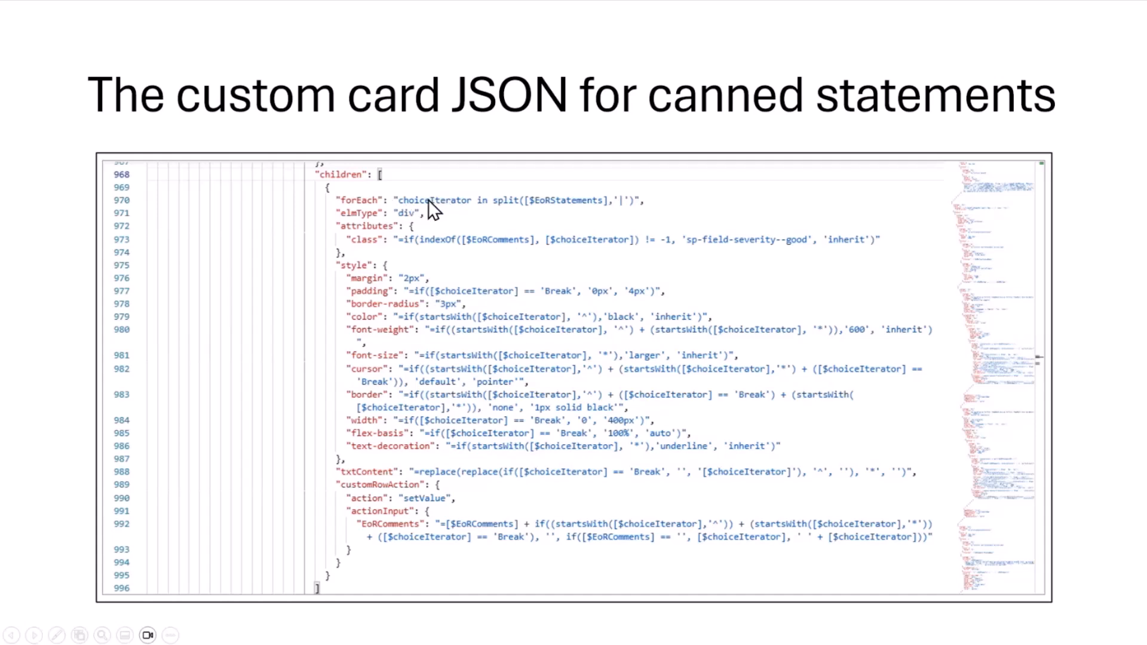
pyautogui.moveTo(516, 346)
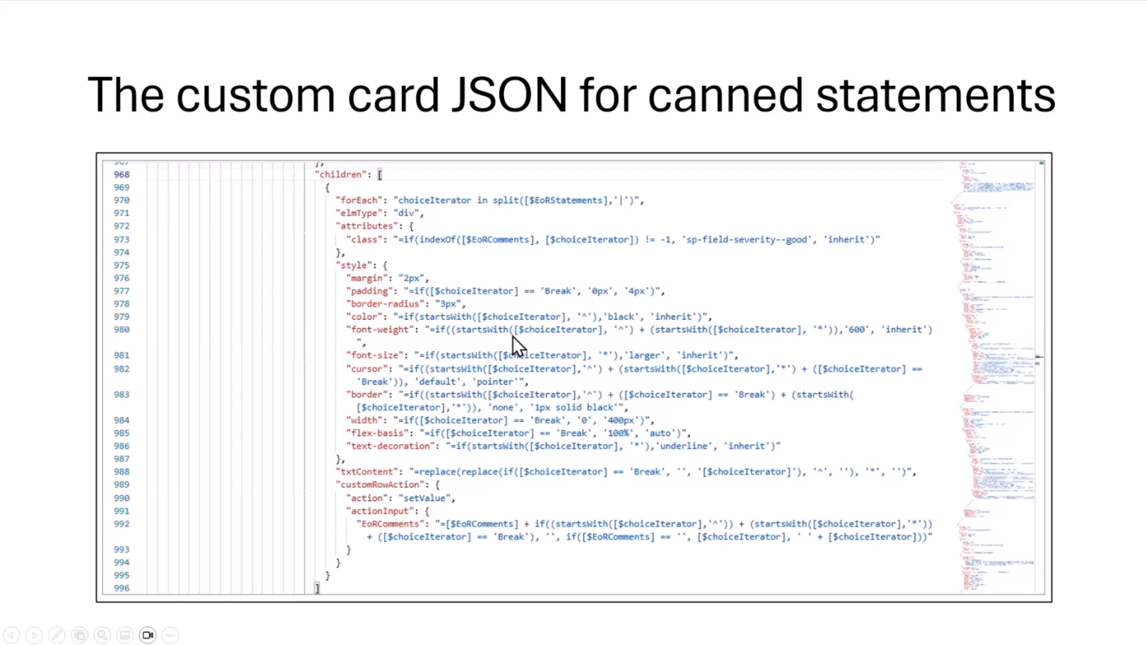
pyautogui.moveTo(544, 451)
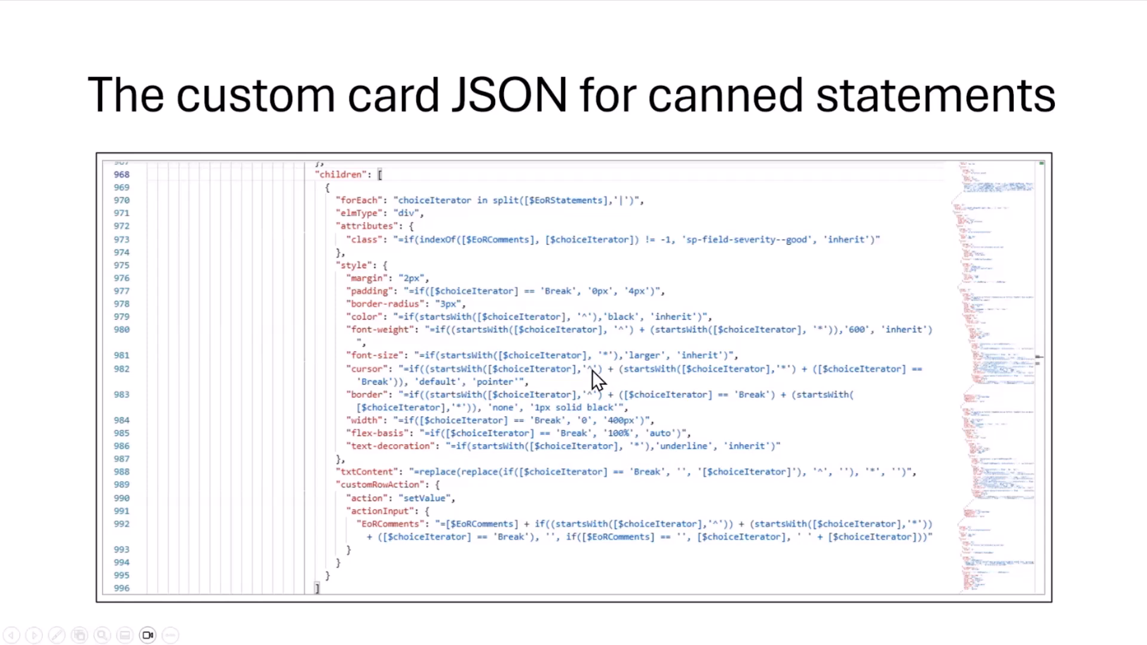
pyautogui.moveTo(614, 363)
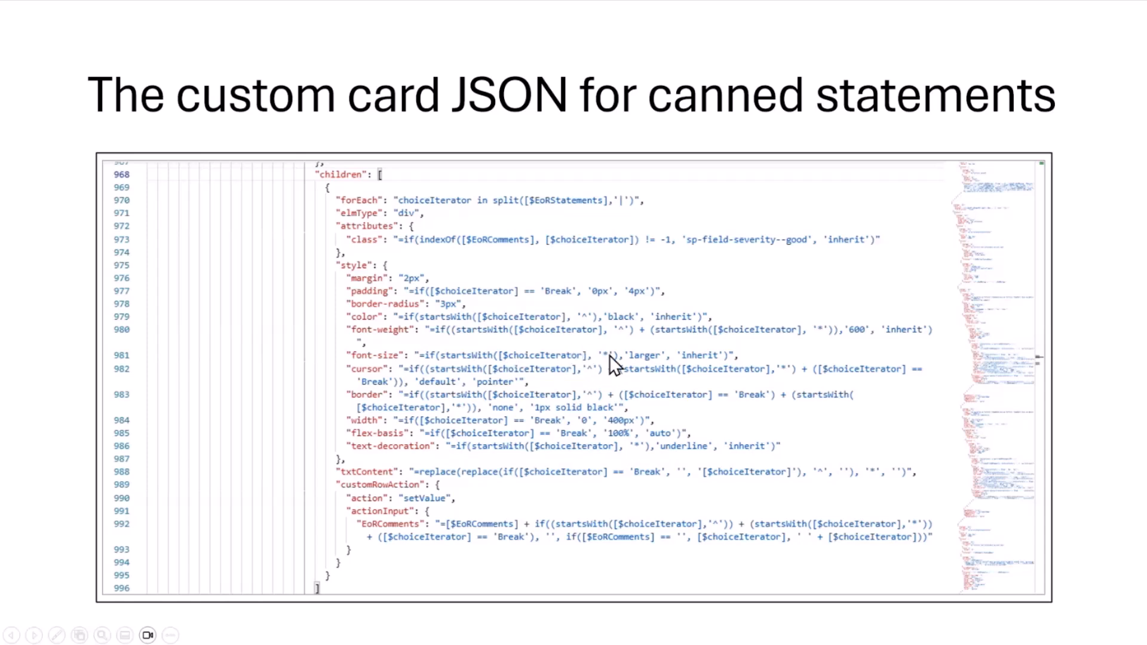
pyautogui.moveTo(420, 561)
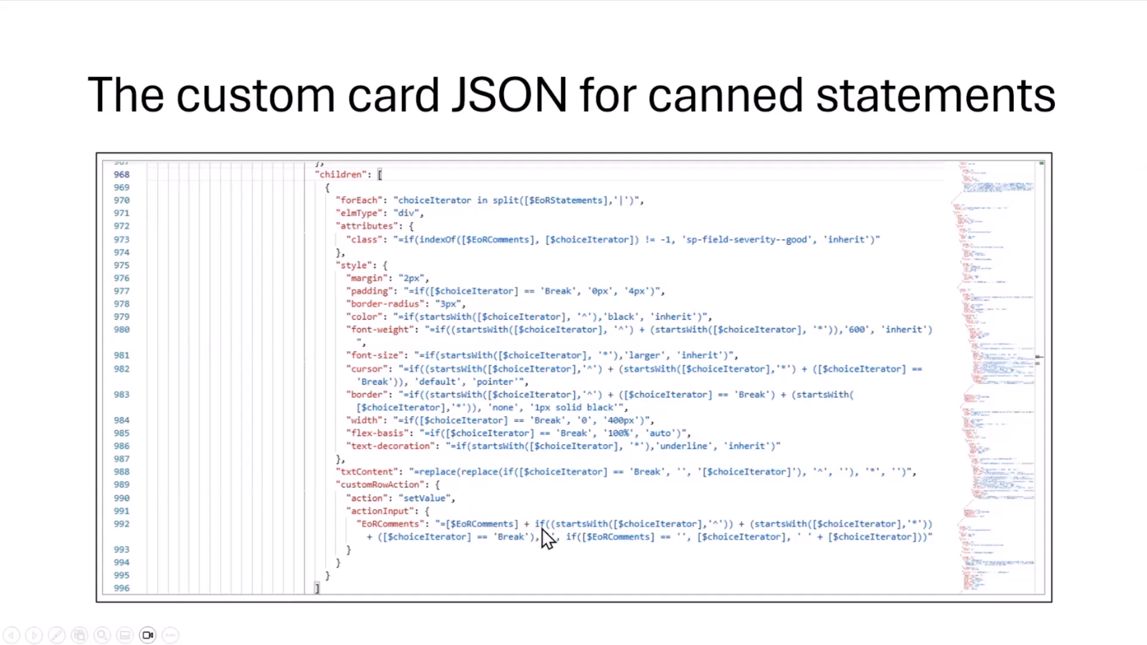
pyautogui.moveTo(817, 539)
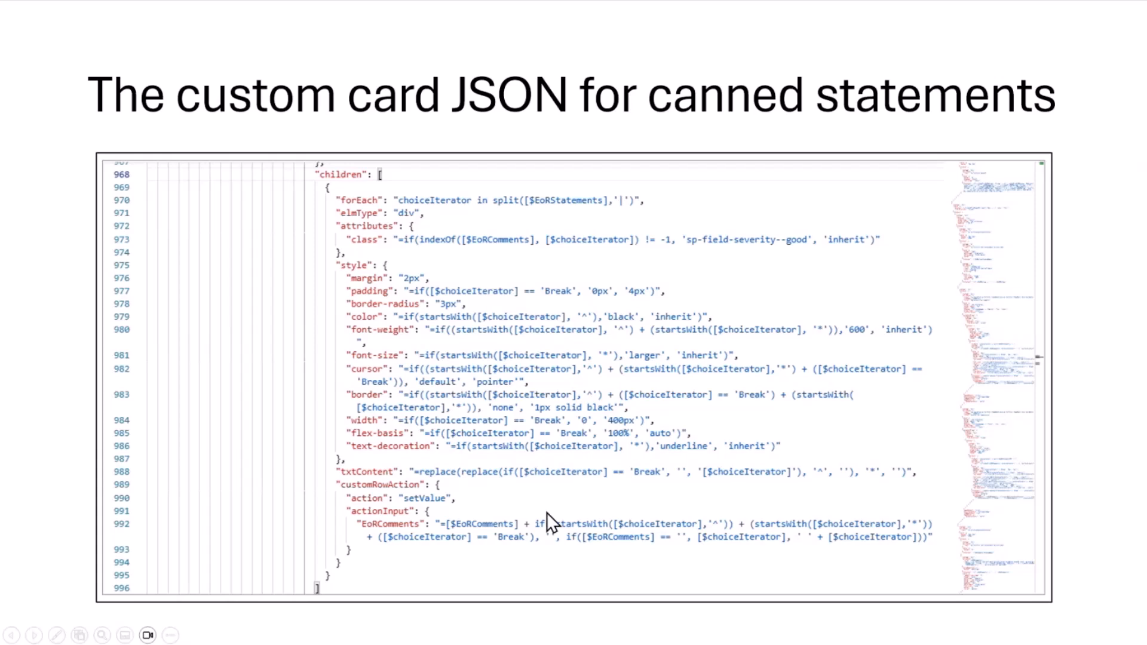
pyautogui.moveTo(614, 537)
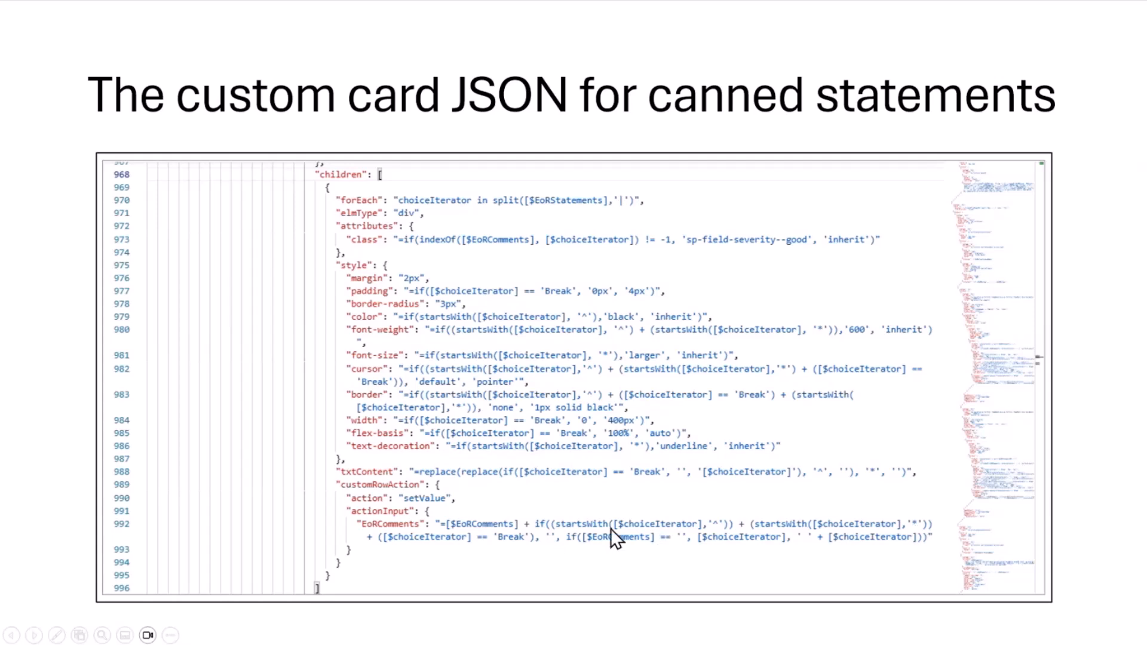
pyautogui.moveTo(775, 553)
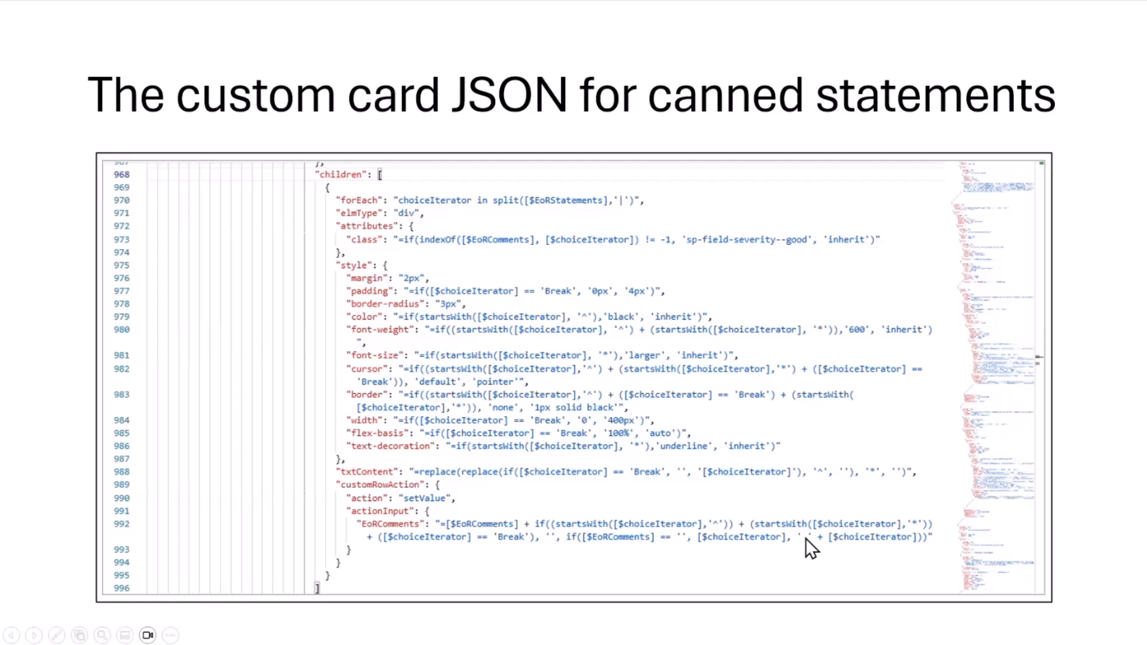
pyautogui.moveTo(1109, 195)
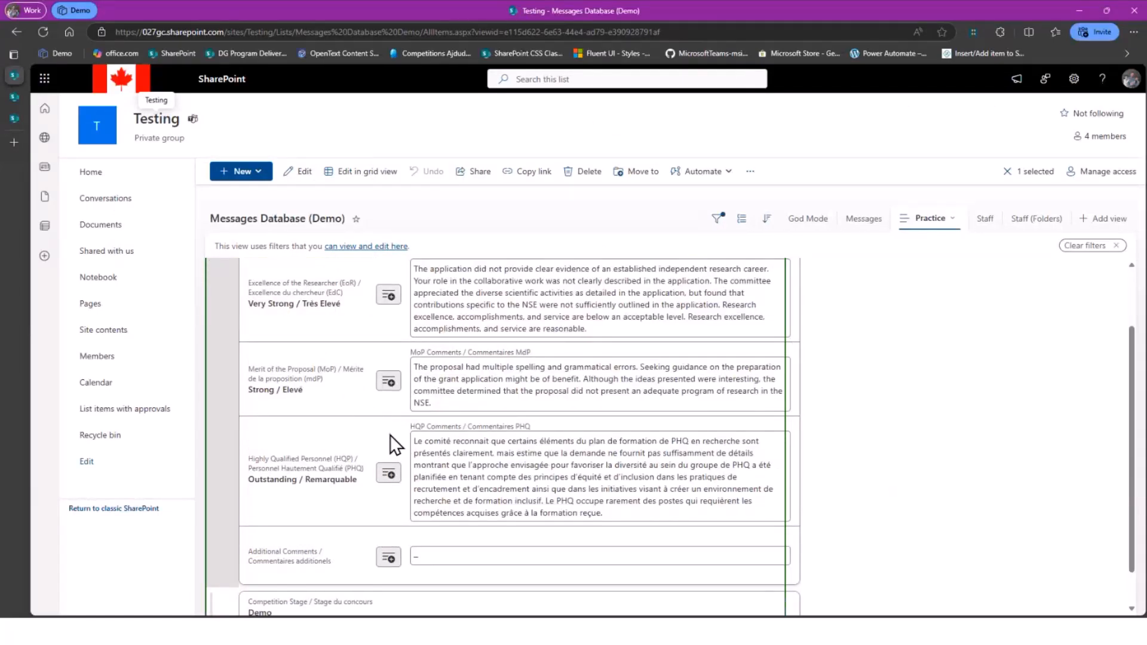
pyautogui.click(389, 295)
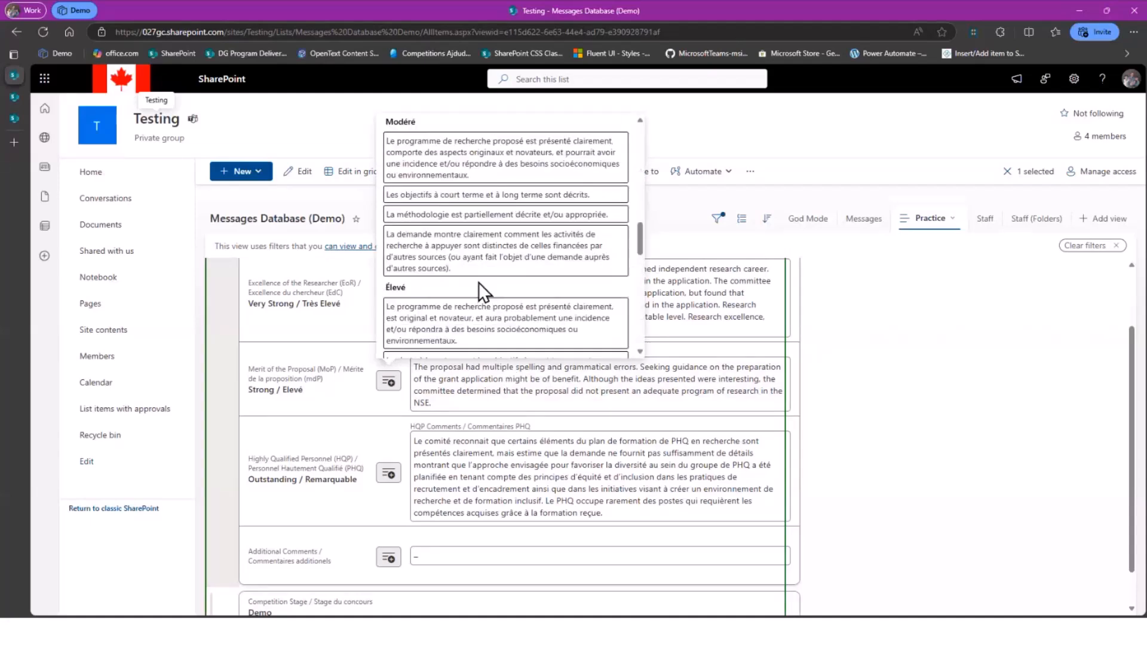
pyautogui.scroll(-3)
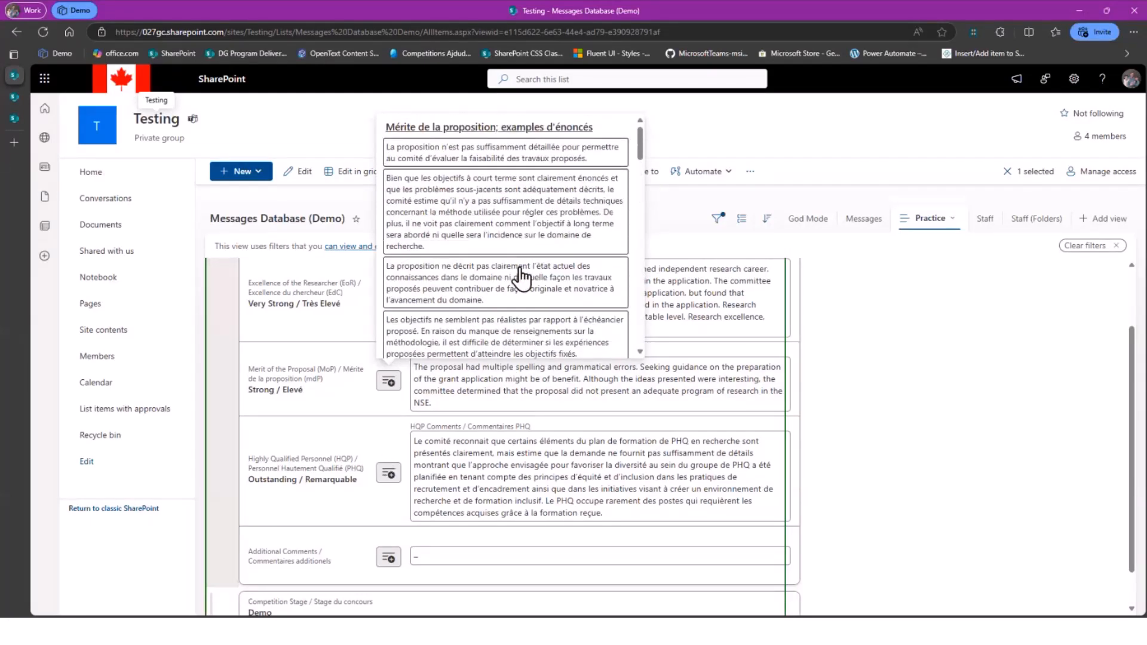
pyautogui.scroll(-3)
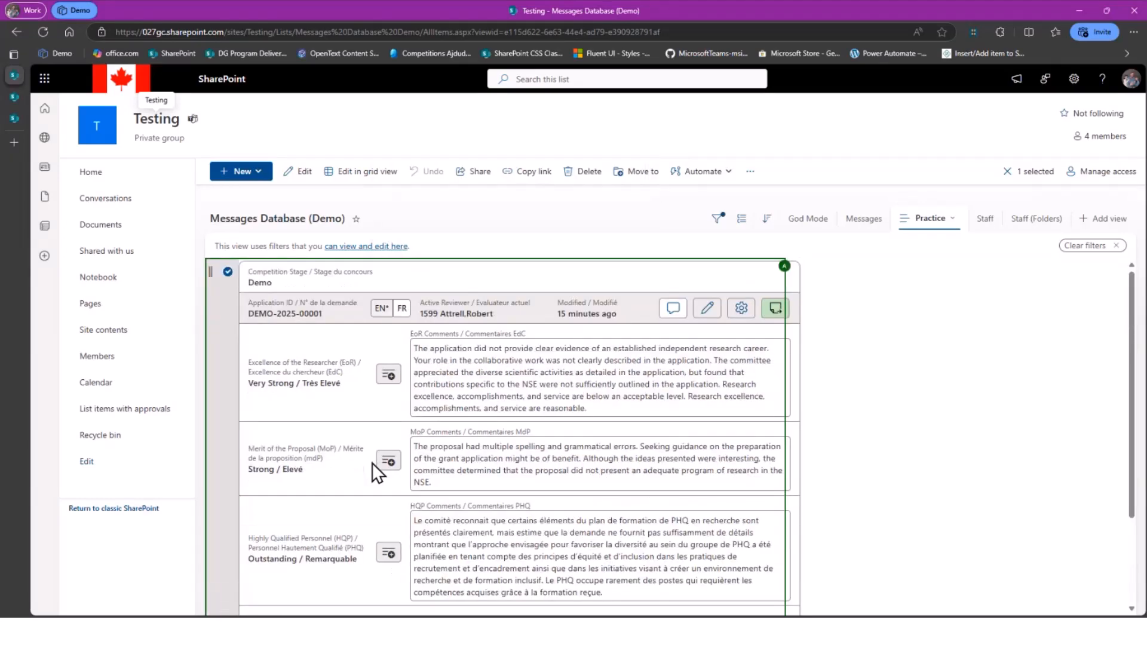
pyautogui.moveTo(461, 27)
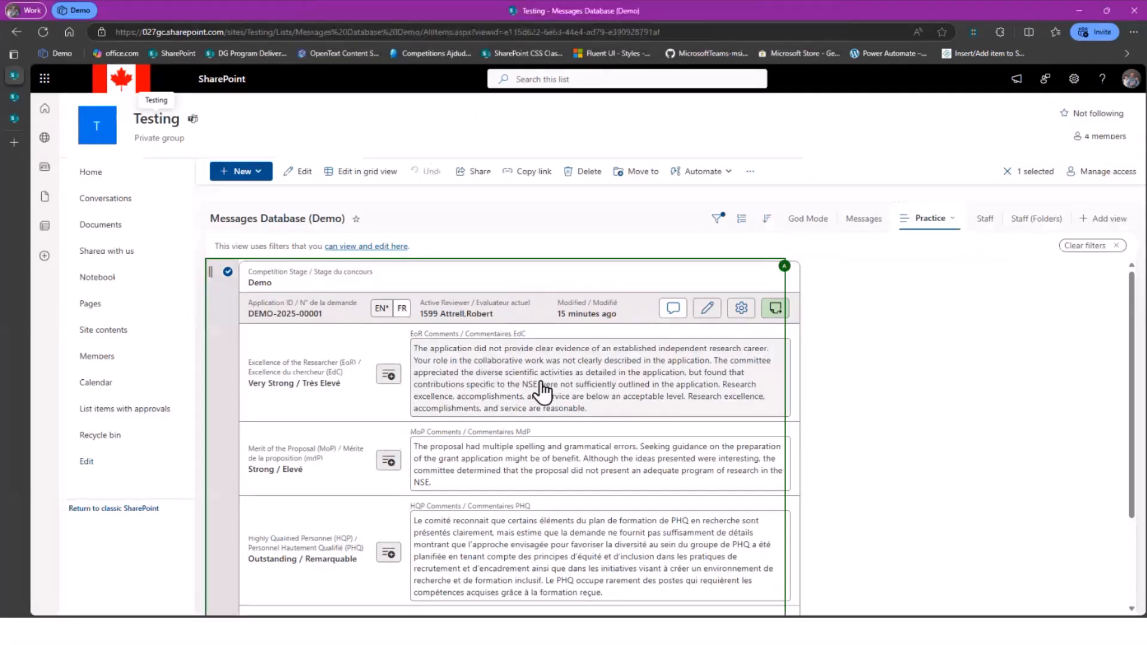
pyautogui.moveTo(555, 377)
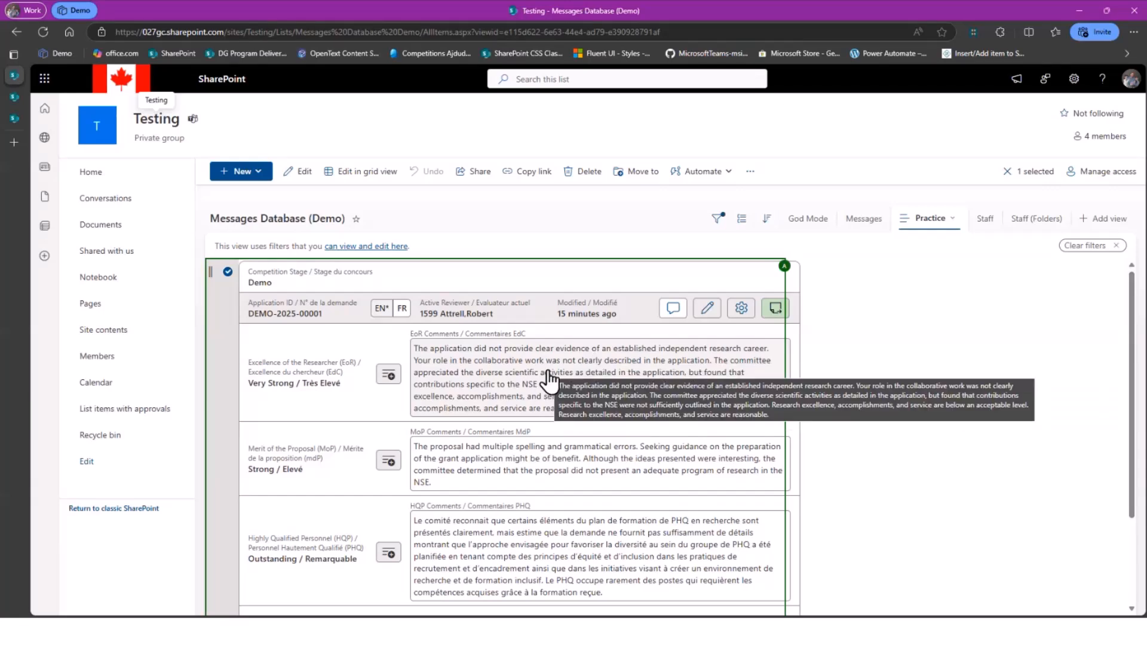
pyautogui.click(706, 307)
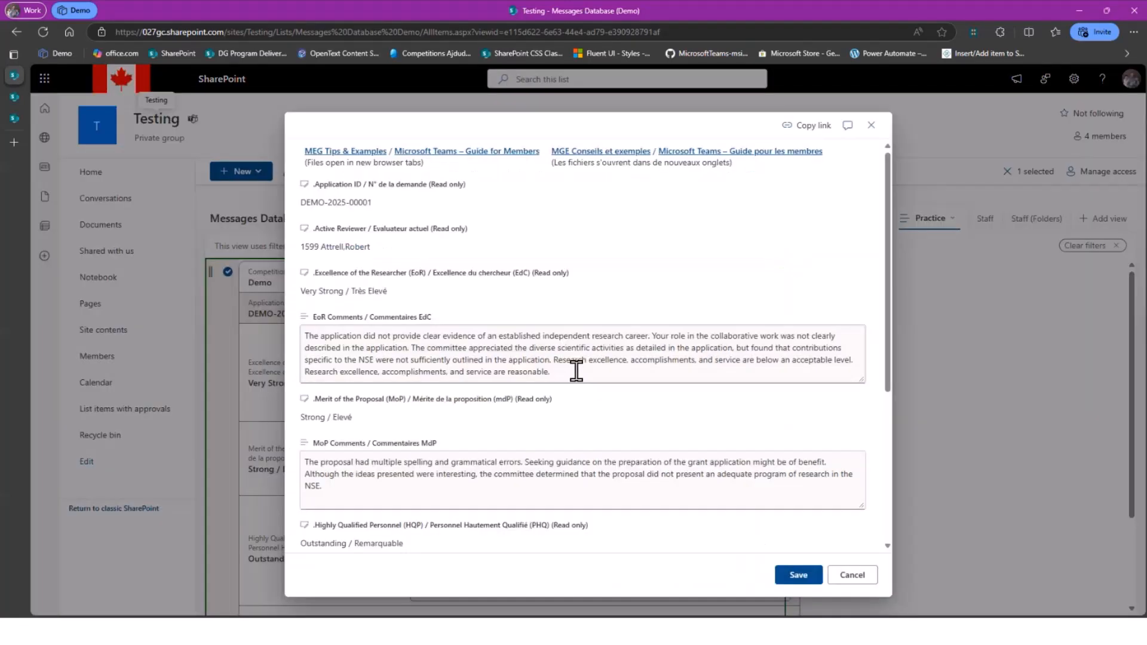
pyautogui.scroll(-3)
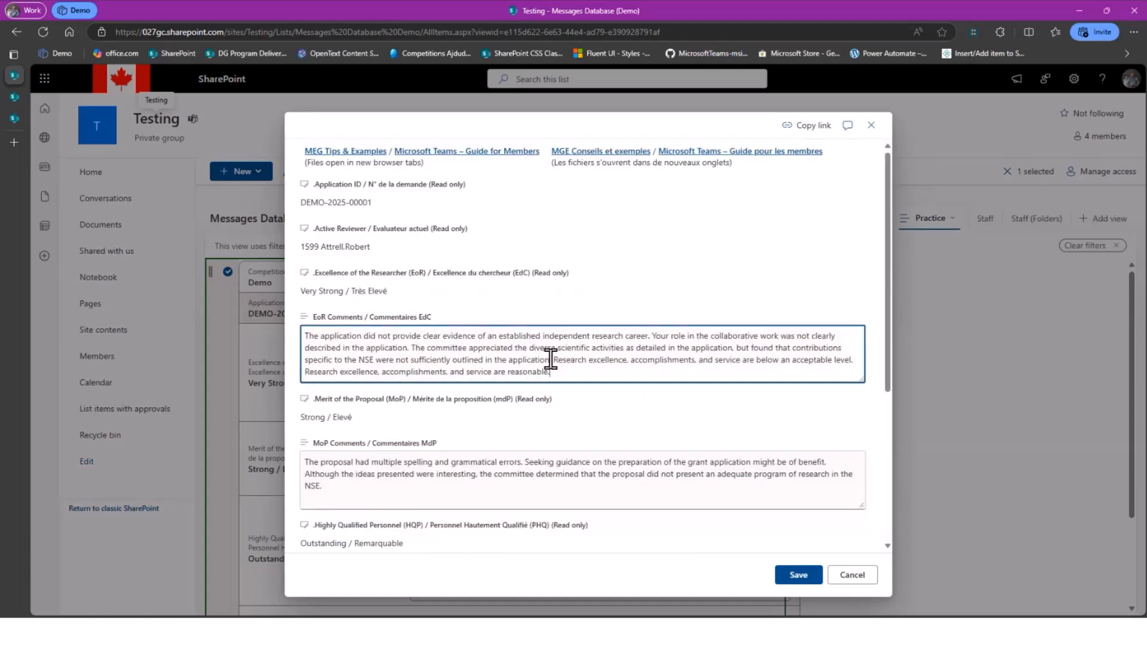
pyautogui.scroll(-3)
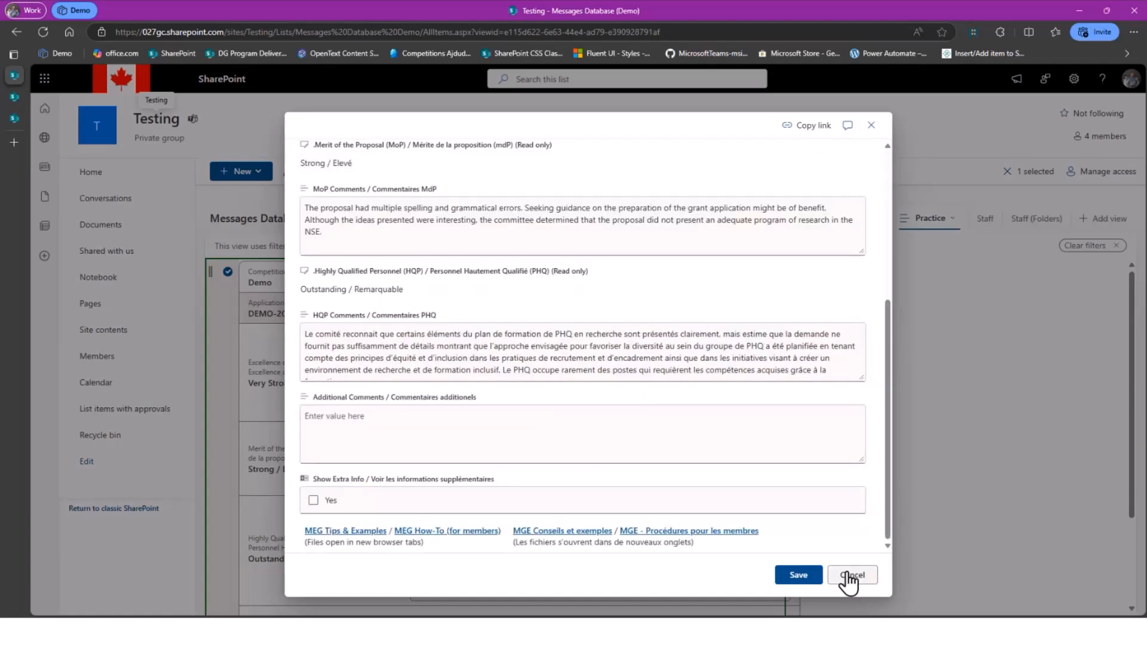
pyautogui.click(851, 574)
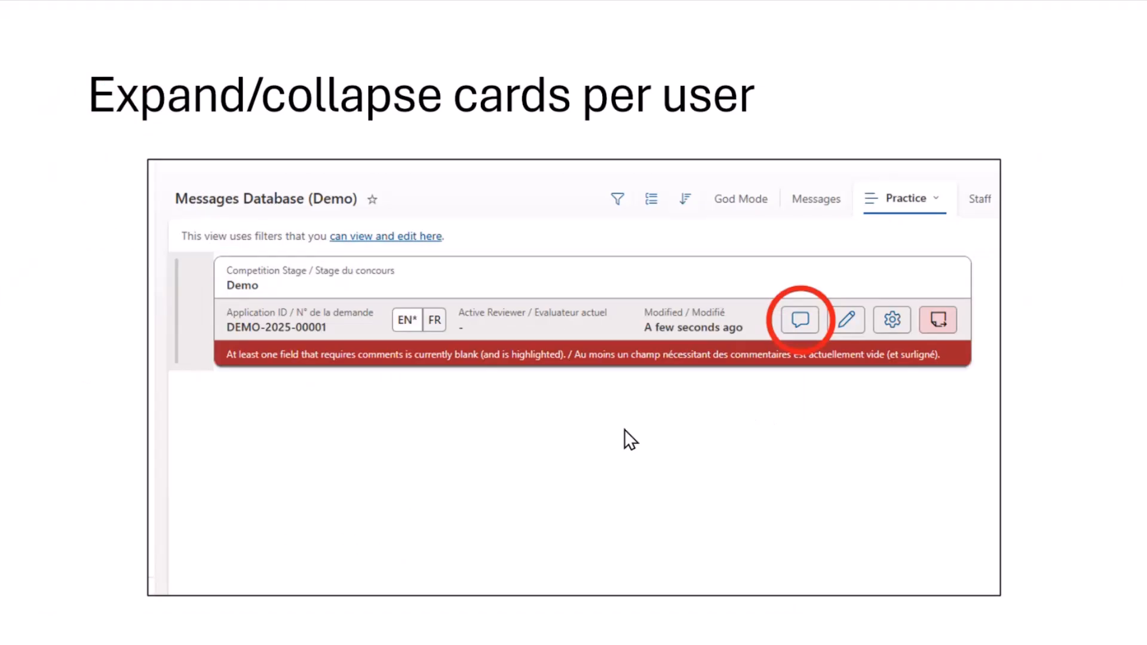
pyautogui.moveTo(235, 101)
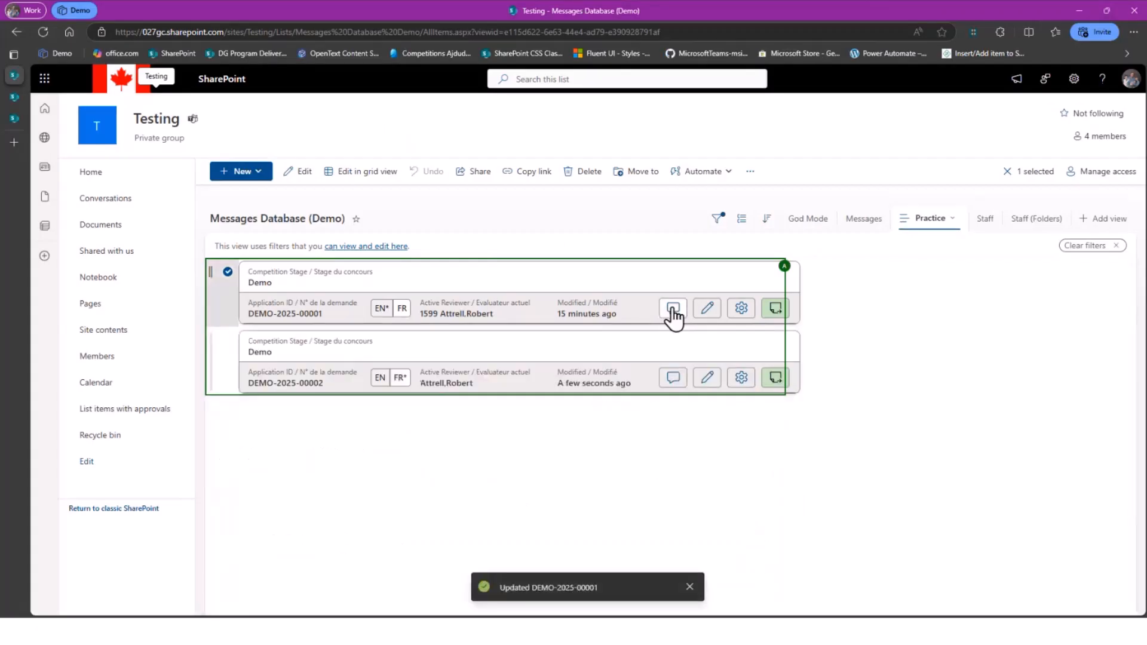
pyautogui.moveTo(671, 307)
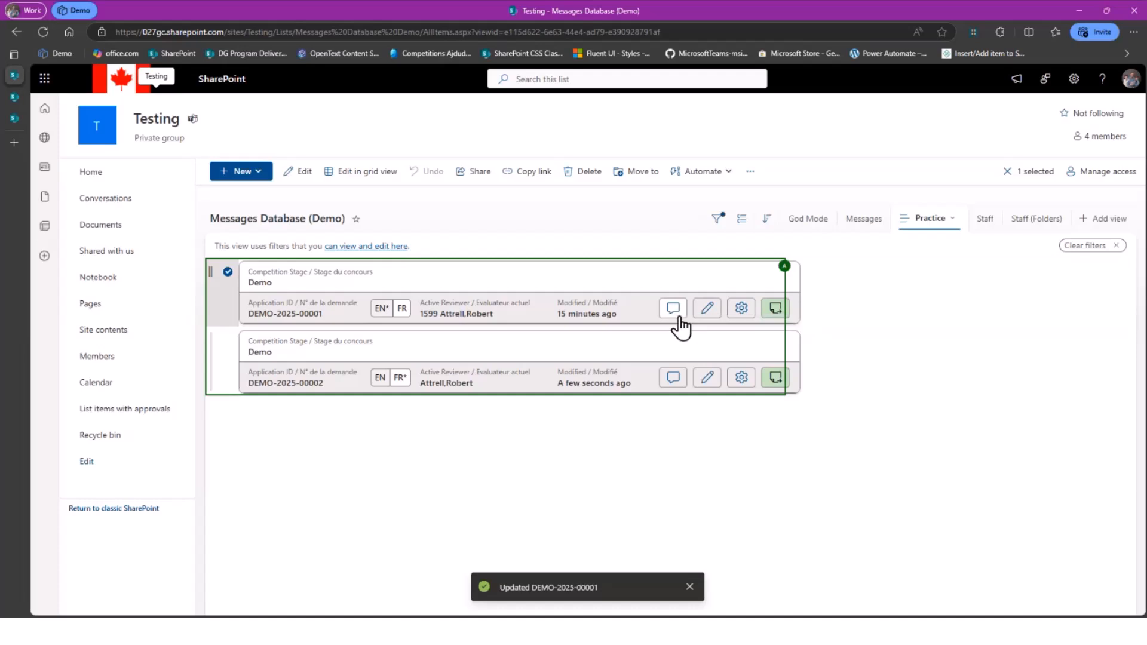
pyautogui.moveTo(688, 311)
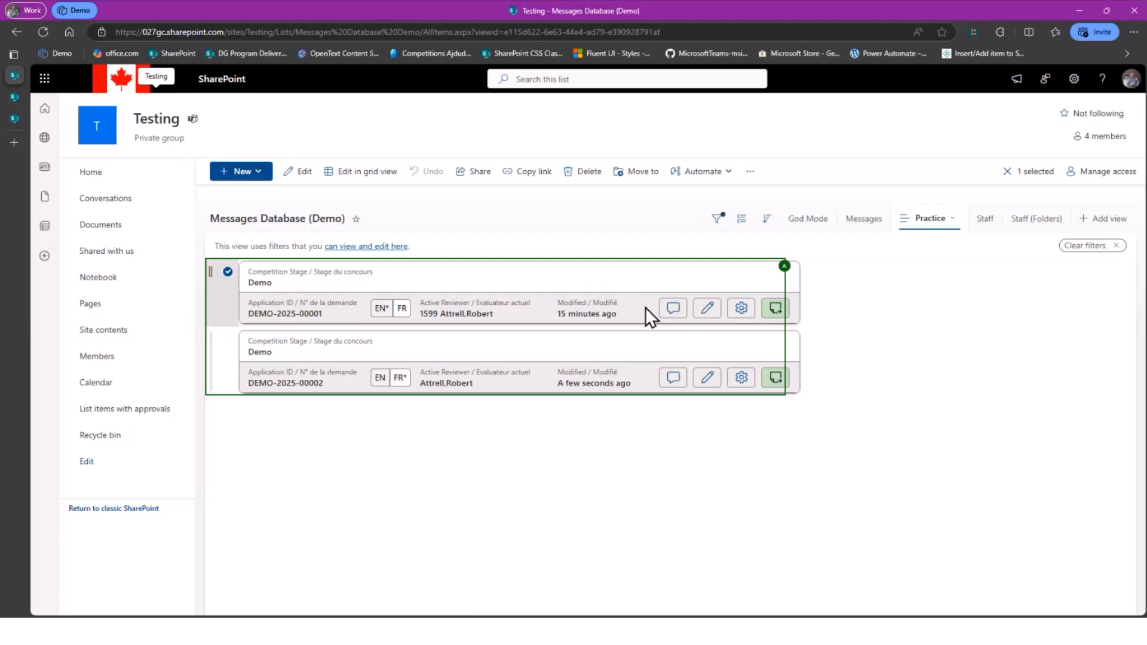
pyautogui.moveTo(671, 307)
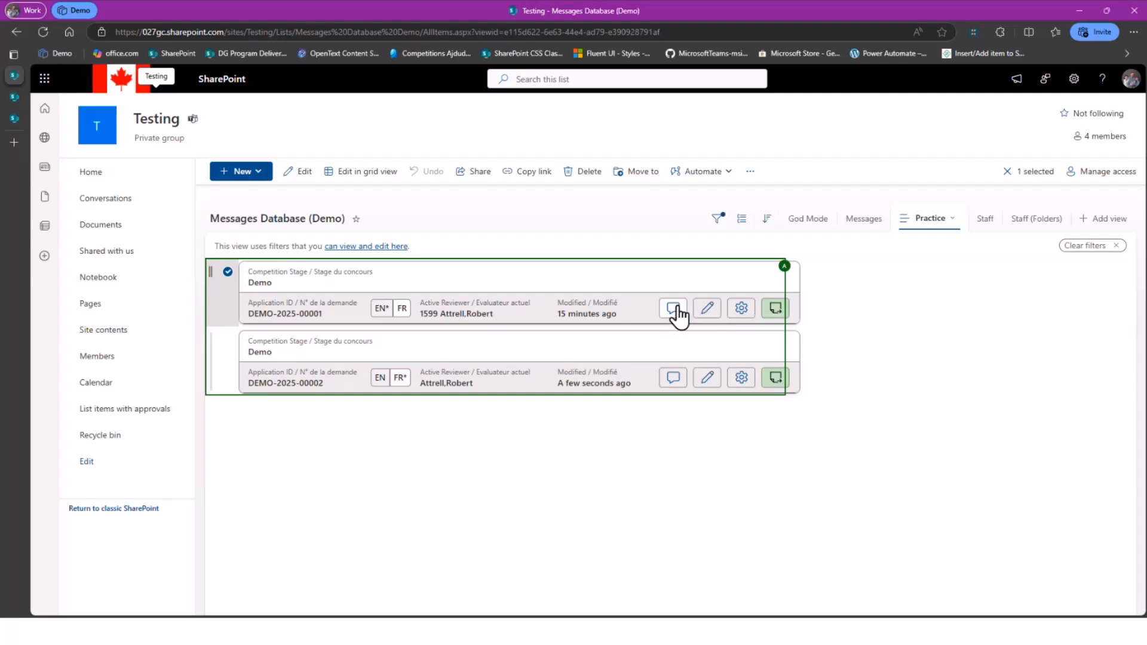
pyautogui.moveTo(672, 307)
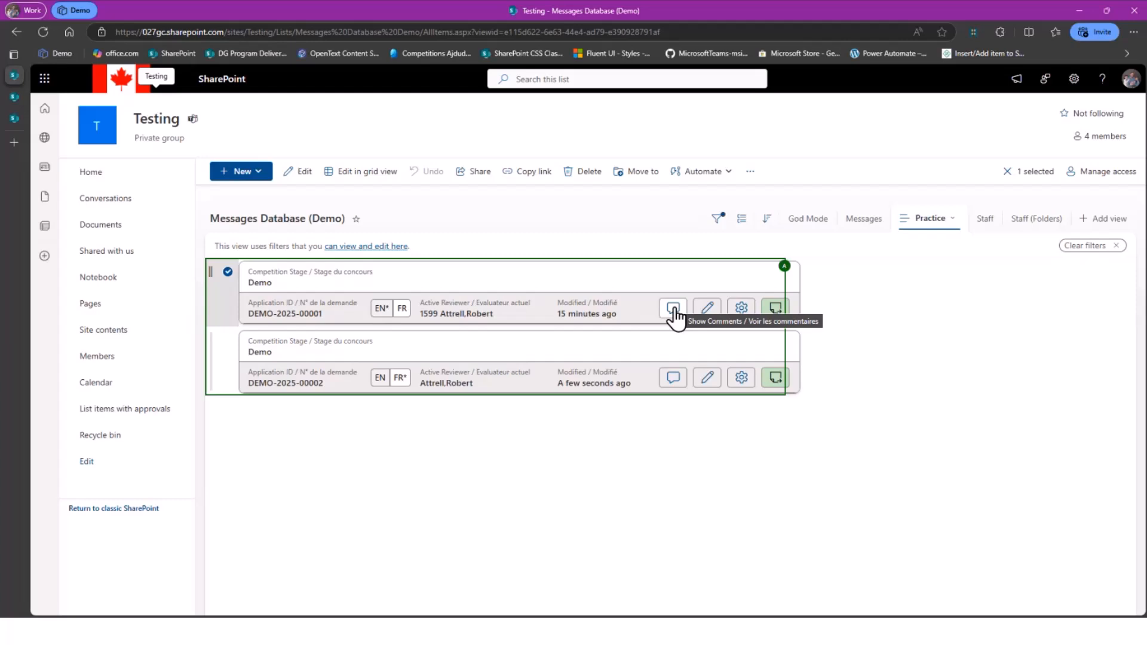
pyautogui.click(671, 307)
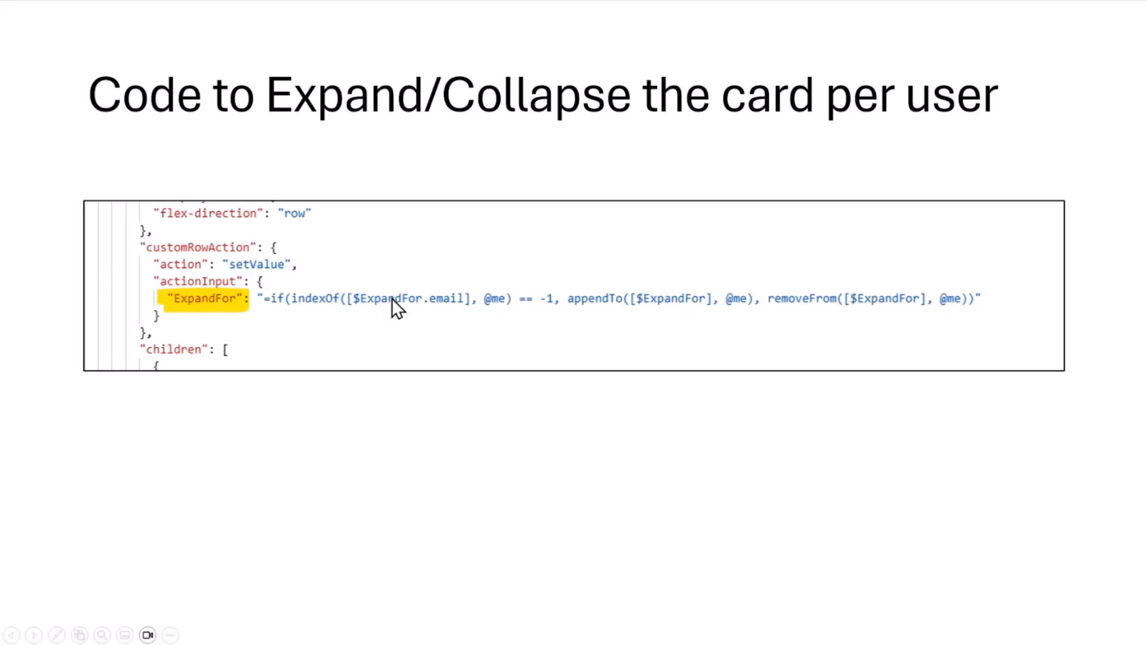
pyautogui.moveTo(420, 315)
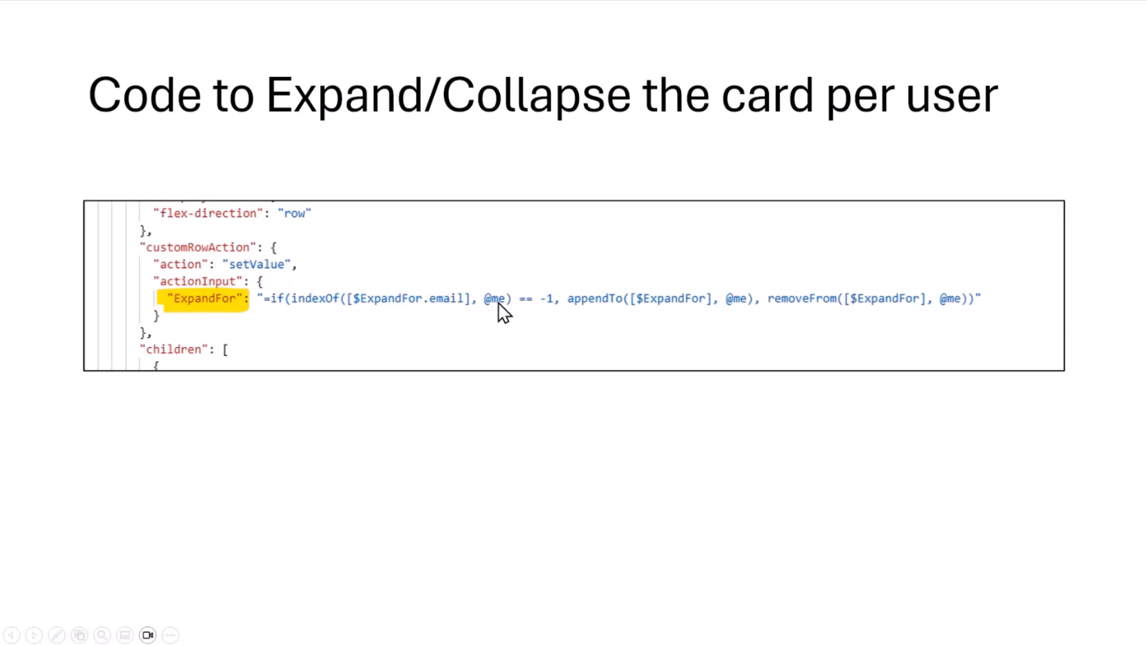
pyautogui.moveTo(699, 322)
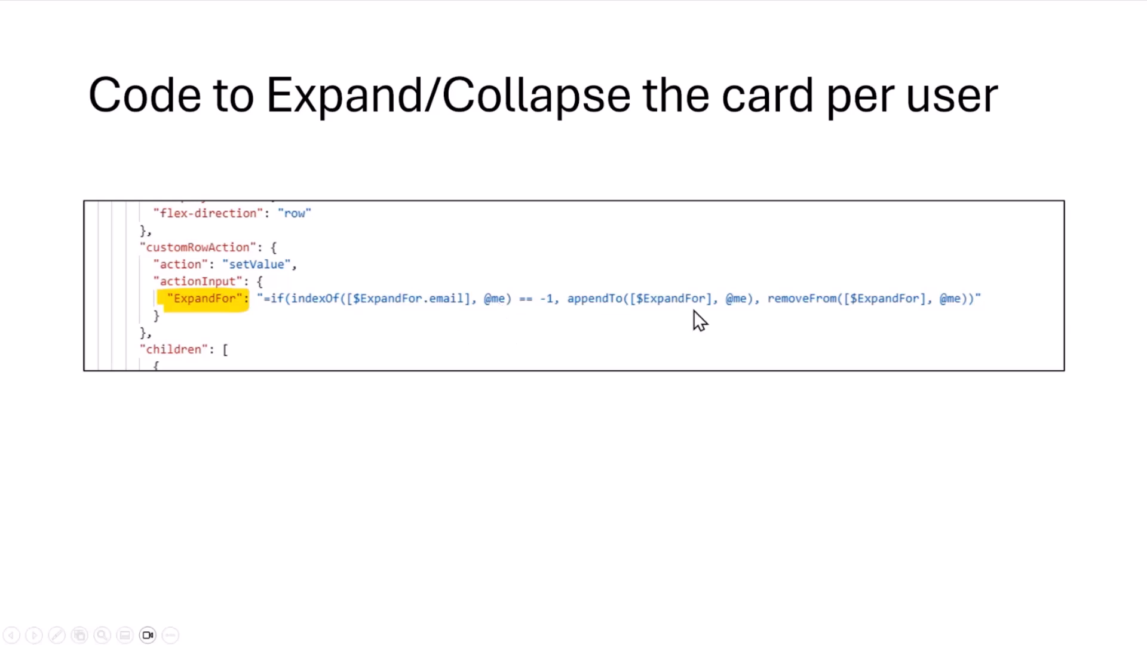
pyautogui.moveTo(731, 350)
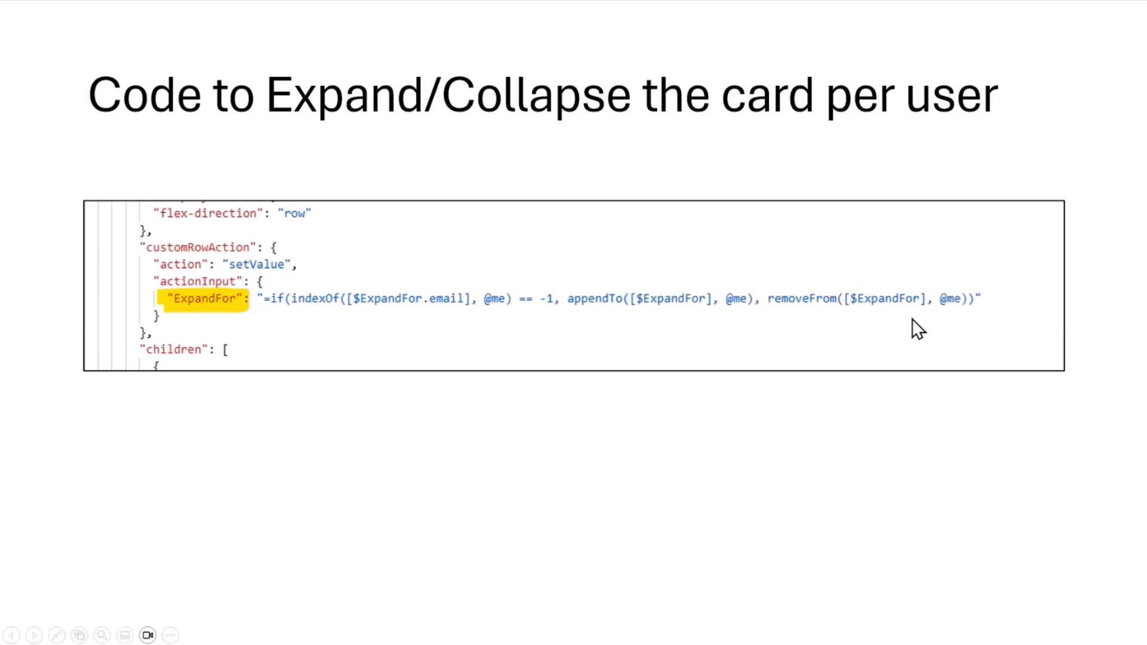
pyautogui.moveTo(808, 301)
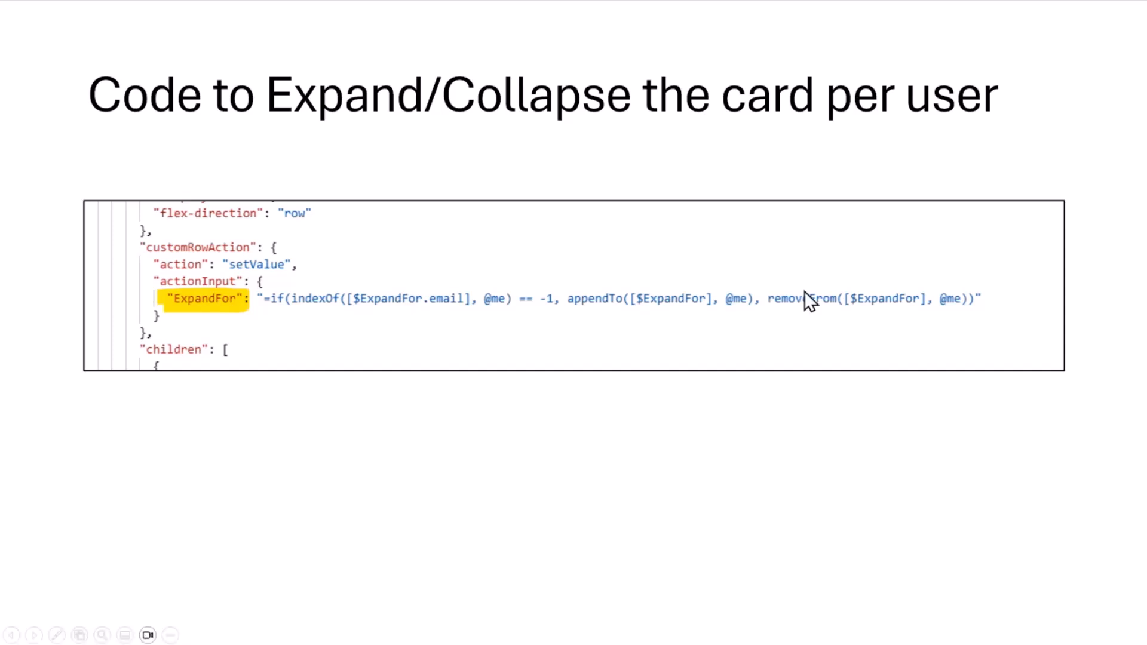
pyautogui.moveTo(871, 409)
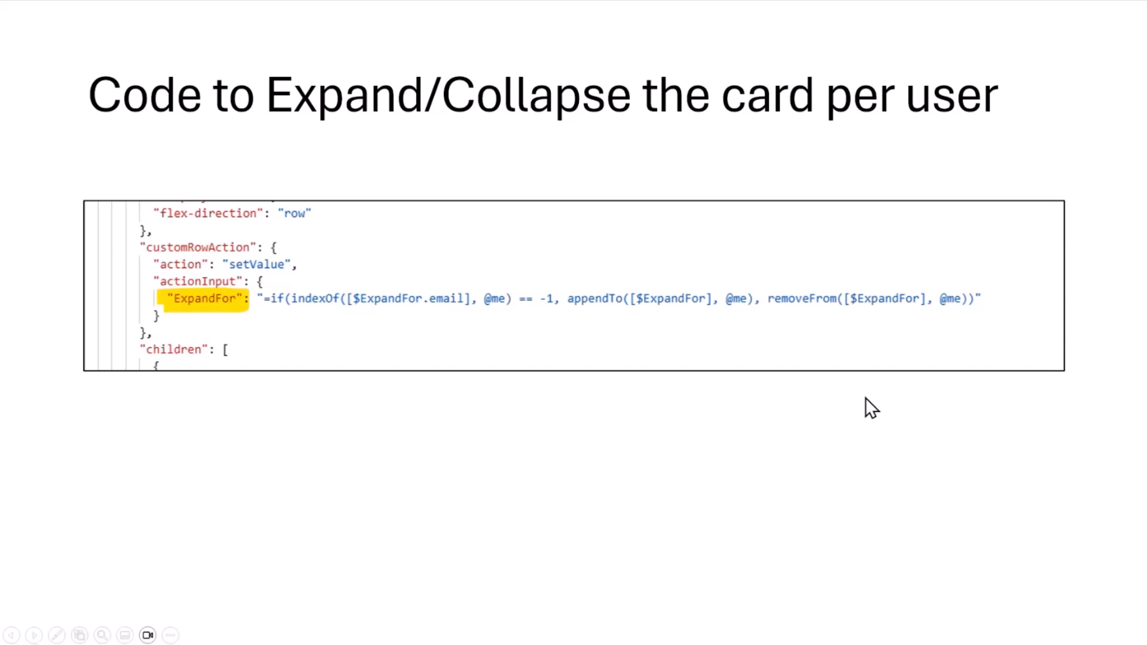
pyautogui.moveTo(1134, 462)
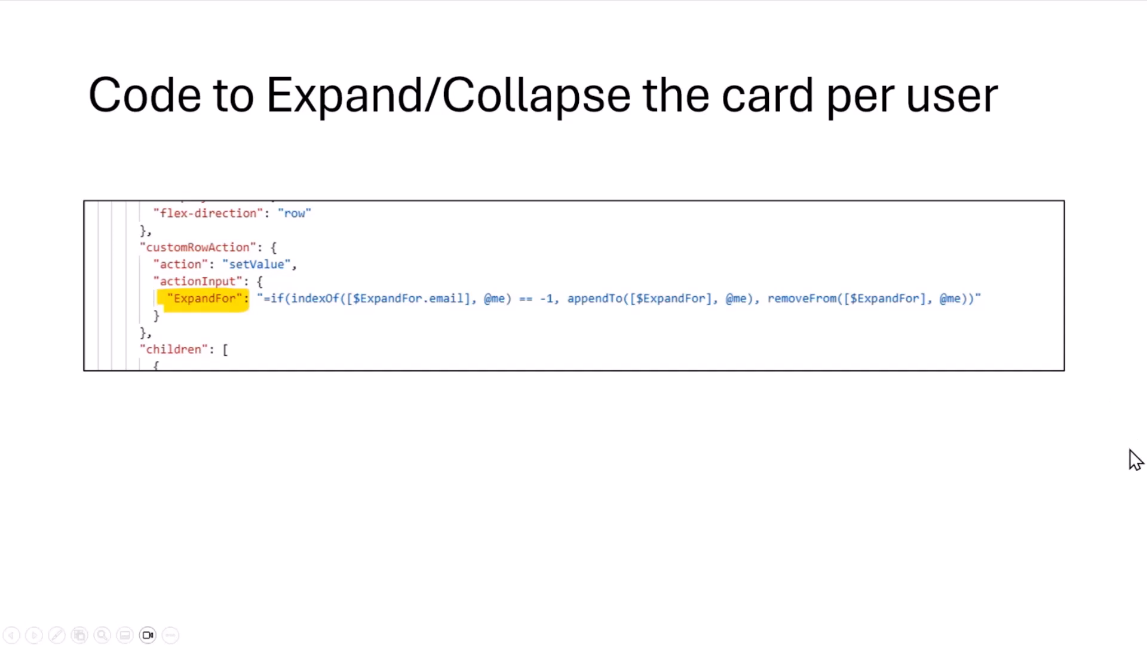
# Advance from the expand/collapse code slide to the sequential processing slide.
pyautogui.press('right')
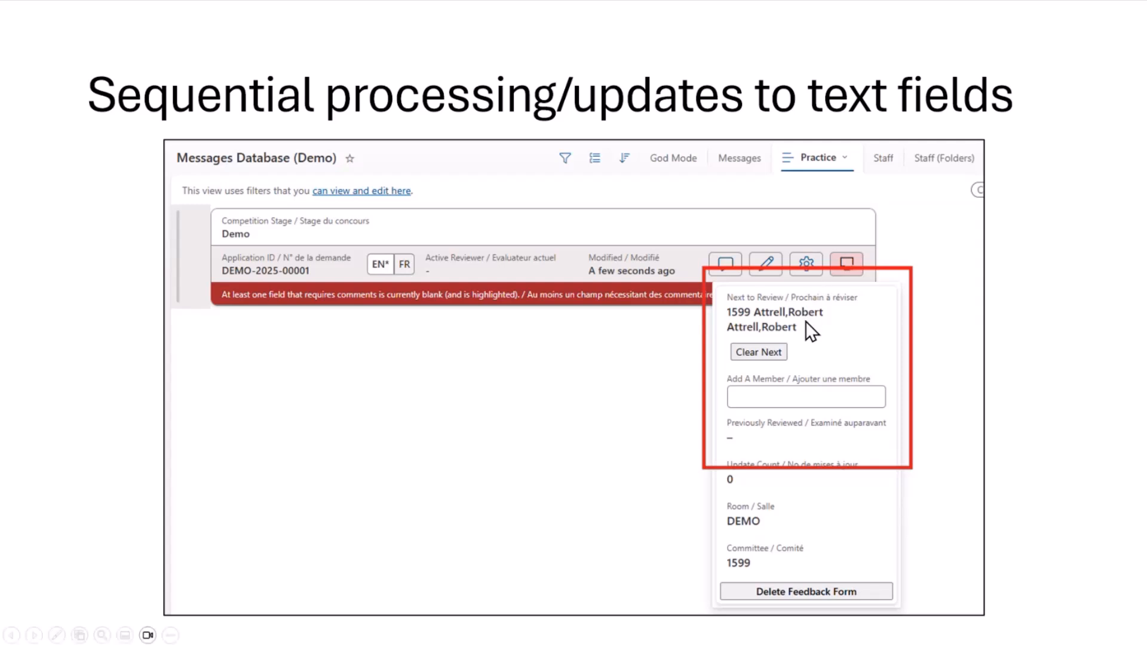
# Walk through the highlighted 'Next to Review' panel on the sequential processing slide.
pyautogui.click(724, 262)
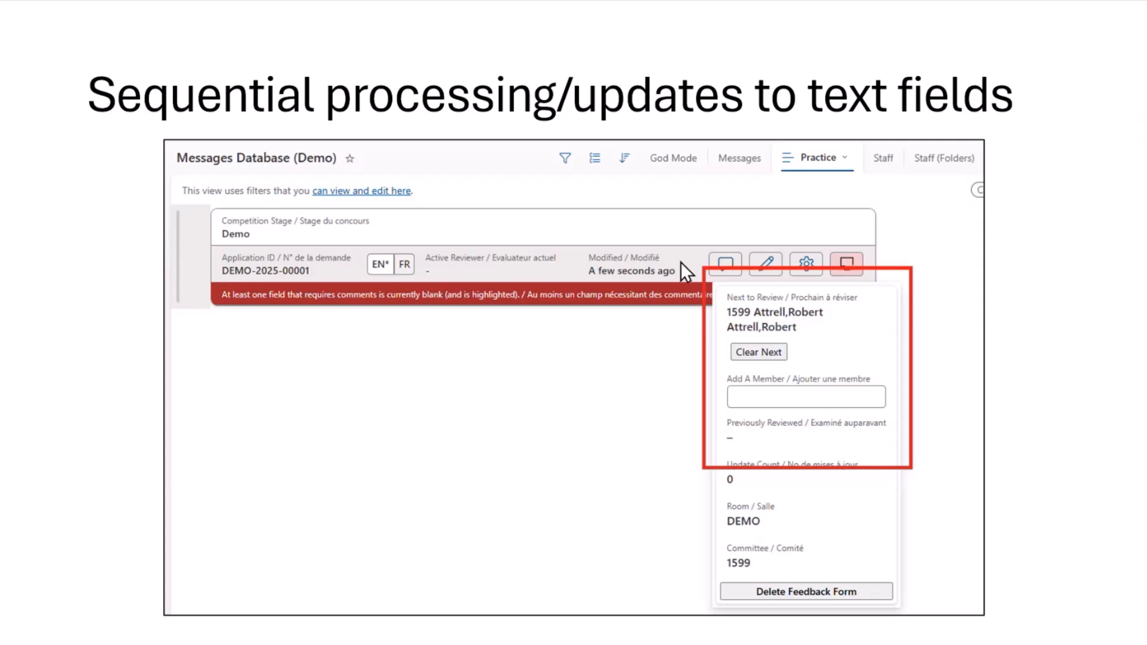
pyautogui.moveTo(775, 330)
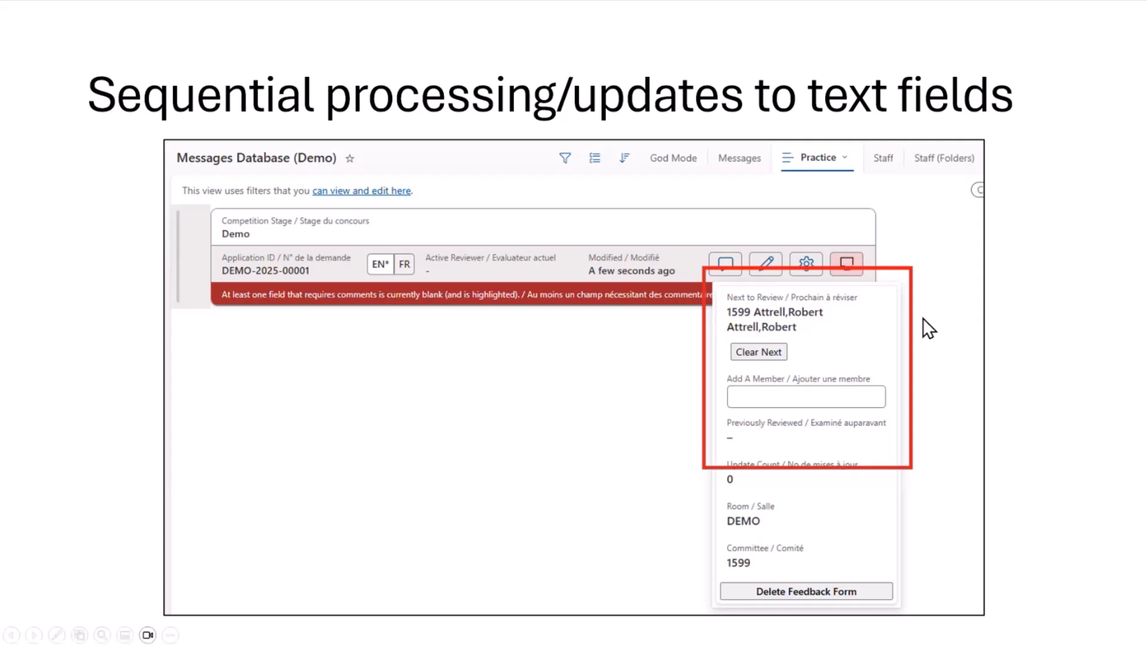
pyautogui.moveTo(855, 346)
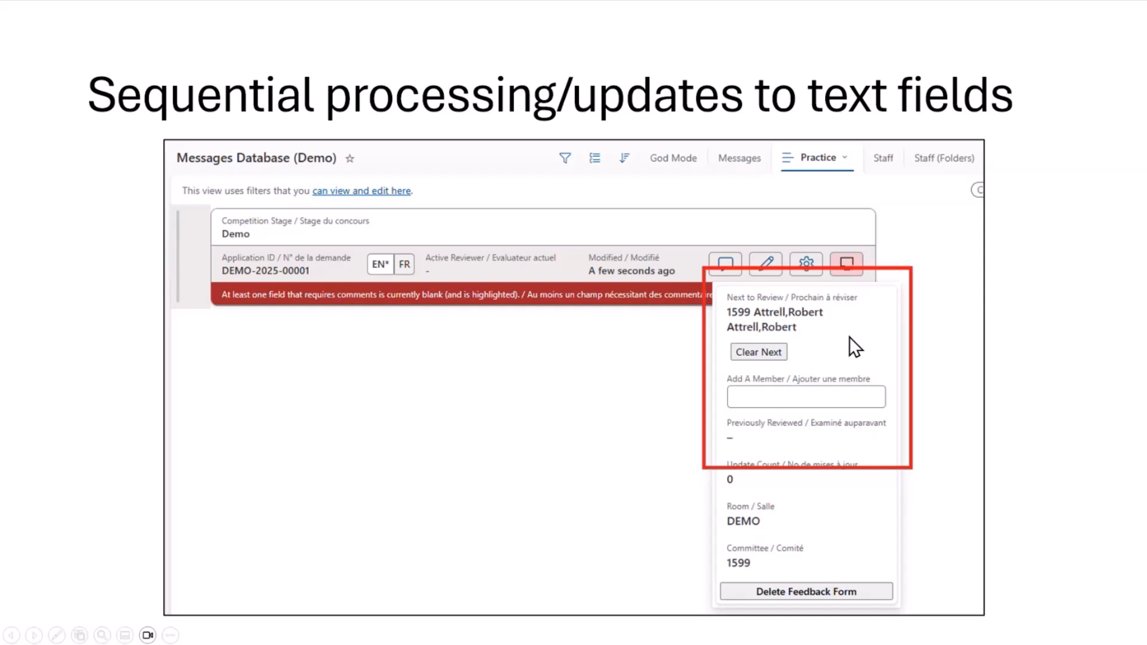
pyautogui.moveTo(763, 321)
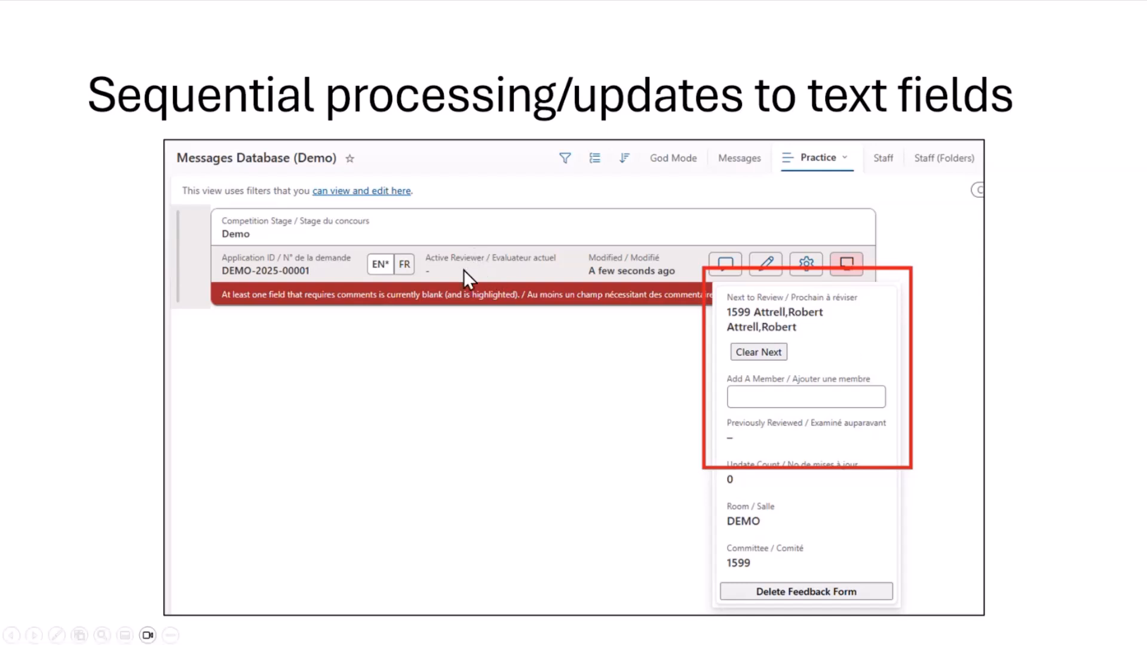
pyautogui.moveTo(793, 434)
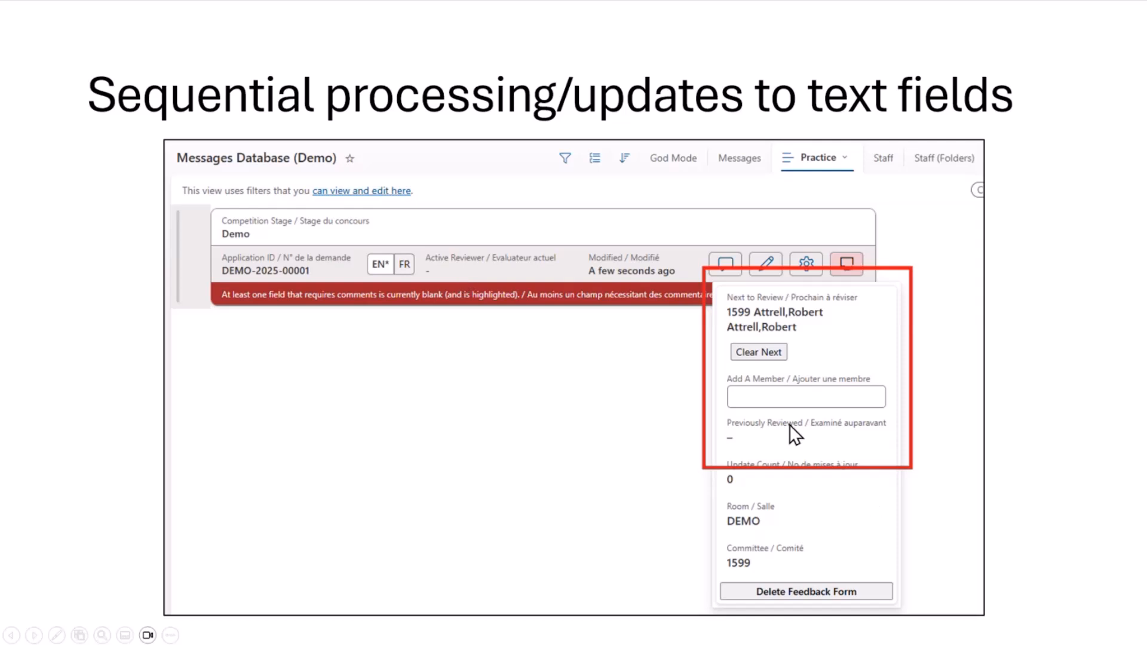
pyautogui.moveTo(839, 451)
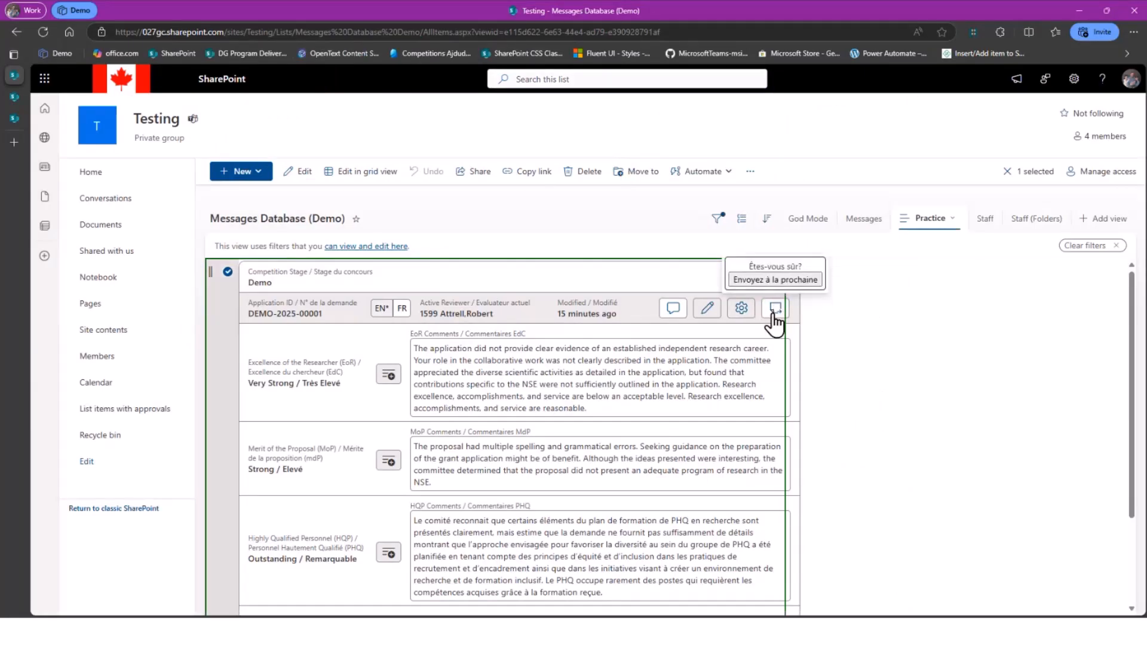
pyautogui.moveTo(774, 309)
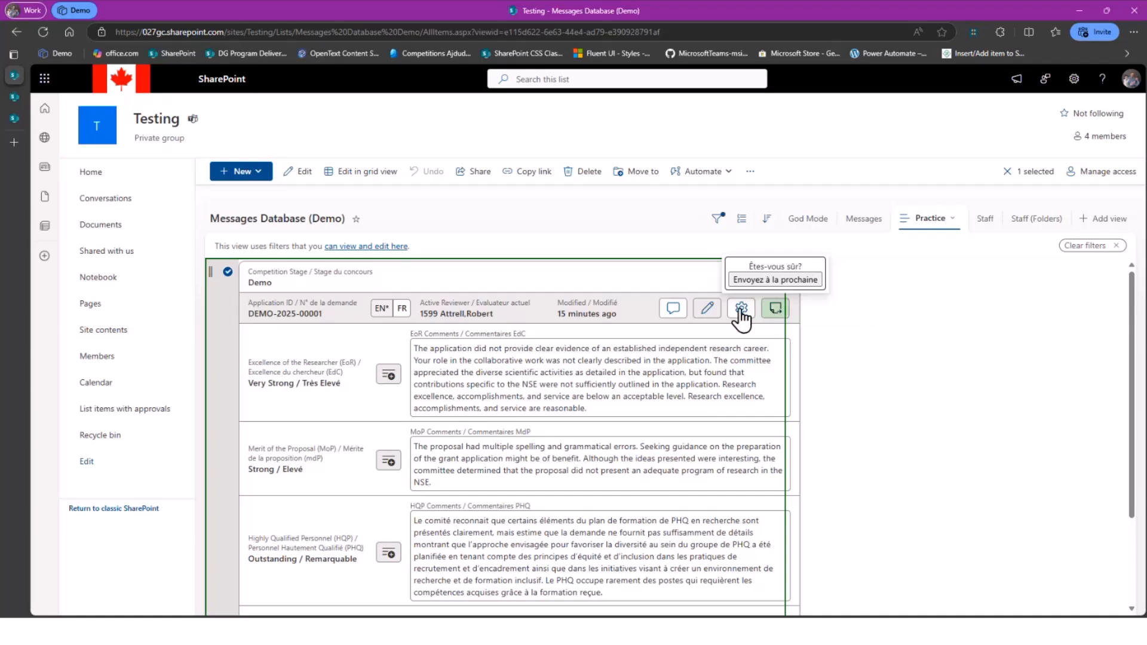
pyautogui.click(741, 307)
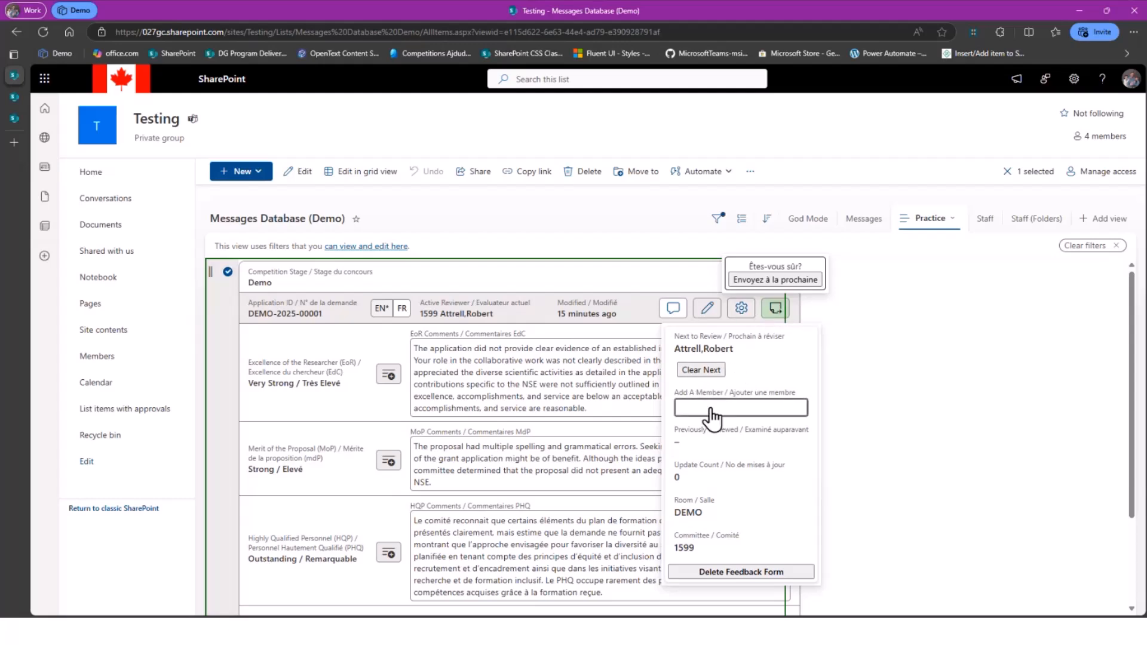
pyautogui.moveTo(720, 357)
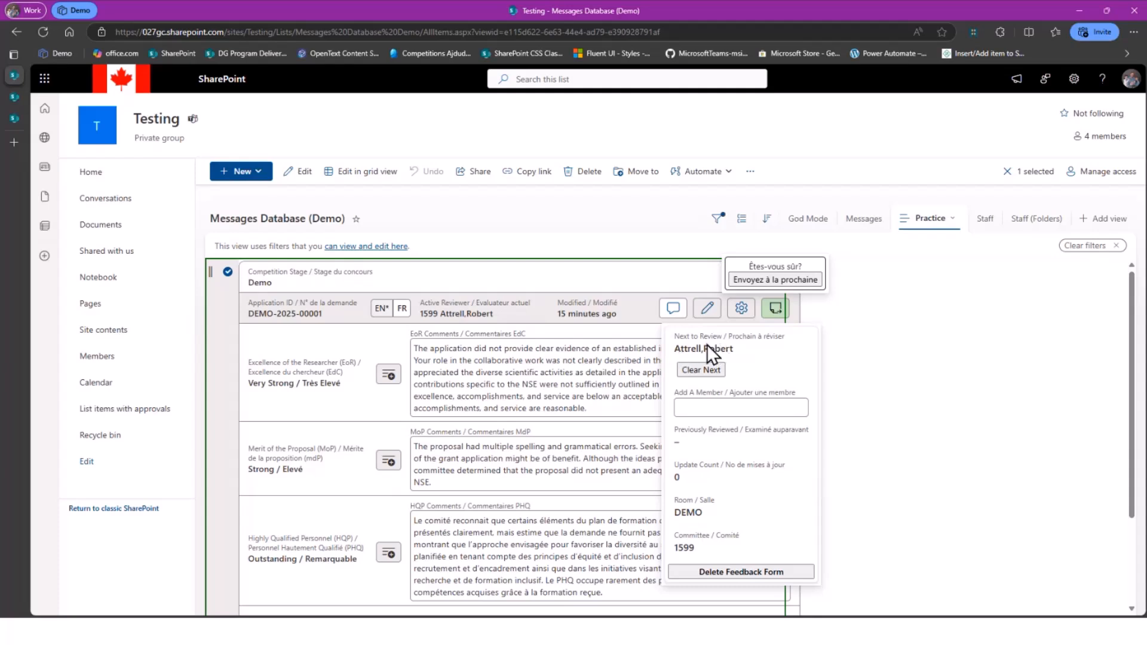
pyautogui.moveTo(713, 354)
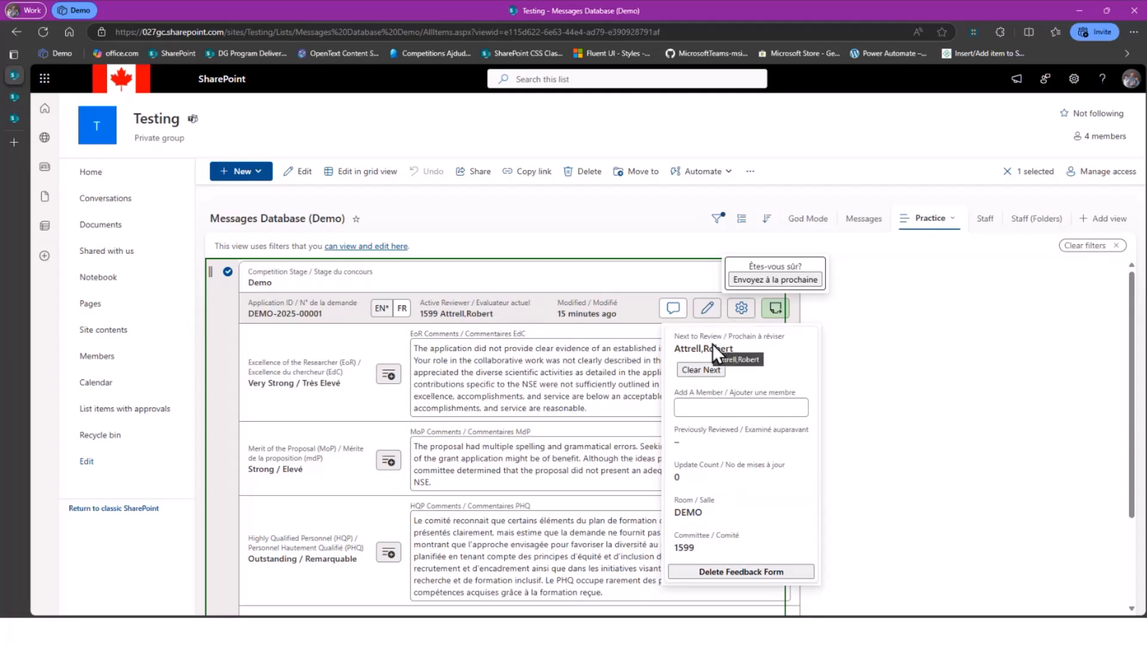
pyautogui.moveTo(478, 331)
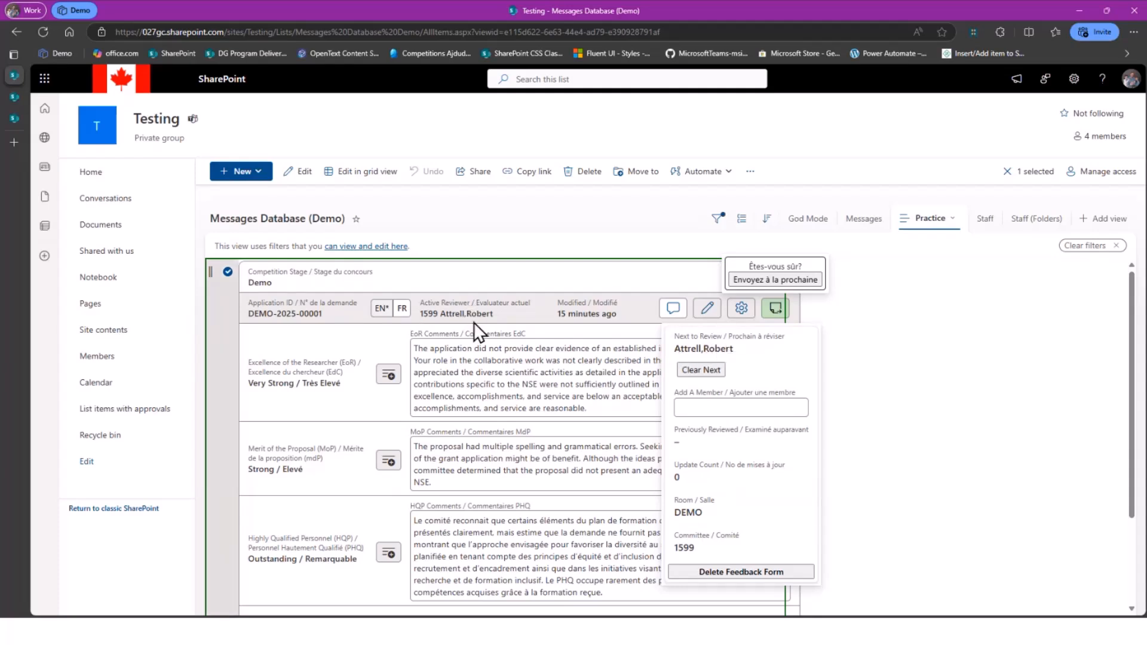
pyautogui.moveTo(724, 450)
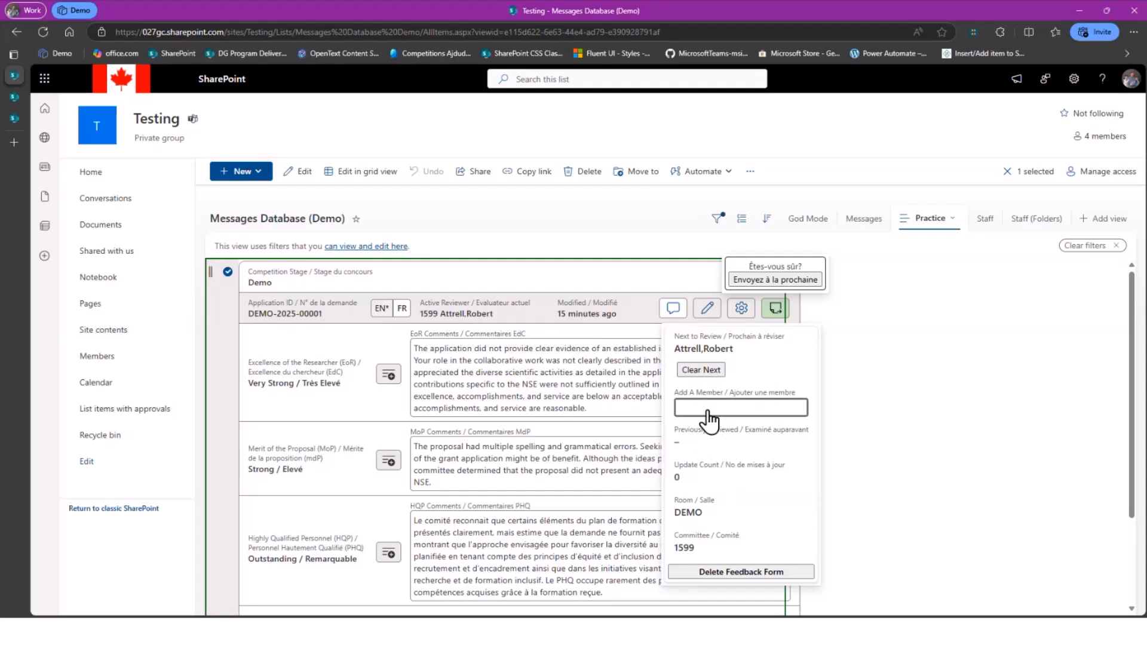
pyautogui.moveTo(848, 431)
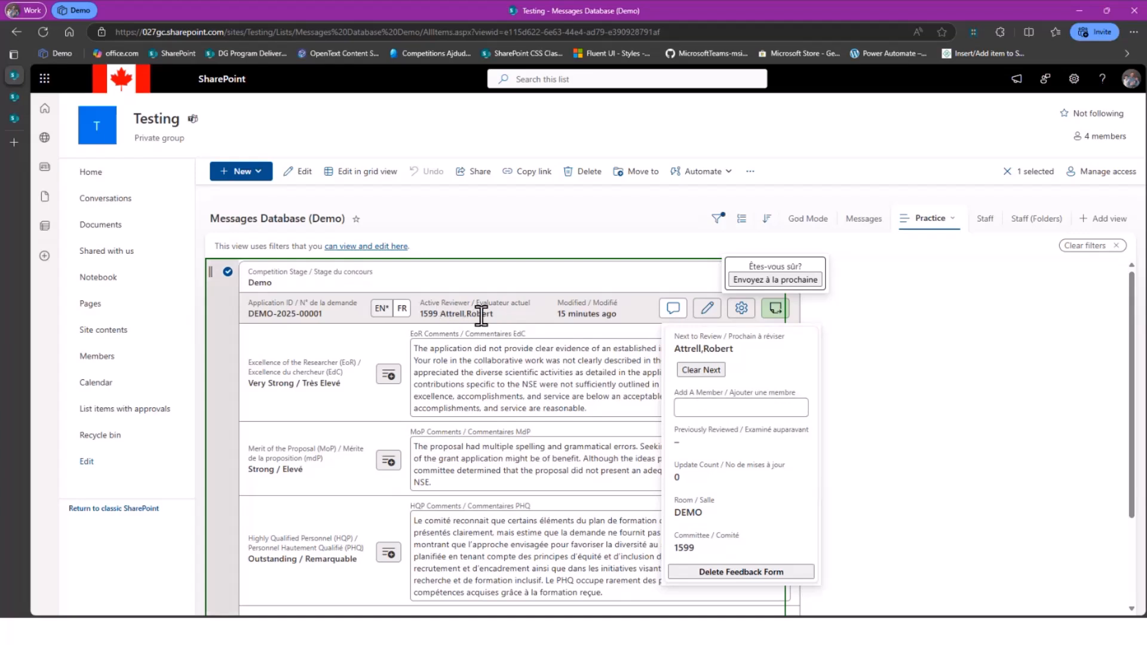
pyautogui.moveTo(561, 338)
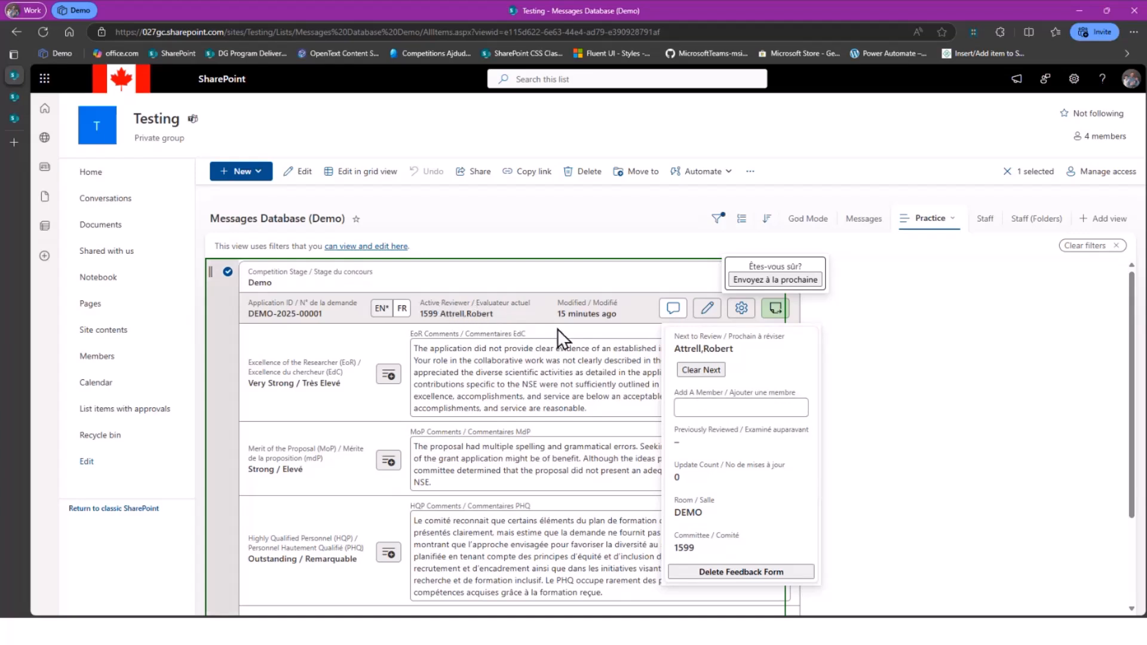
pyautogui.moveTo(702, 349)
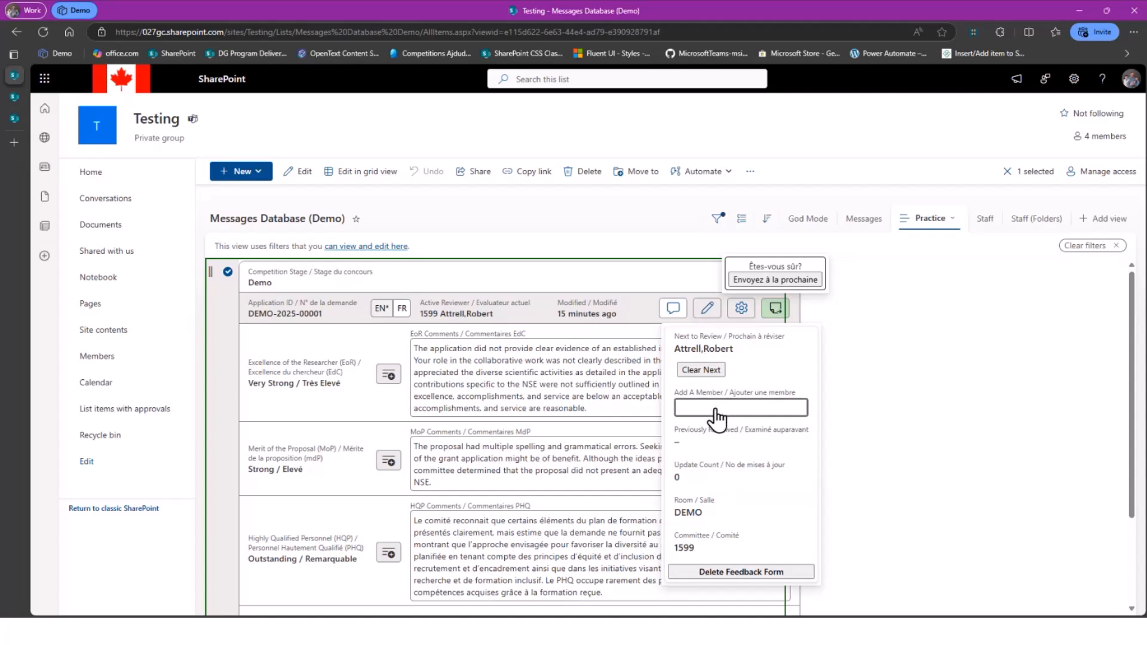
pyautogui.click(738, 408)
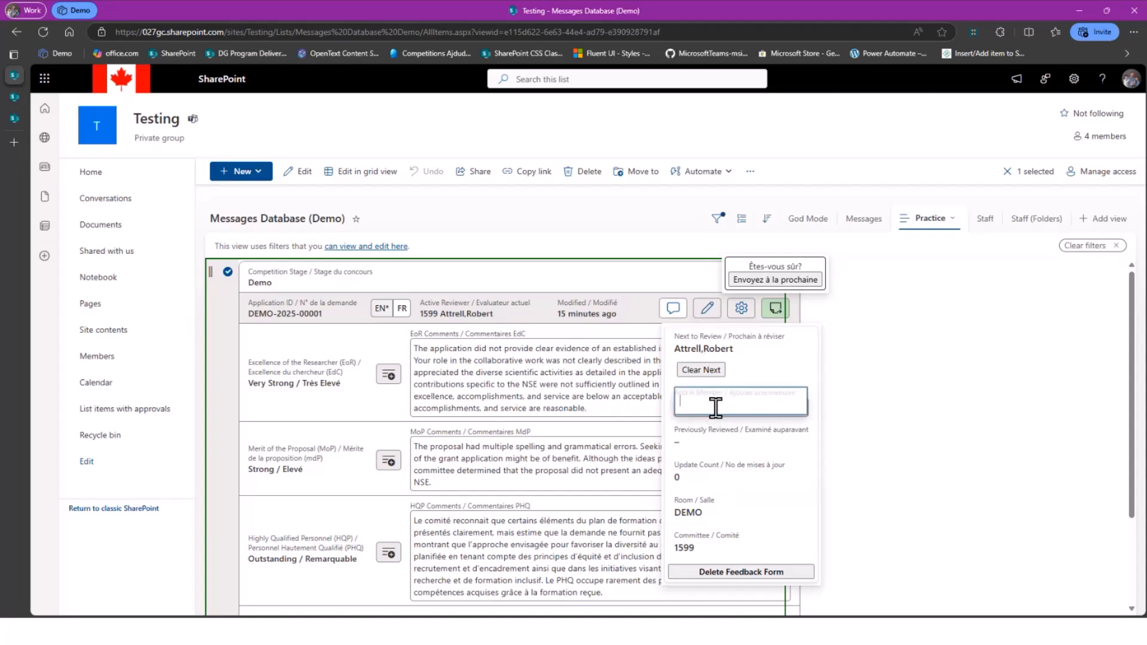
pyautogui.click(739, 401)
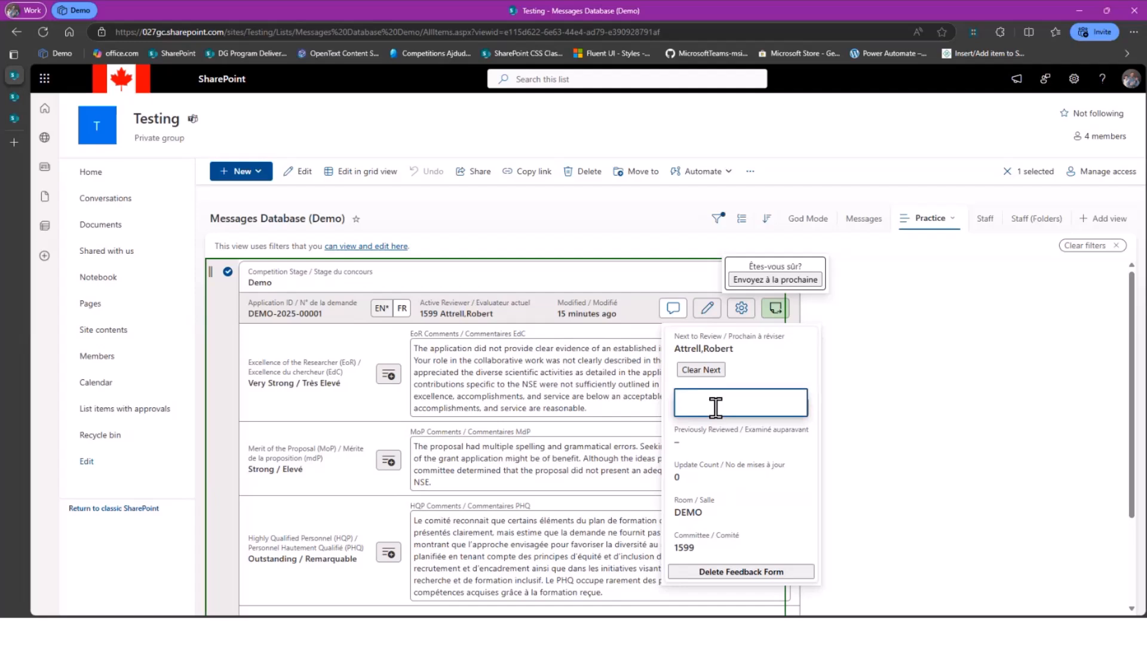
pyautogui.write('1599')
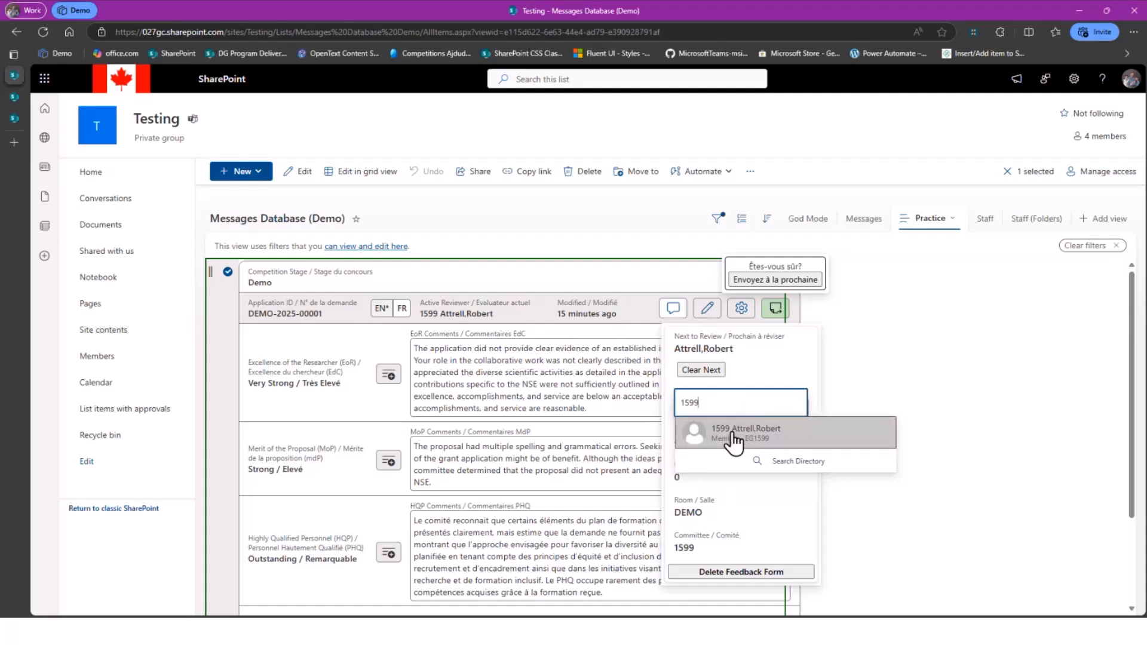
pyautogui.click(745, 432)
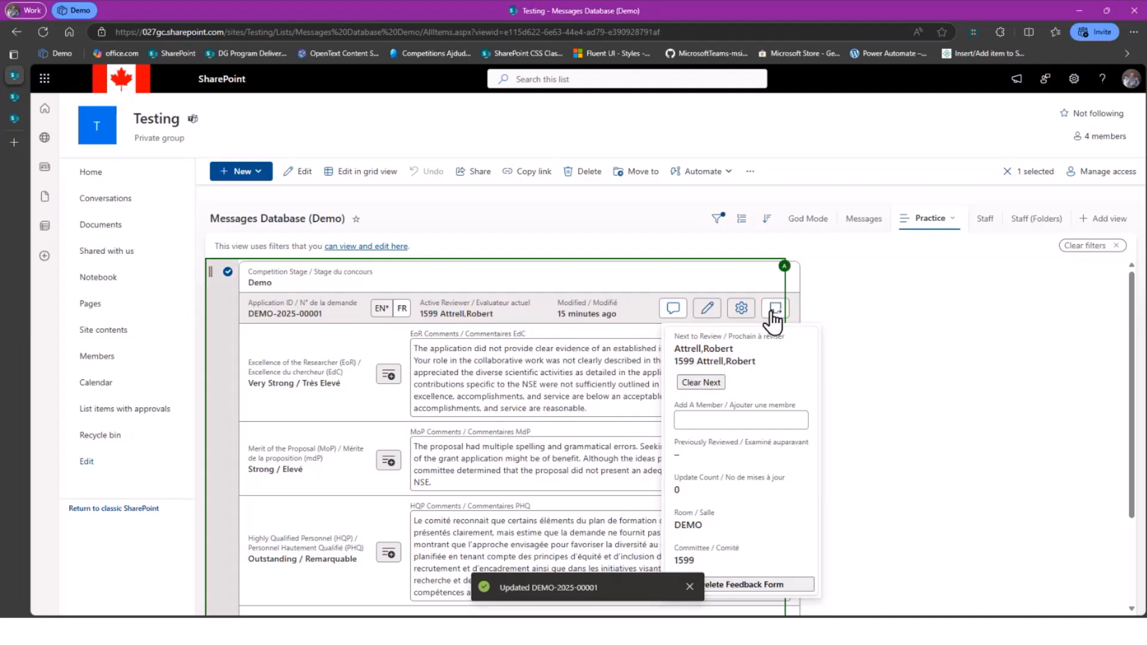
# Send DEMO-2025-00001 to the next reviewer in EN so the card reads 'Review complete'.
pyautogui.click(772, 308)
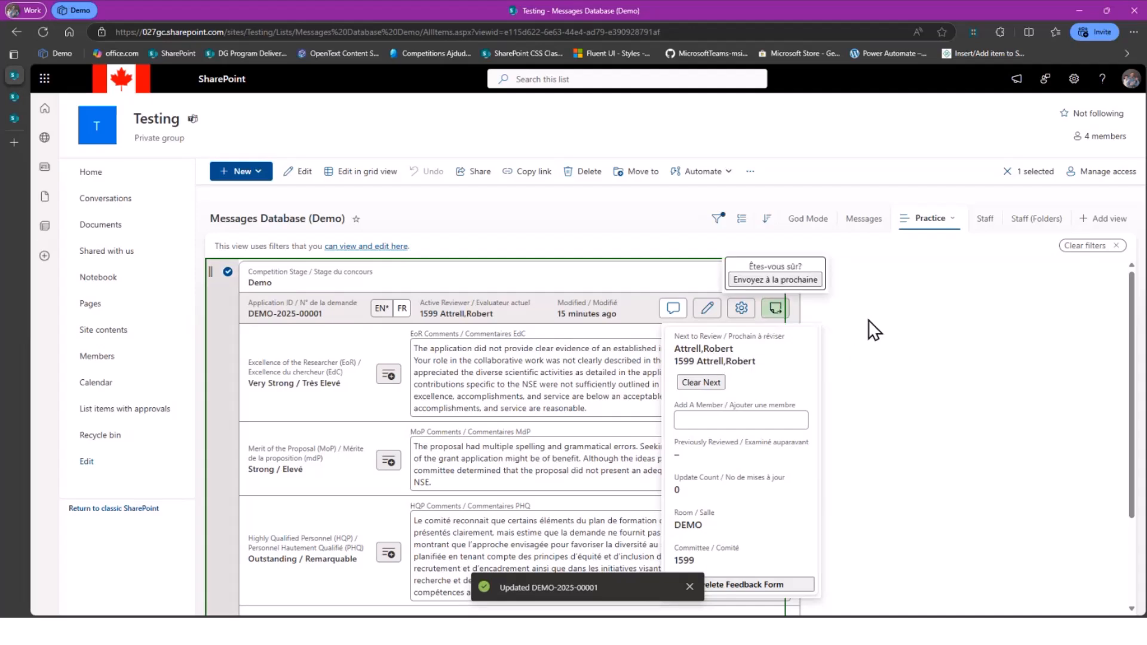
pyautogui.moveTo(774, 307)
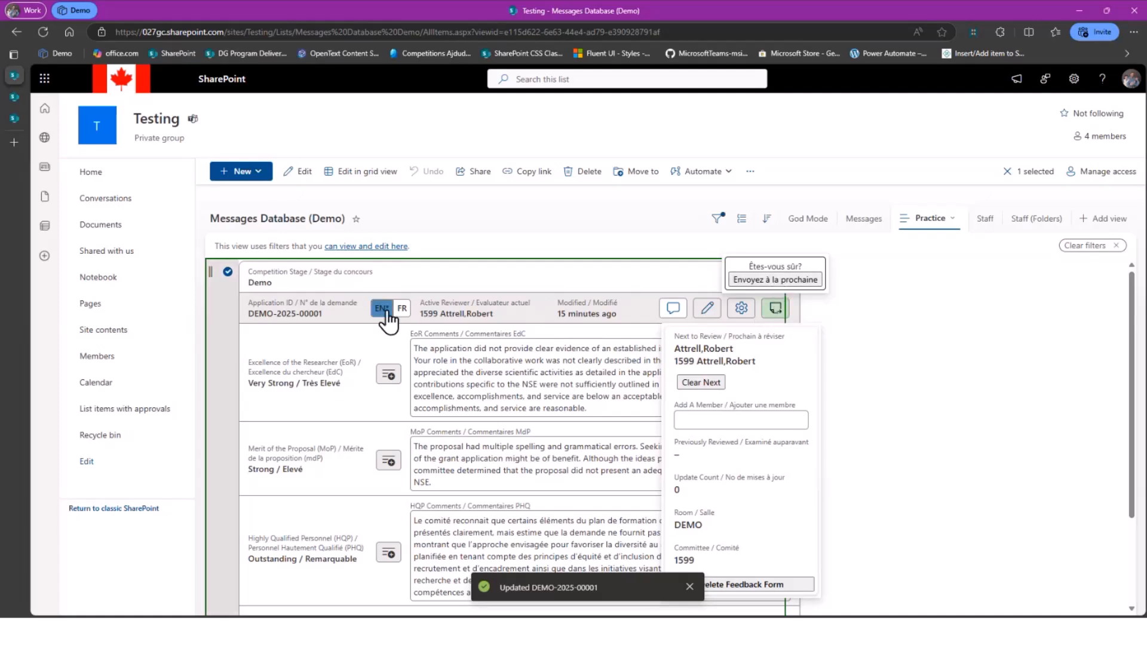
pyautogui.click(774, 307)
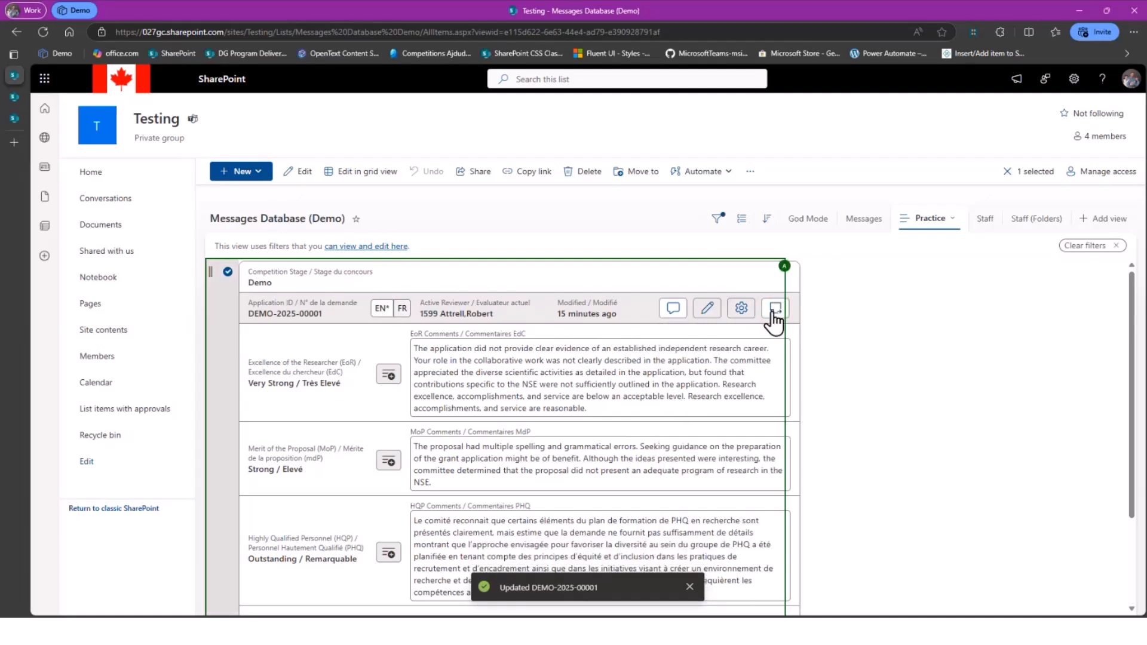
pyautogui.click(774, 308)
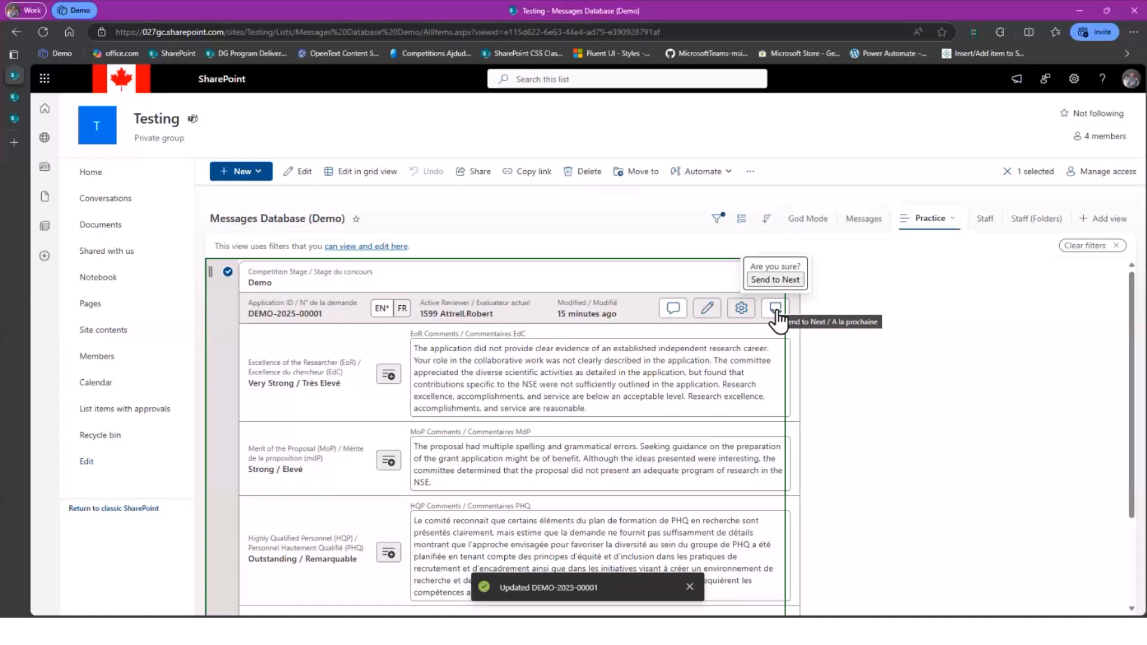
pyautogui.moveTo(779, 325)
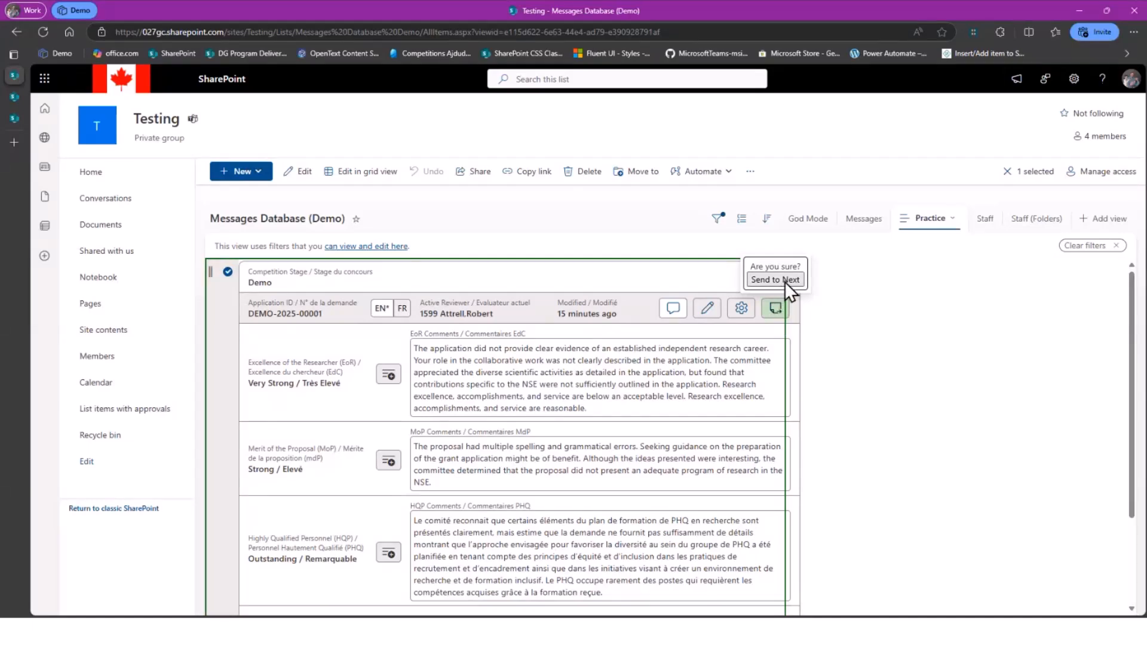
pyautogui.moveTo(740, 307)
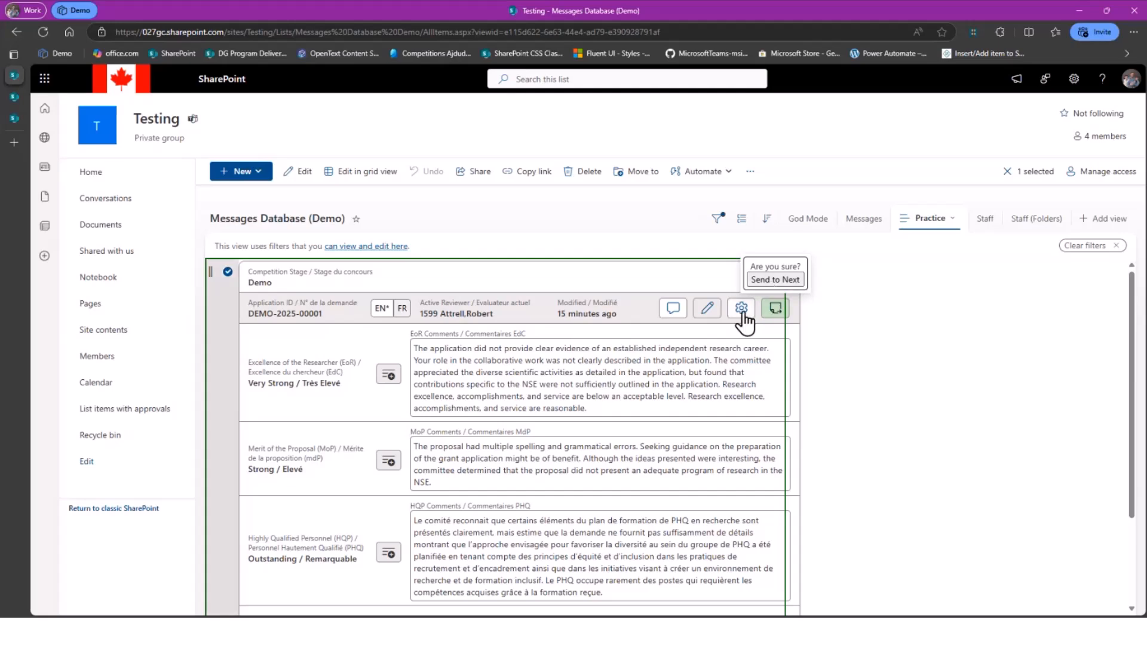
pyautogui.click(774, 307)
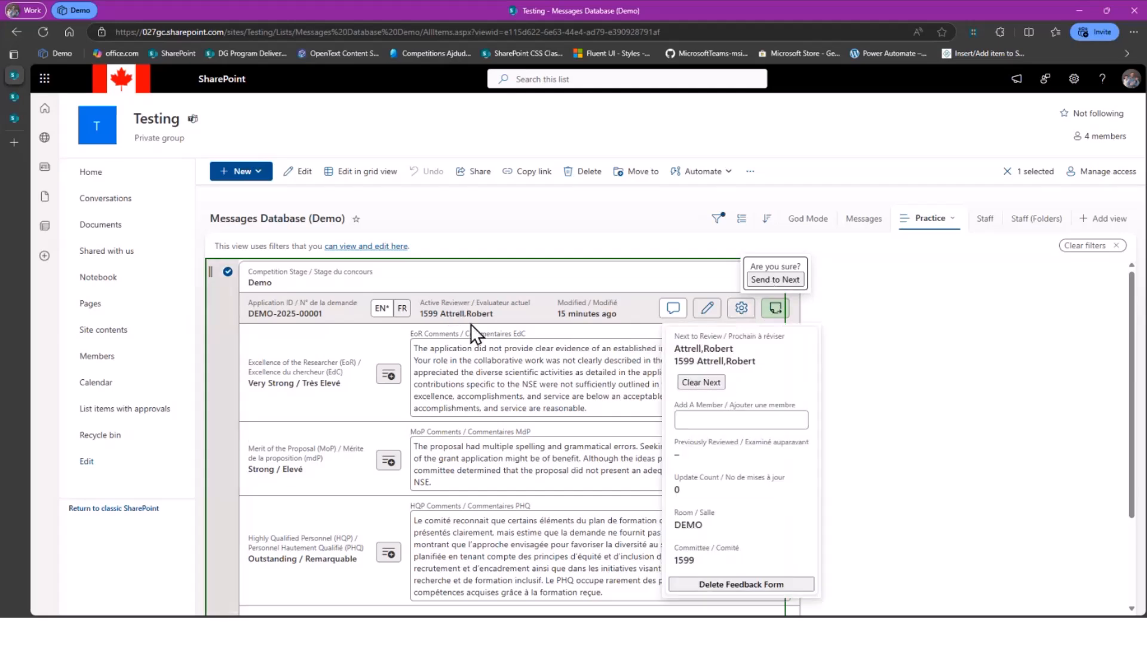
pyautogui.moveTo(724, 370)
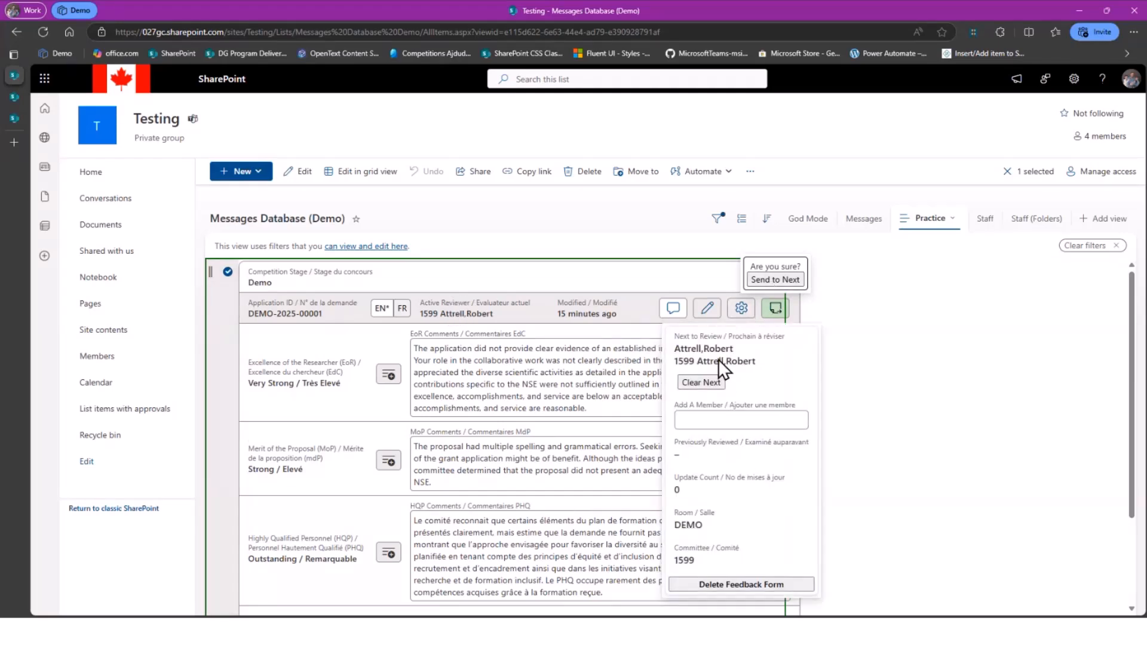
pyautogui.moveTo(718, 350)
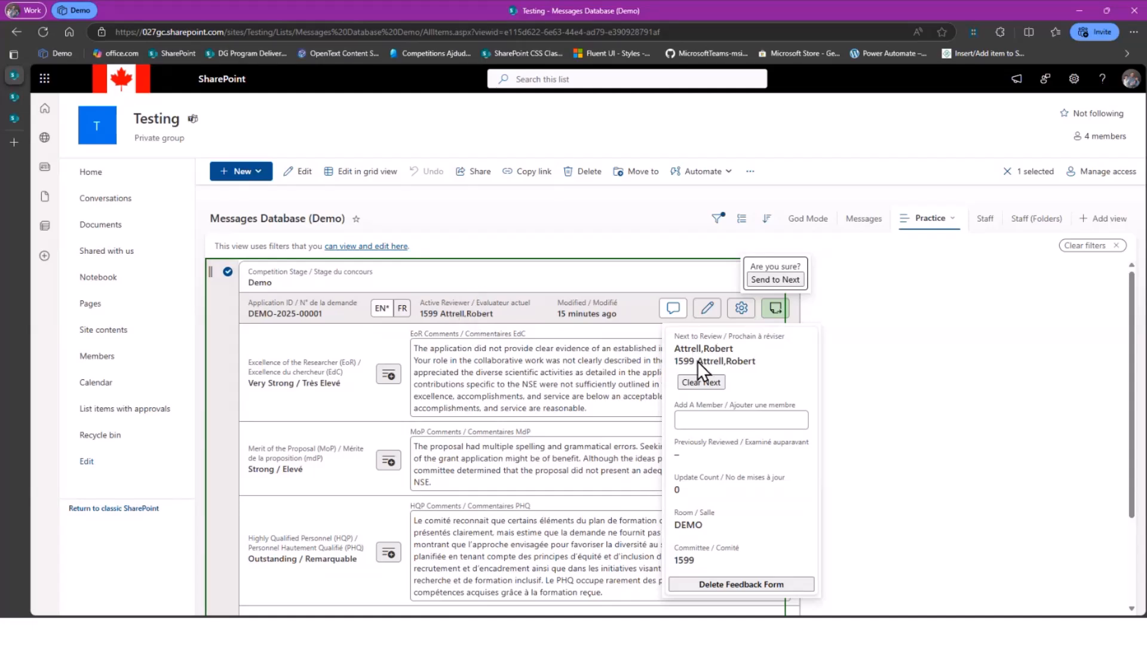
pyautogui.moveTo(730, 363)
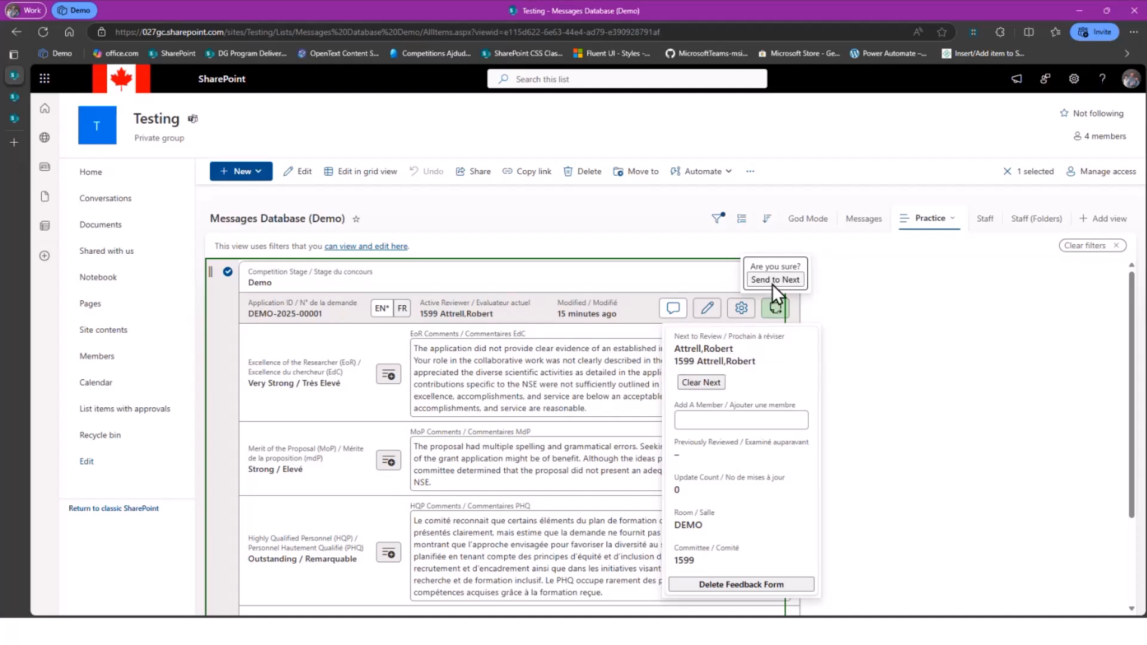
pyautogui.click(774, 279)
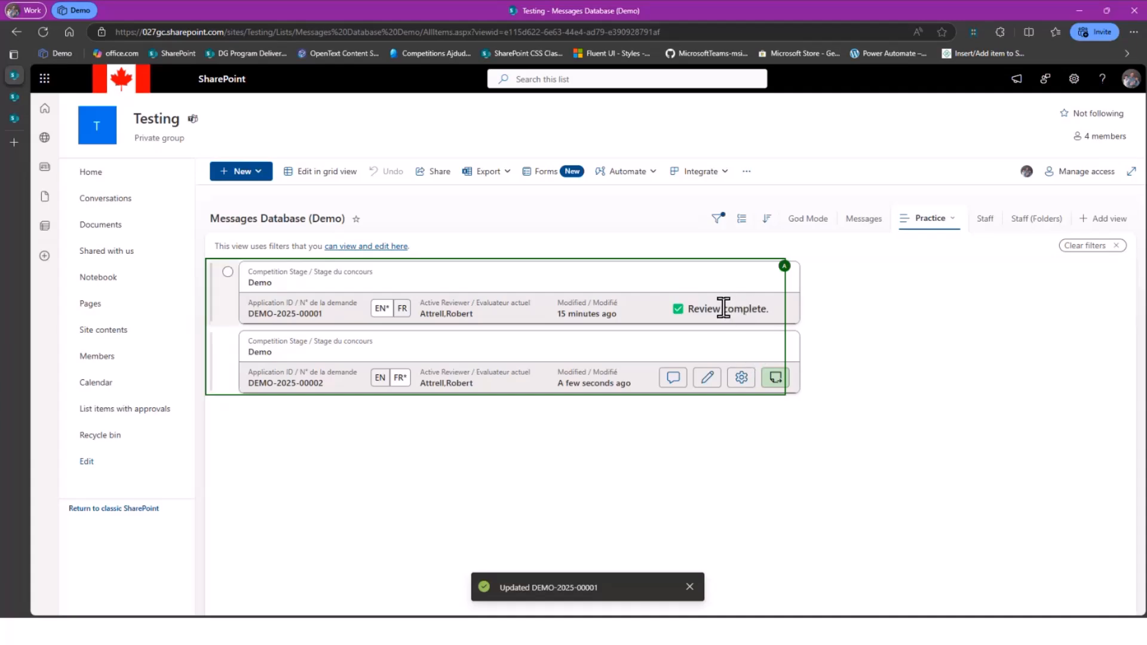
# Reload the list and show the Staff view with the DEMO group expanded.
pyautogui.click(677, 308)
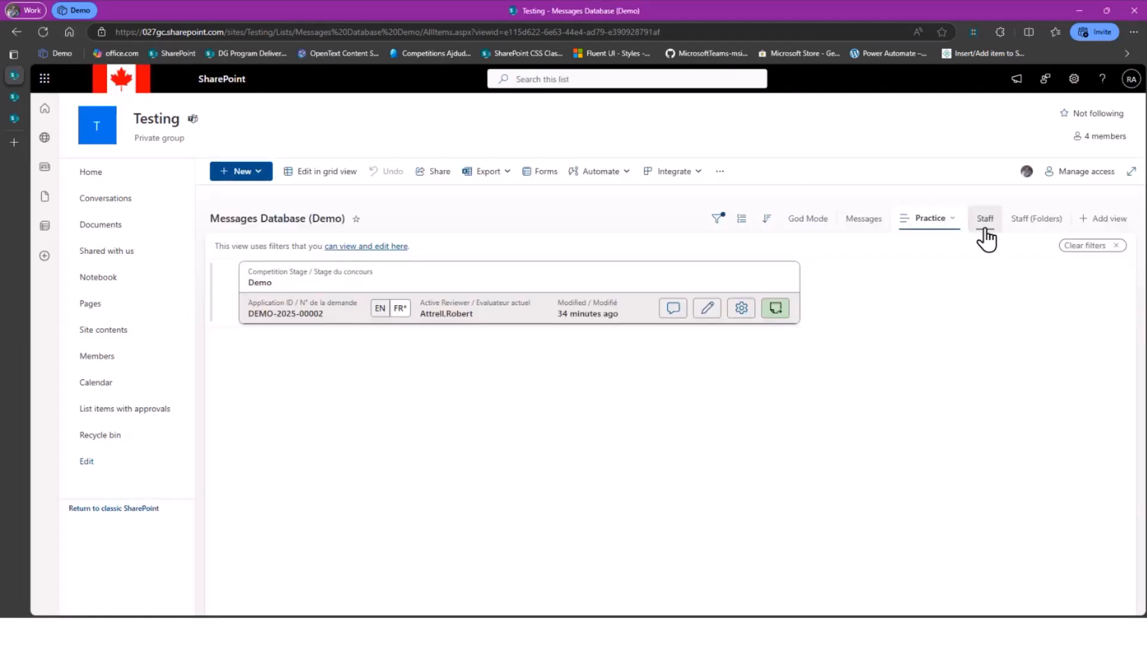
pyautogui.click(984, 217)
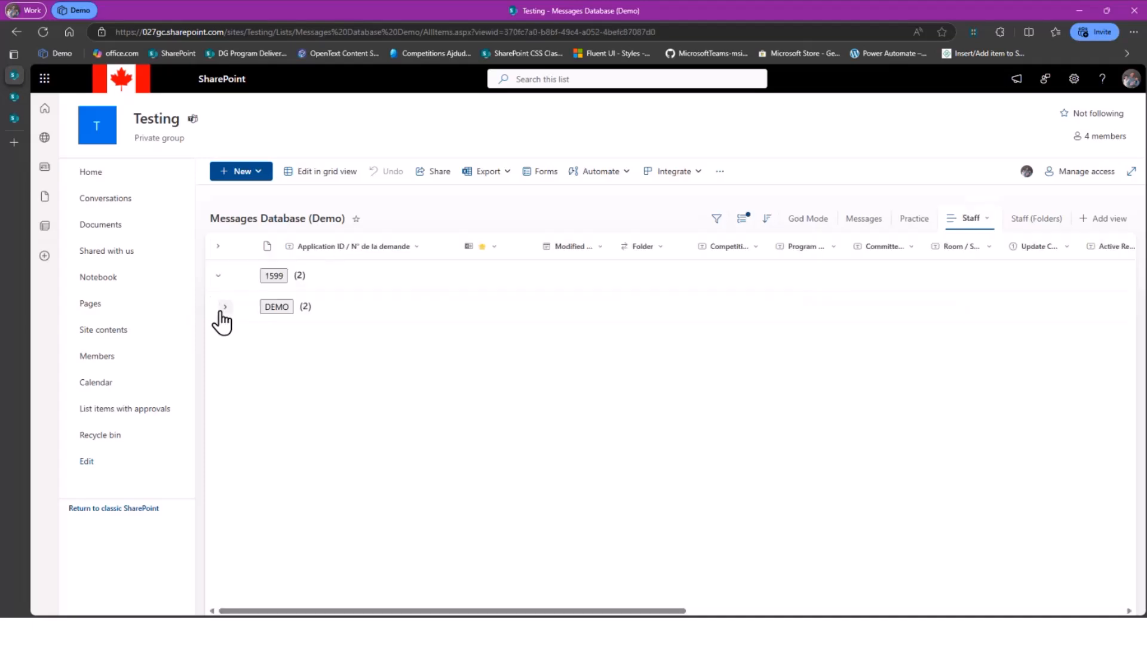
pyautogui.click(223, 306)
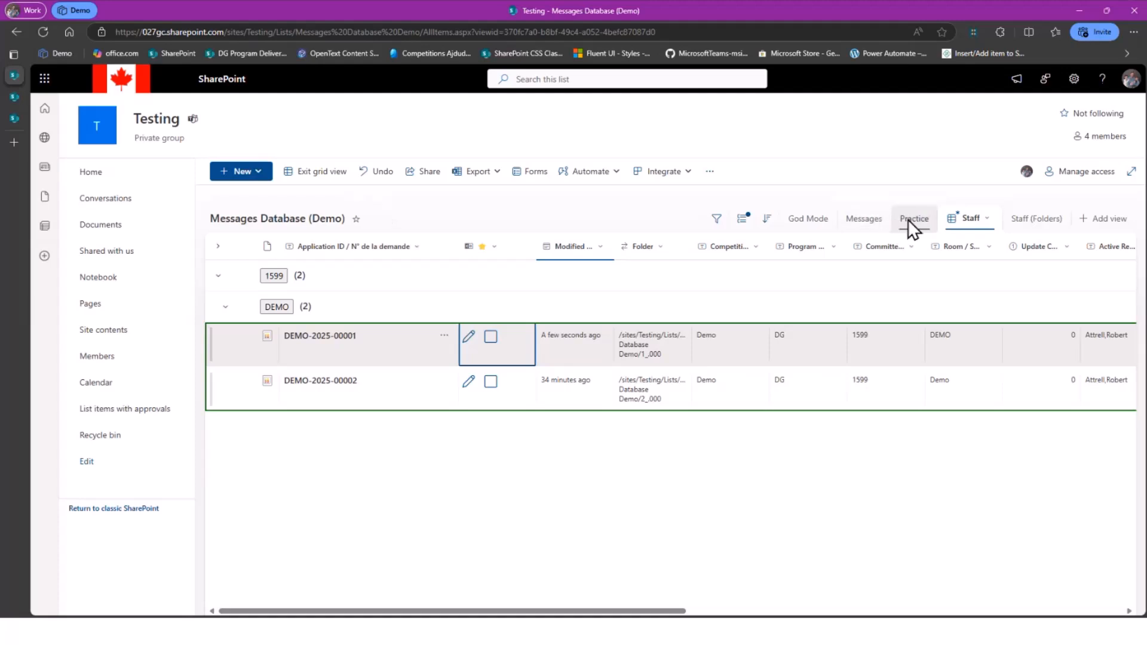
# Return to the Practice card view and reopen application DEMO-2025-00001.
pyautogui.click(914, 218)
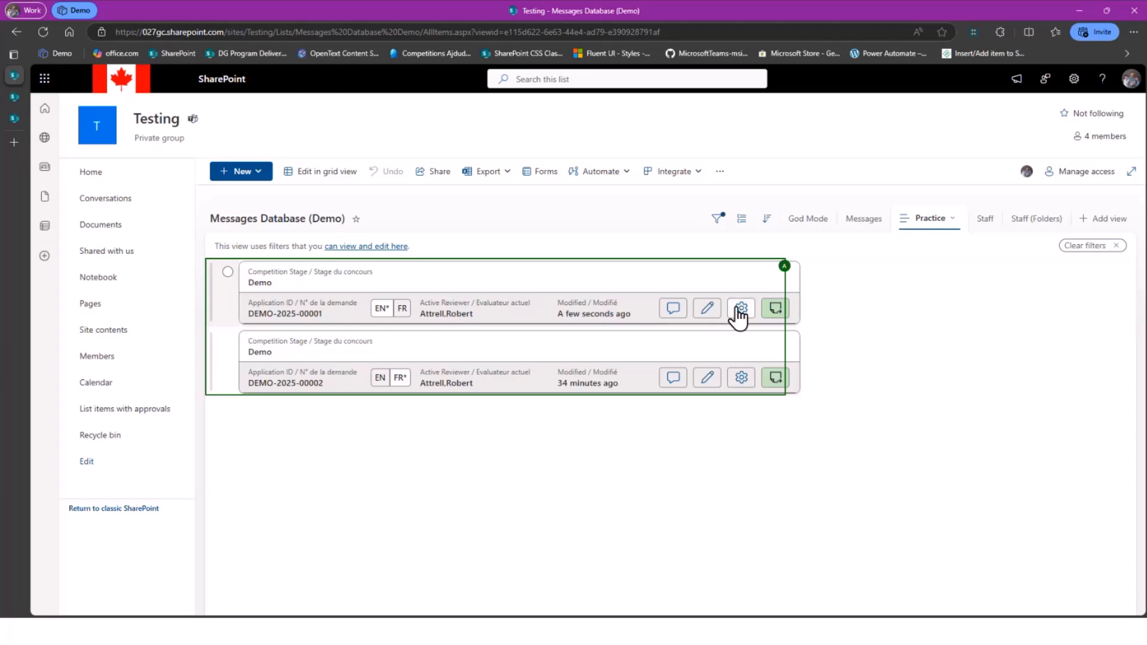
pyautogui.click(774, 307)
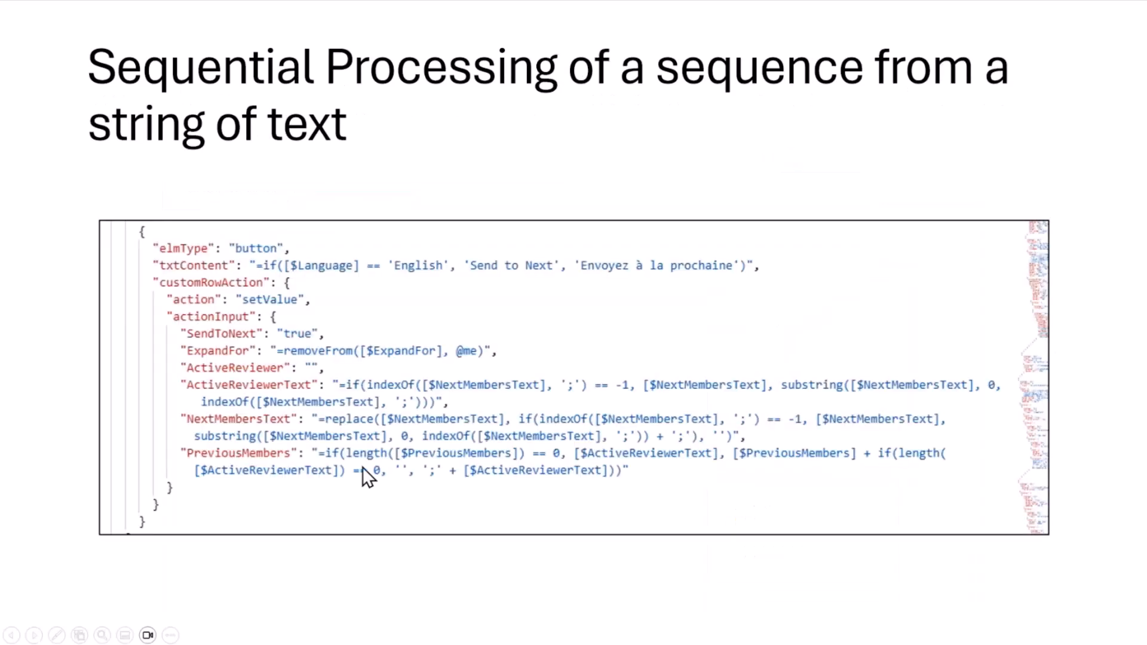
pyautogui.moveTo(251, 396)
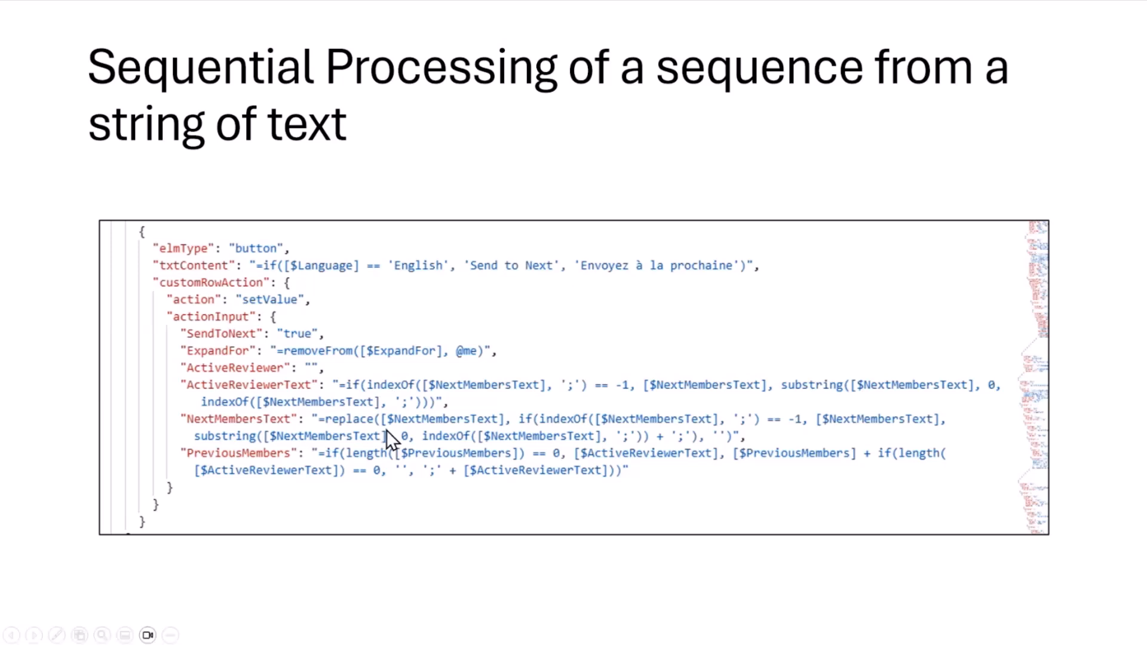
pyautogui.moveTo(330, 478)
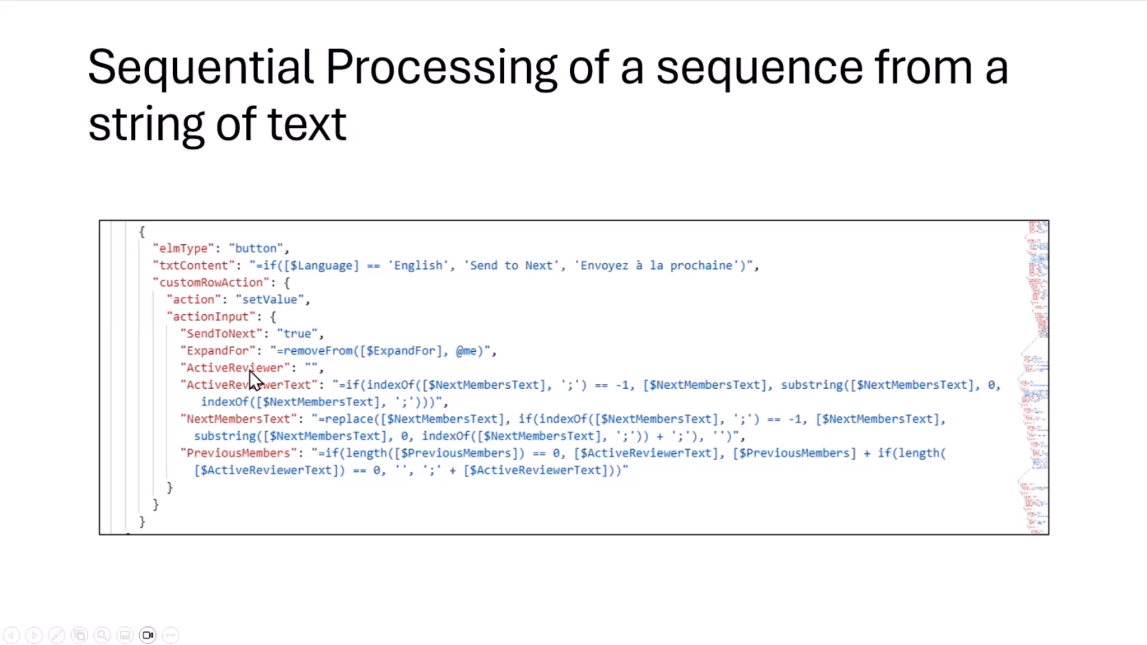
pyautogui.moveTo(298, 374)
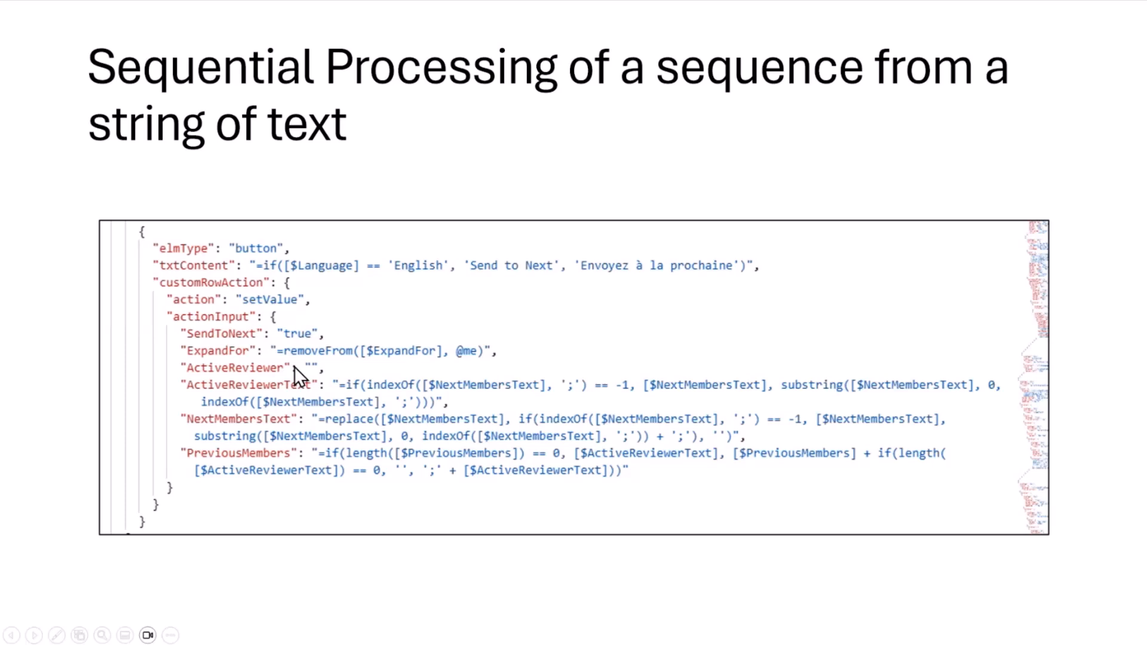
pyautogui.moveTo(380, 373)
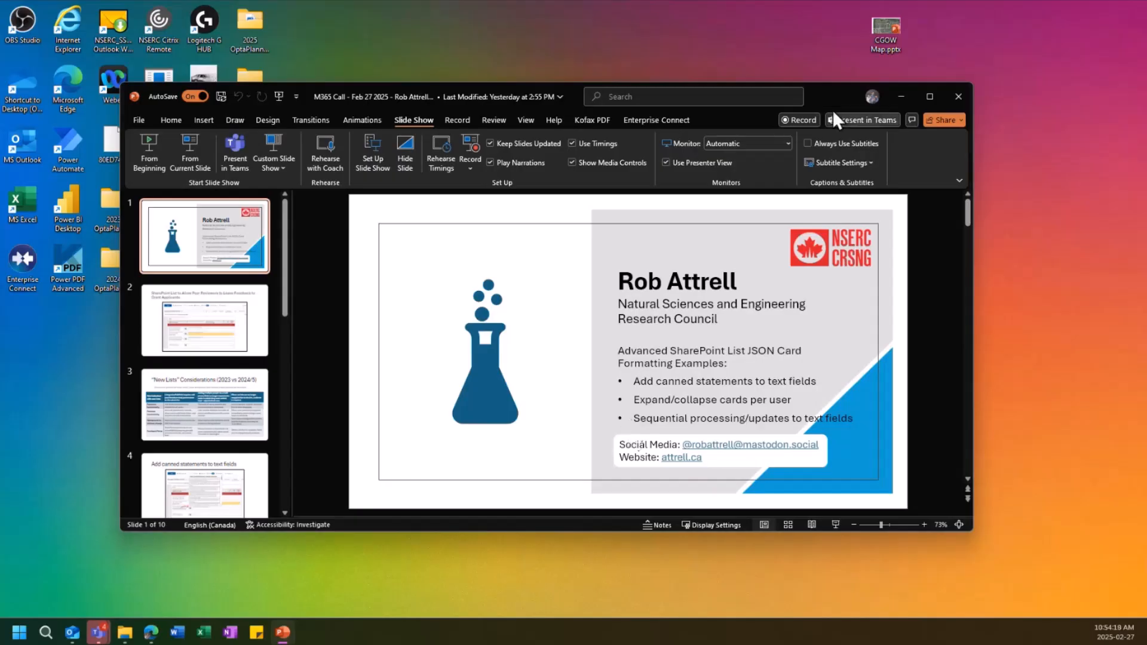
# Maximize the PowerPoint window on the deck's title slide.
pyautogui.click(930, 95)
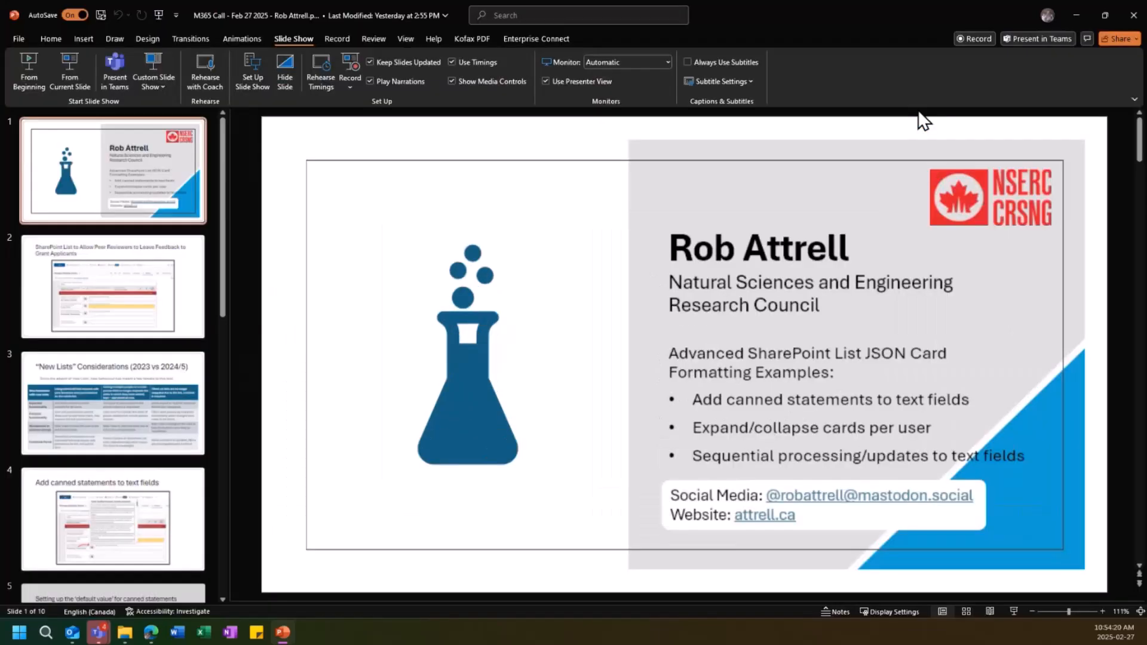